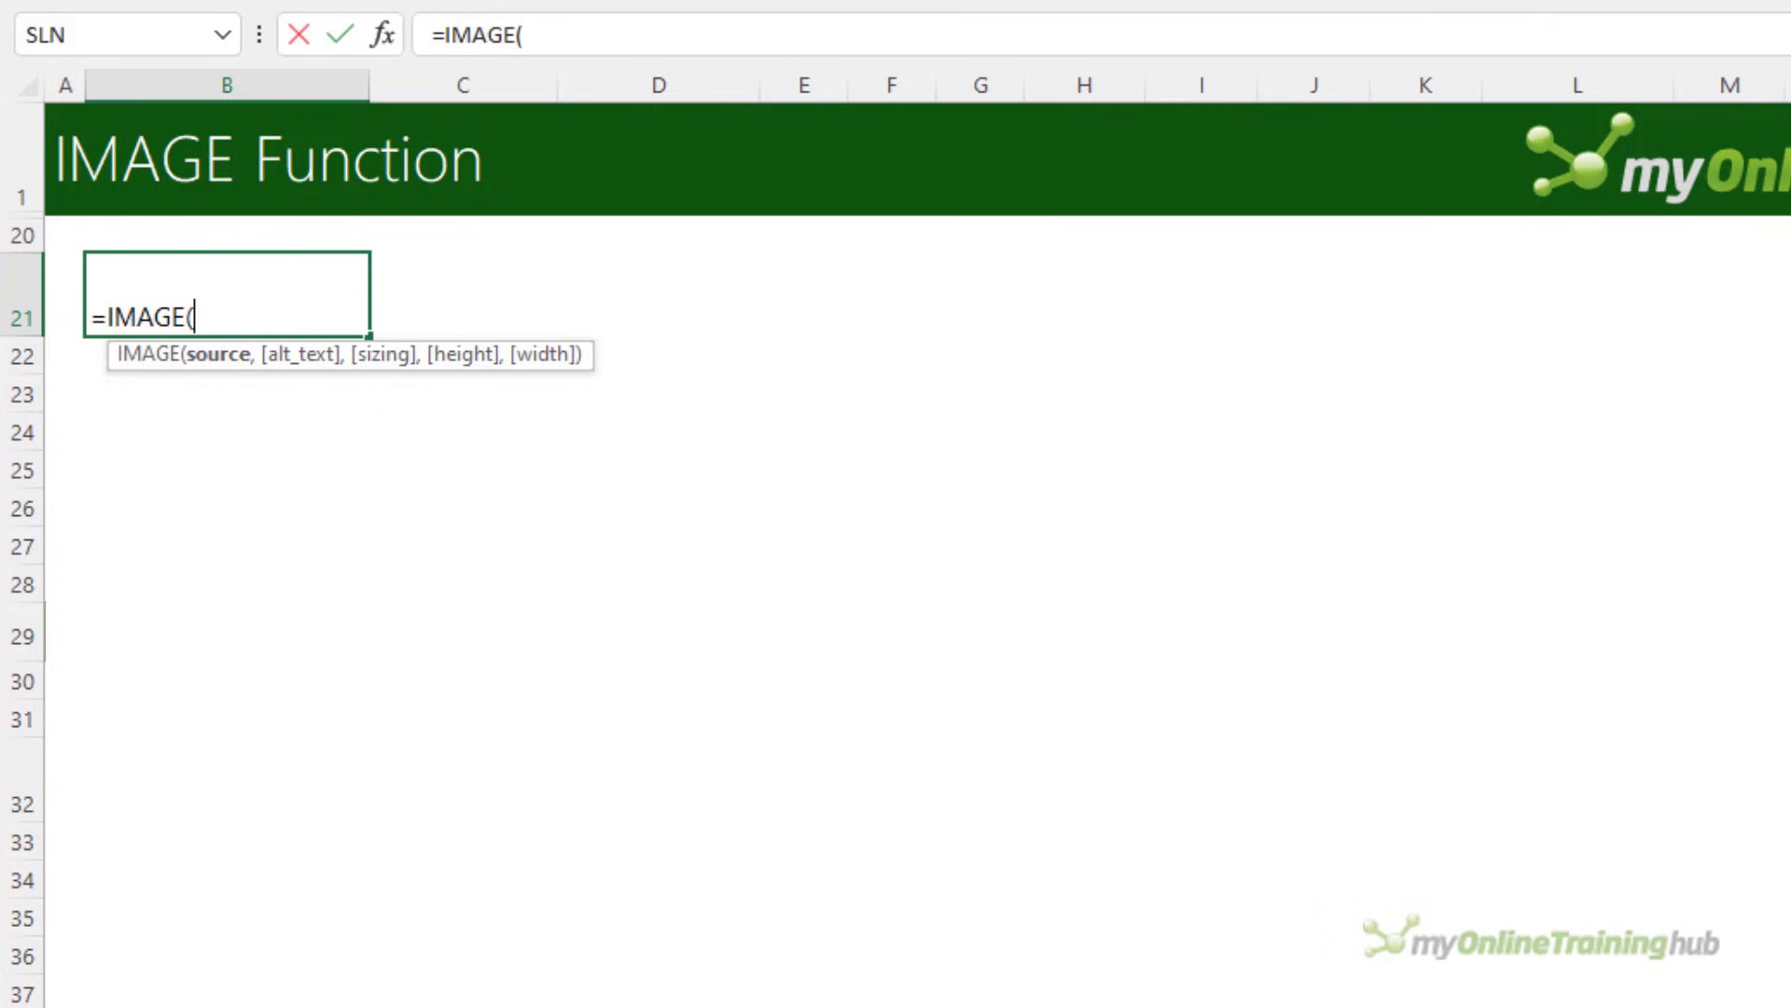
- Enter the flagcdn.com us.png URL as source and "United States Flag" as alt text
type("\"https://flagcdn.com/56x42/us.png")
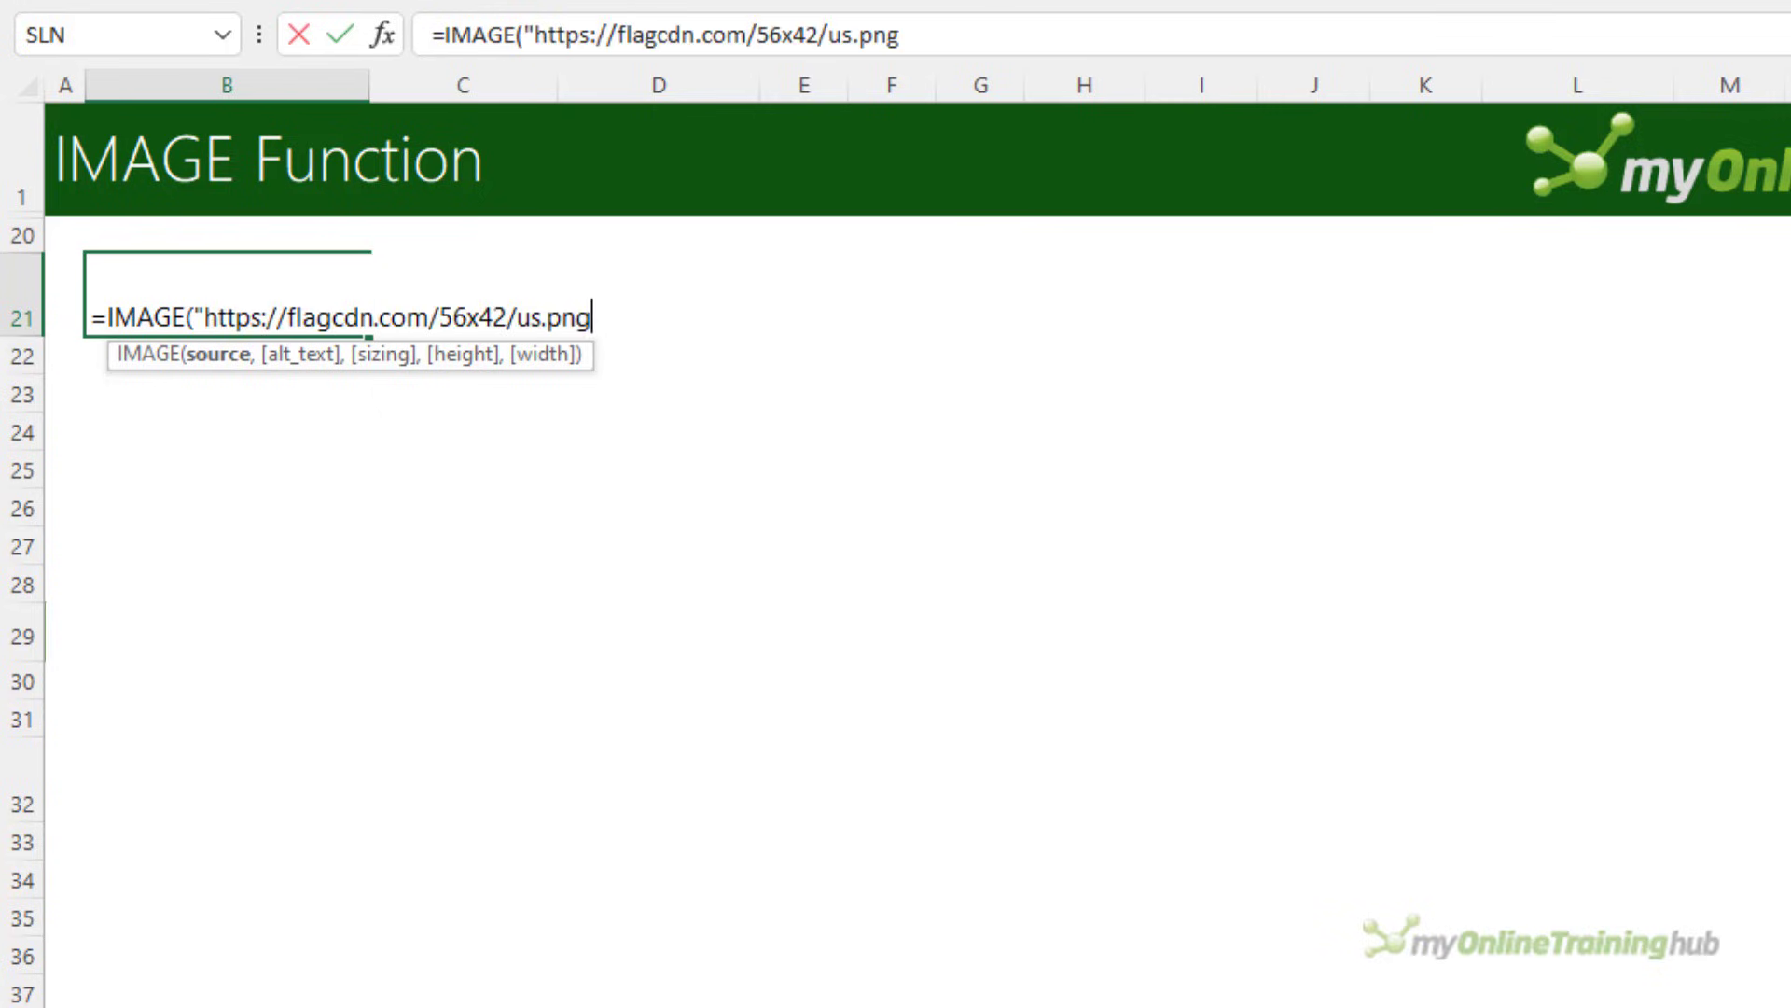
type("\"")
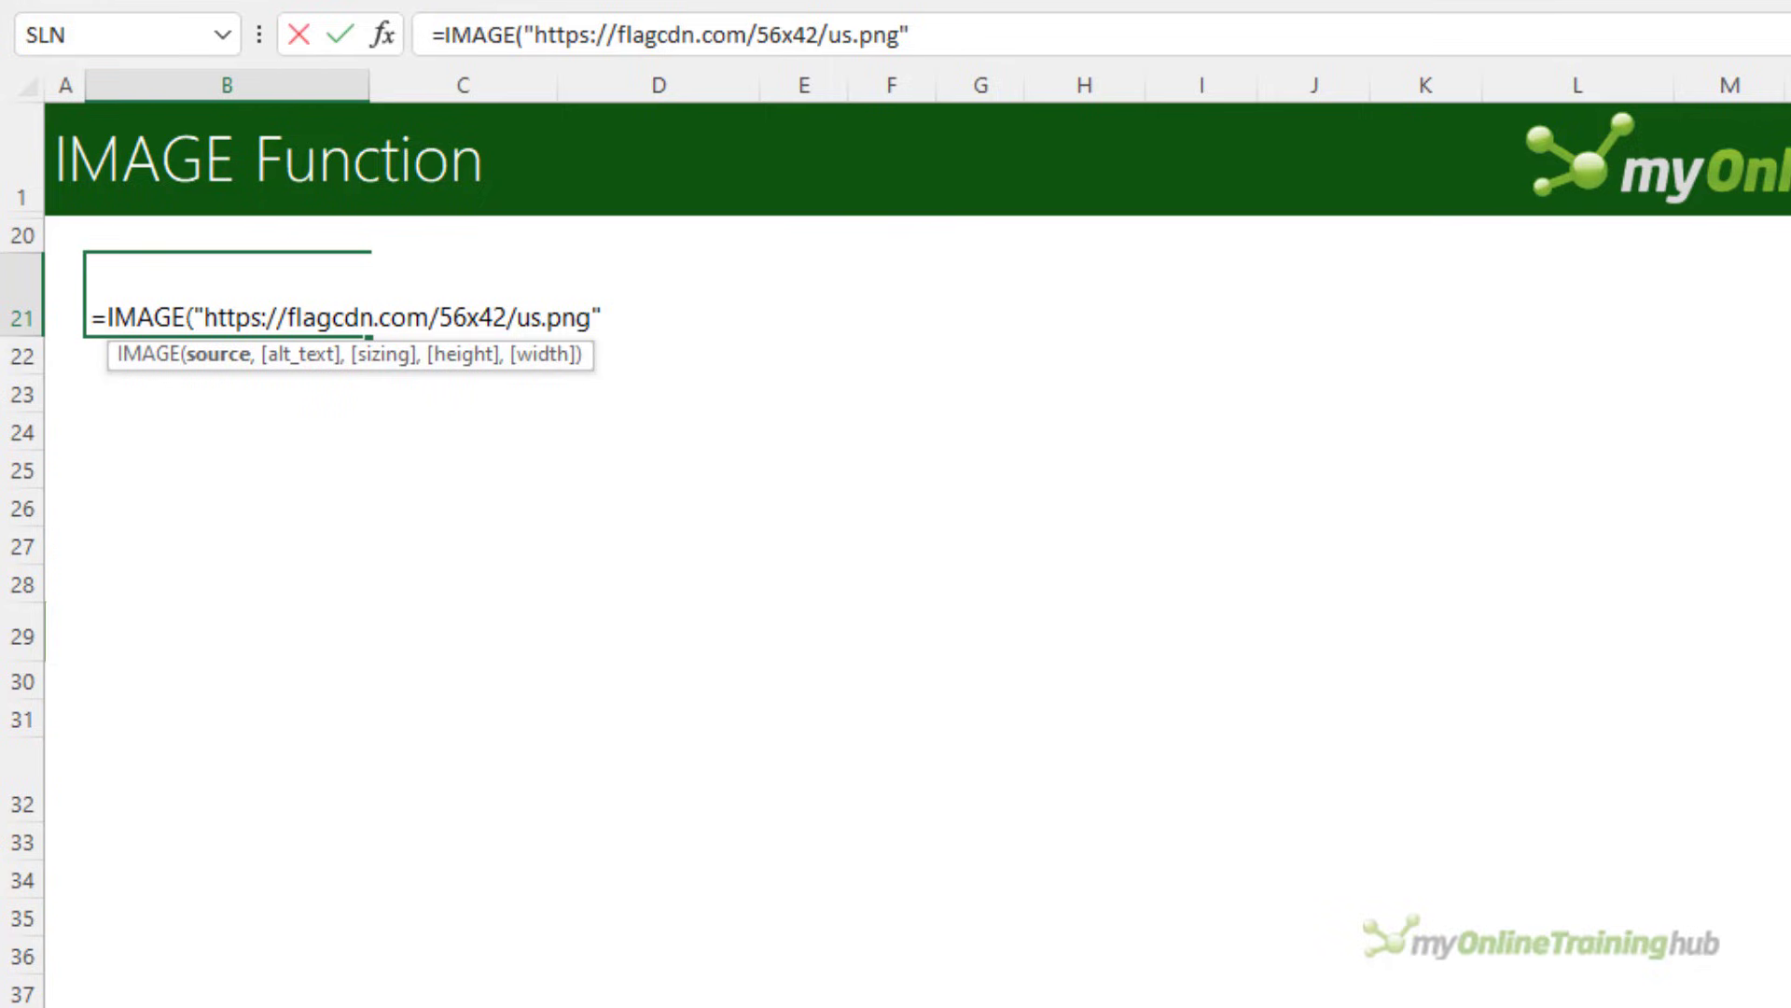
type(",")
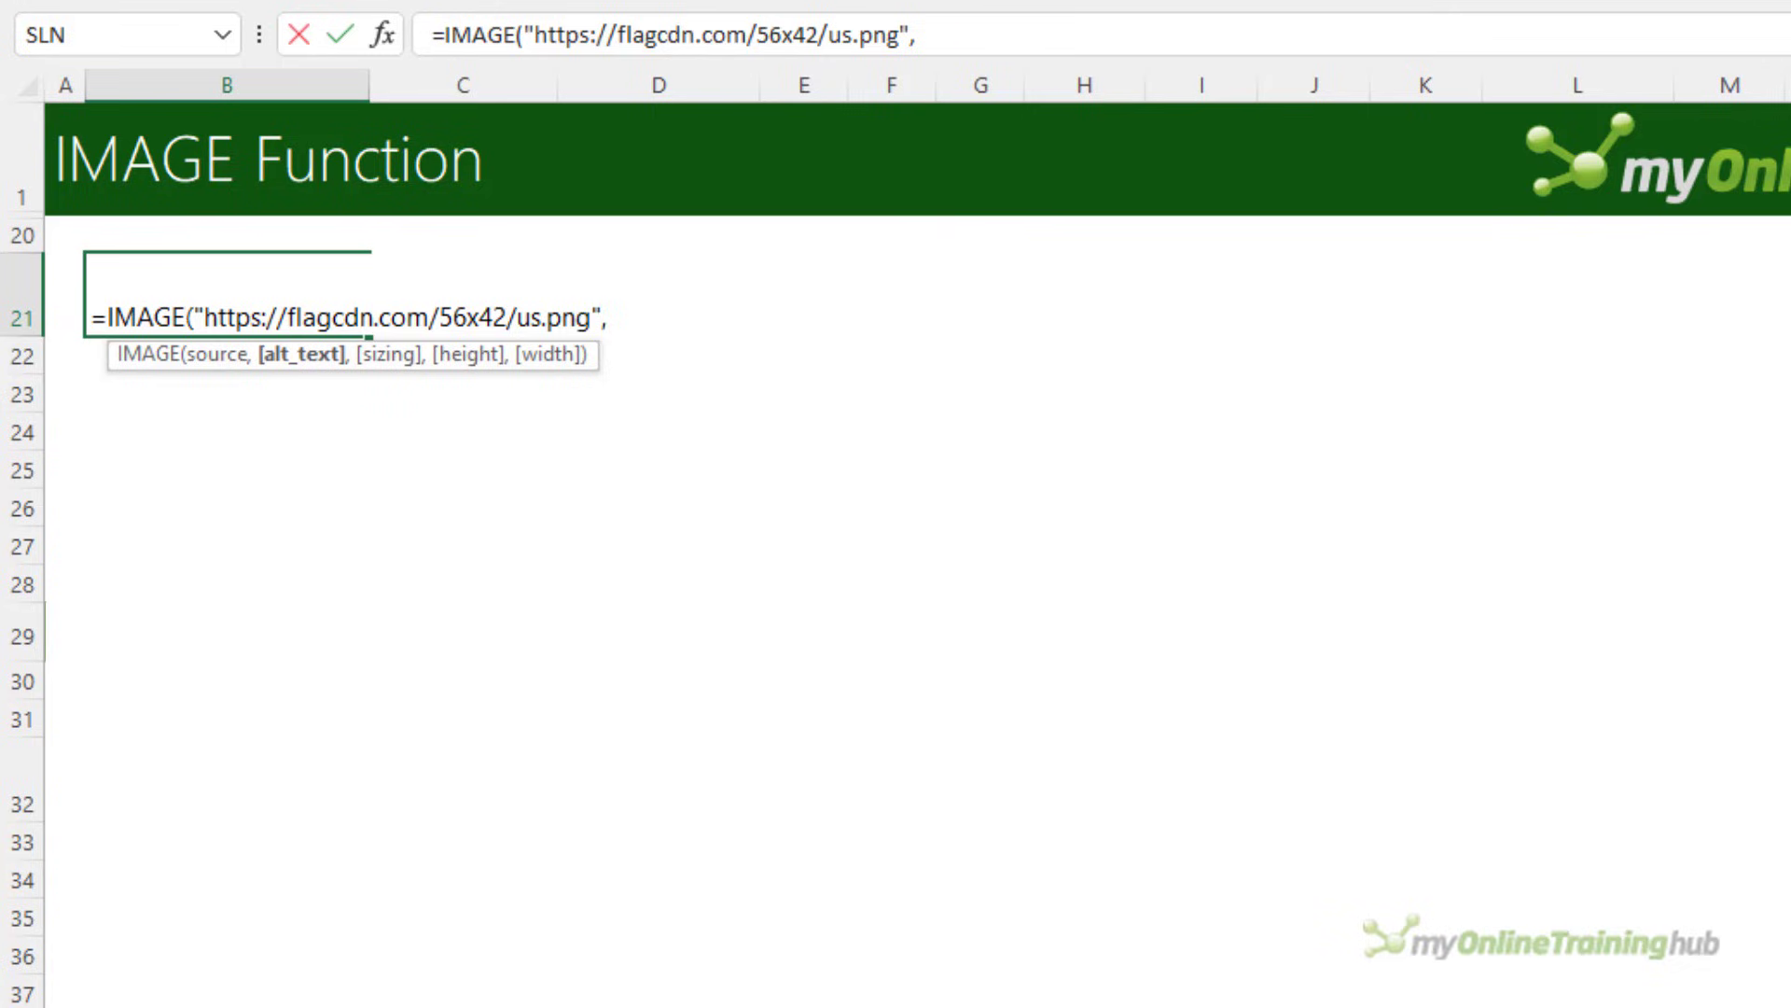
type("\"U")
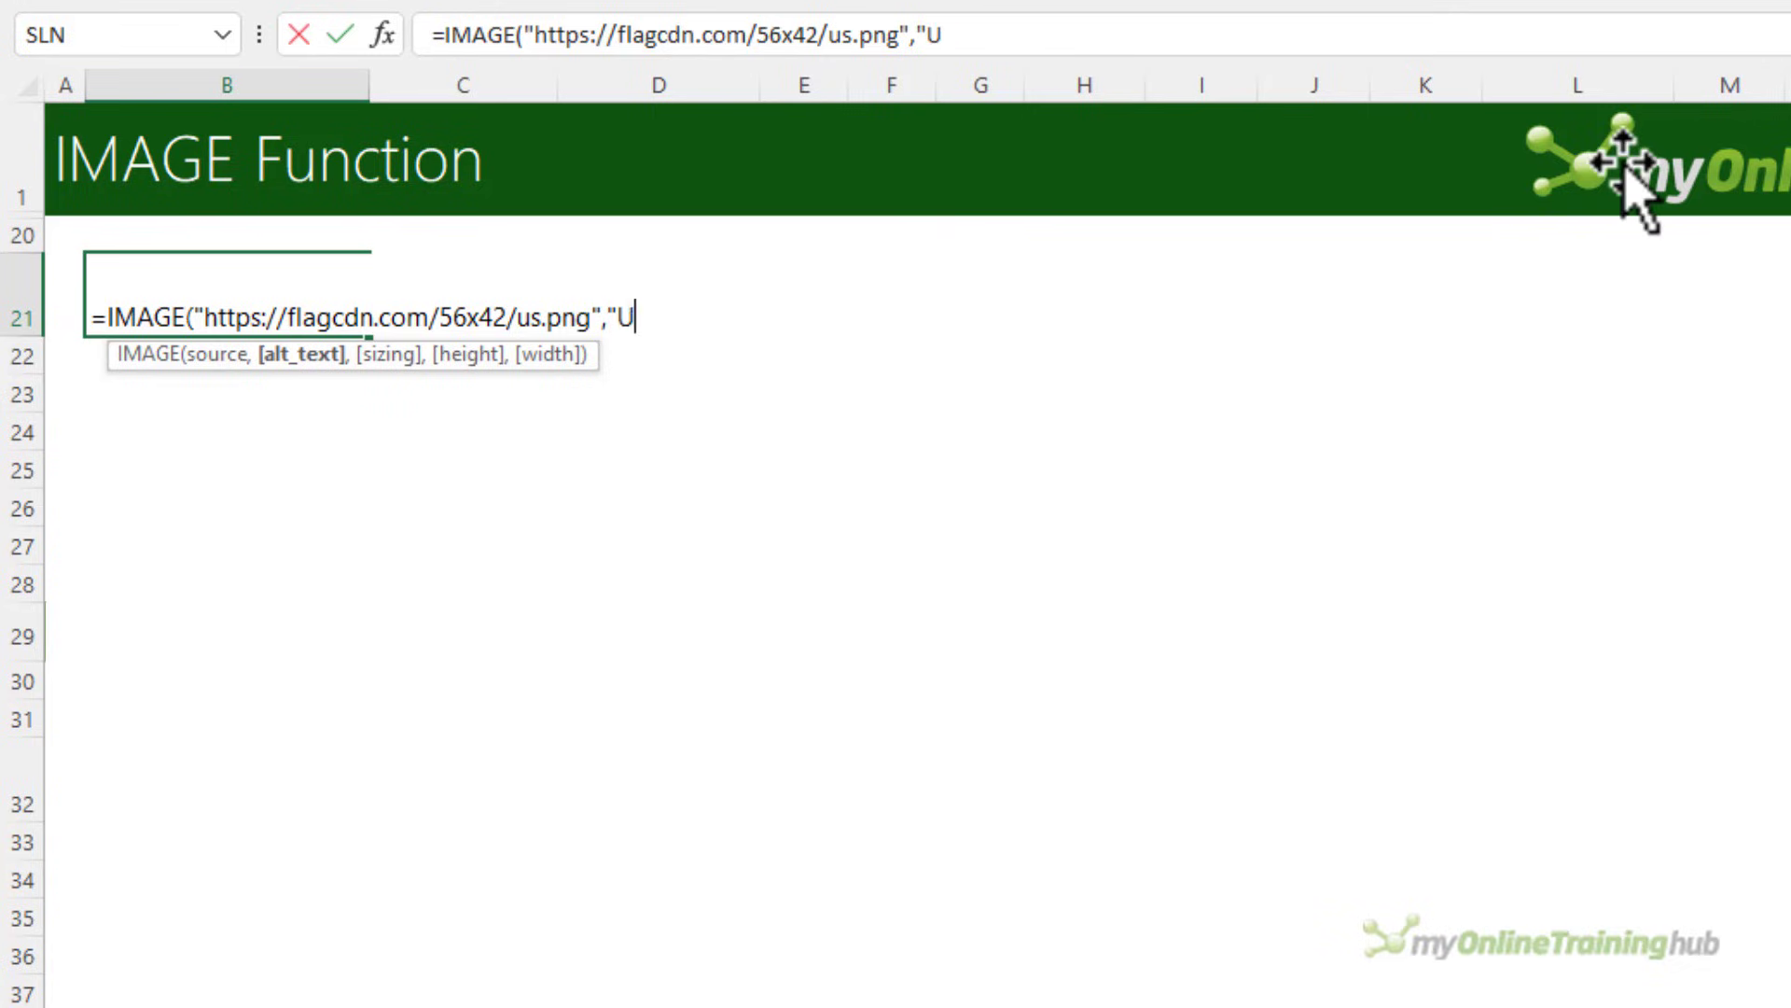
type("nited States Flag\"")
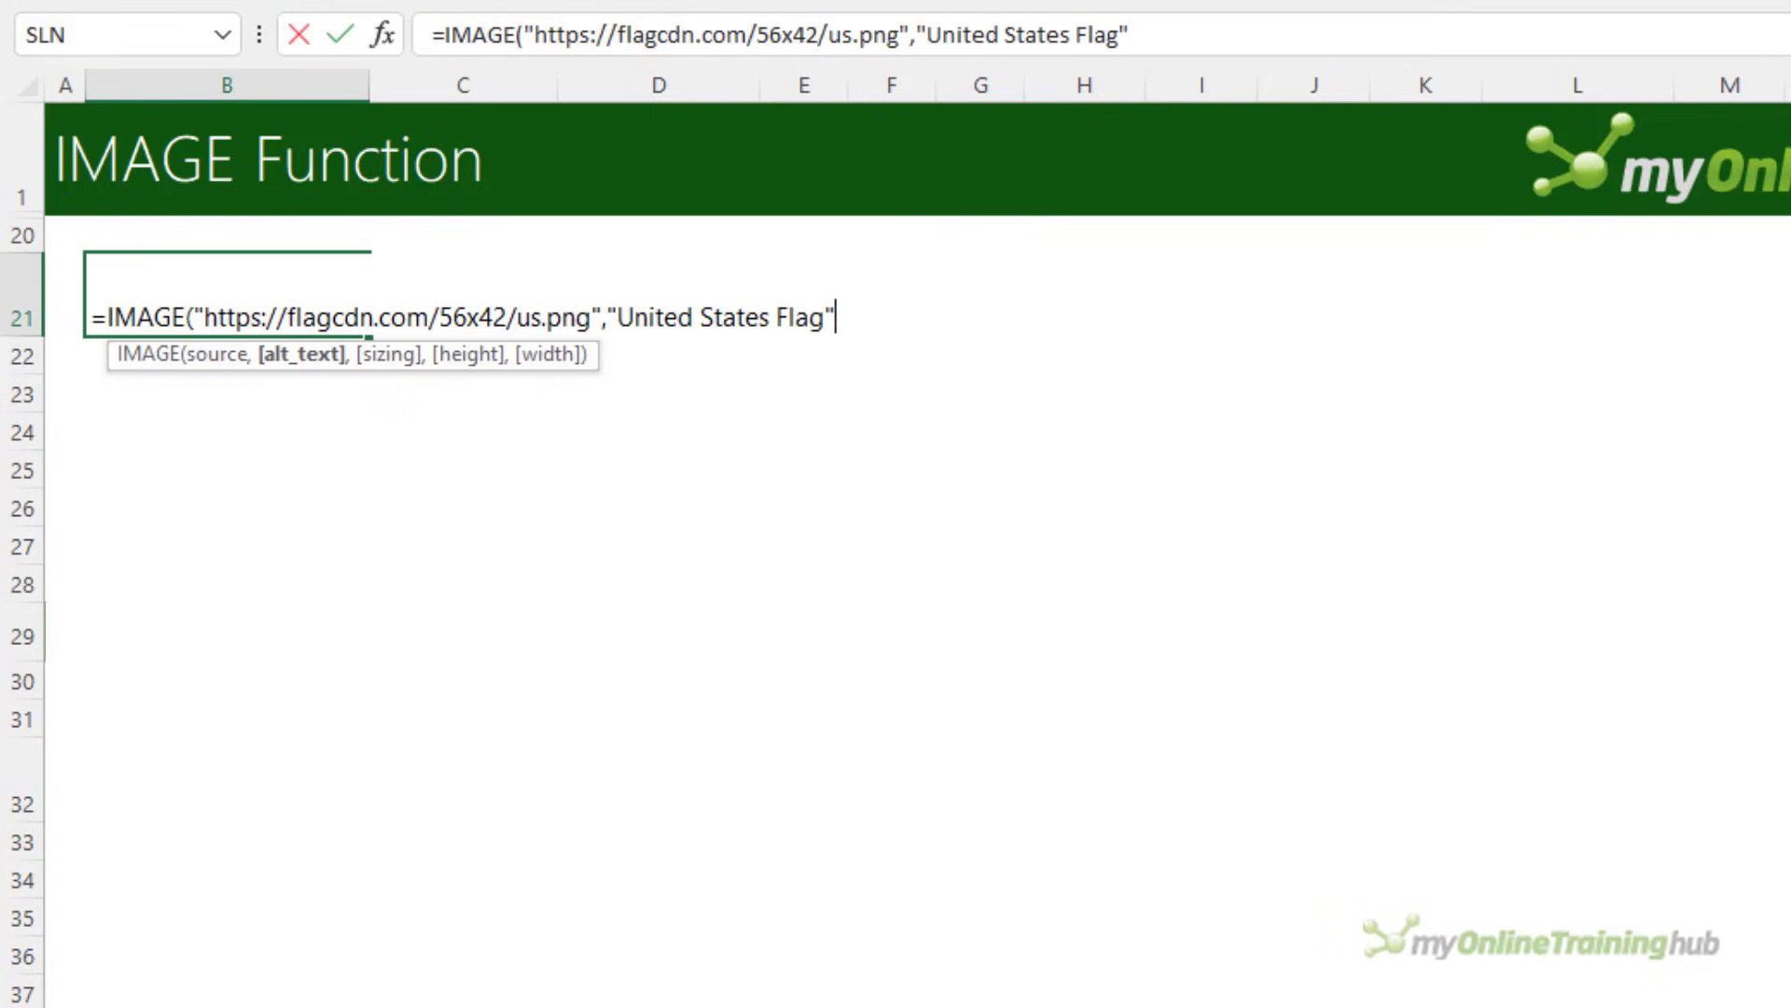
type(",")
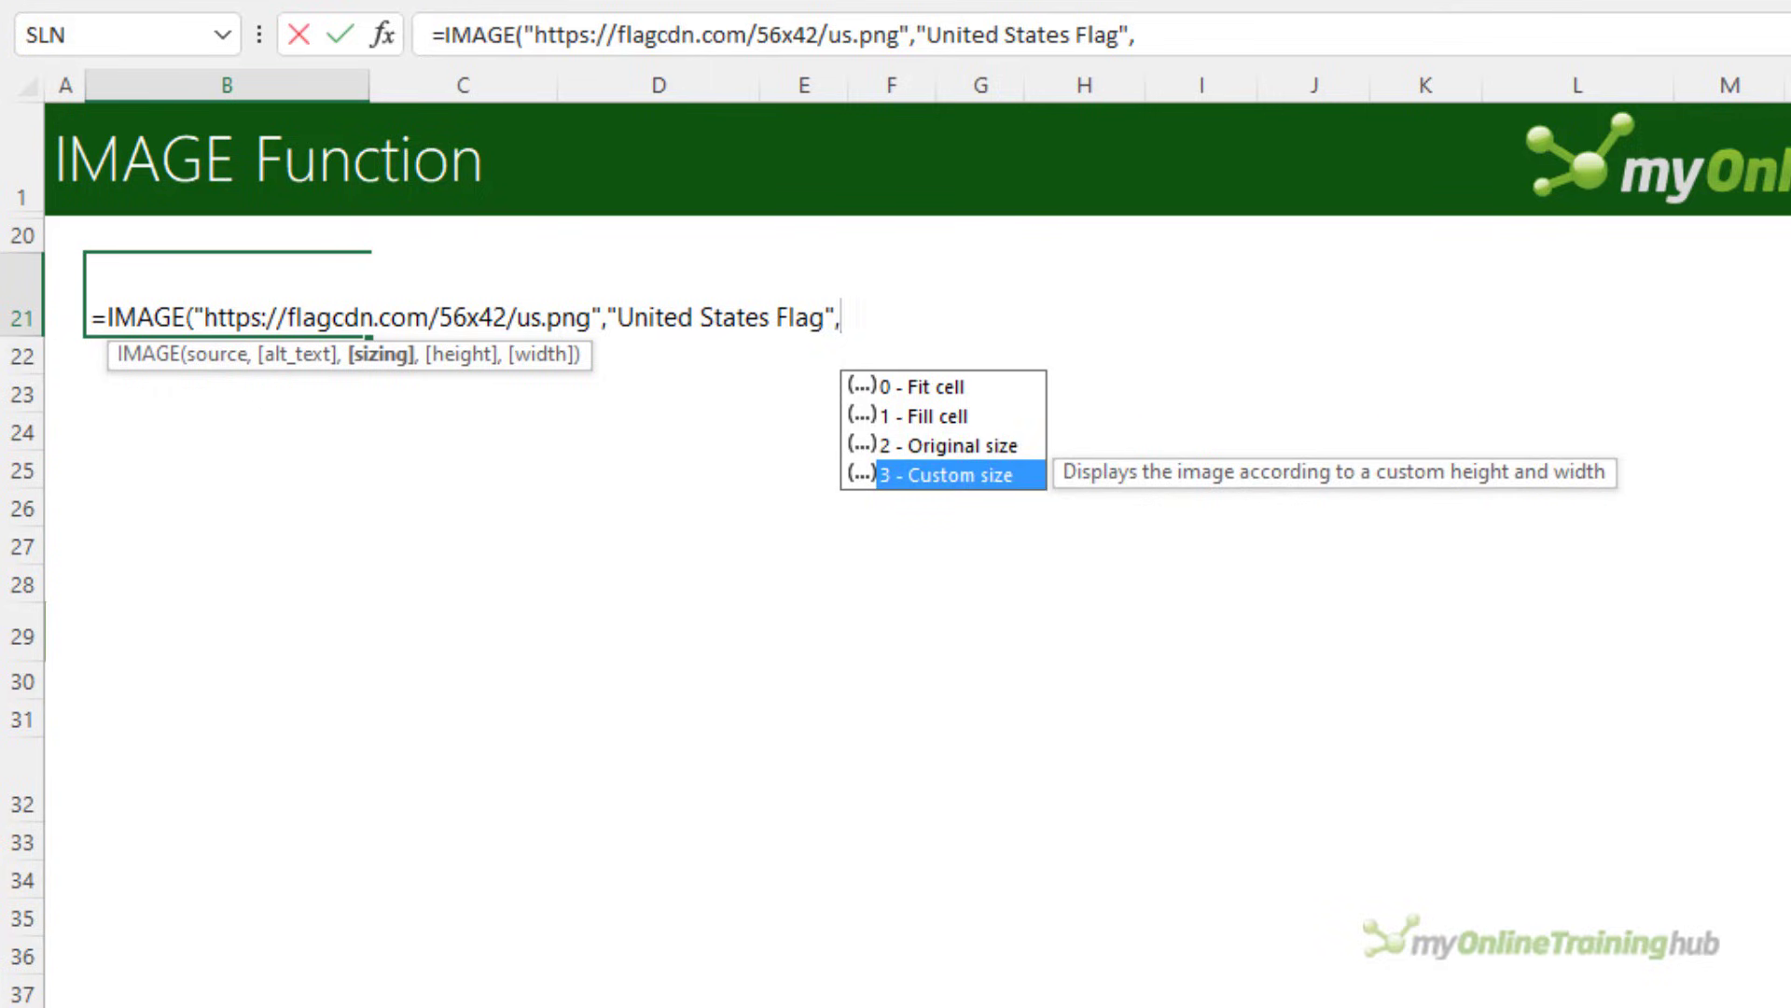
- Finish the IMAGE formula with sizing 3, height 42 and width 56
type("3")
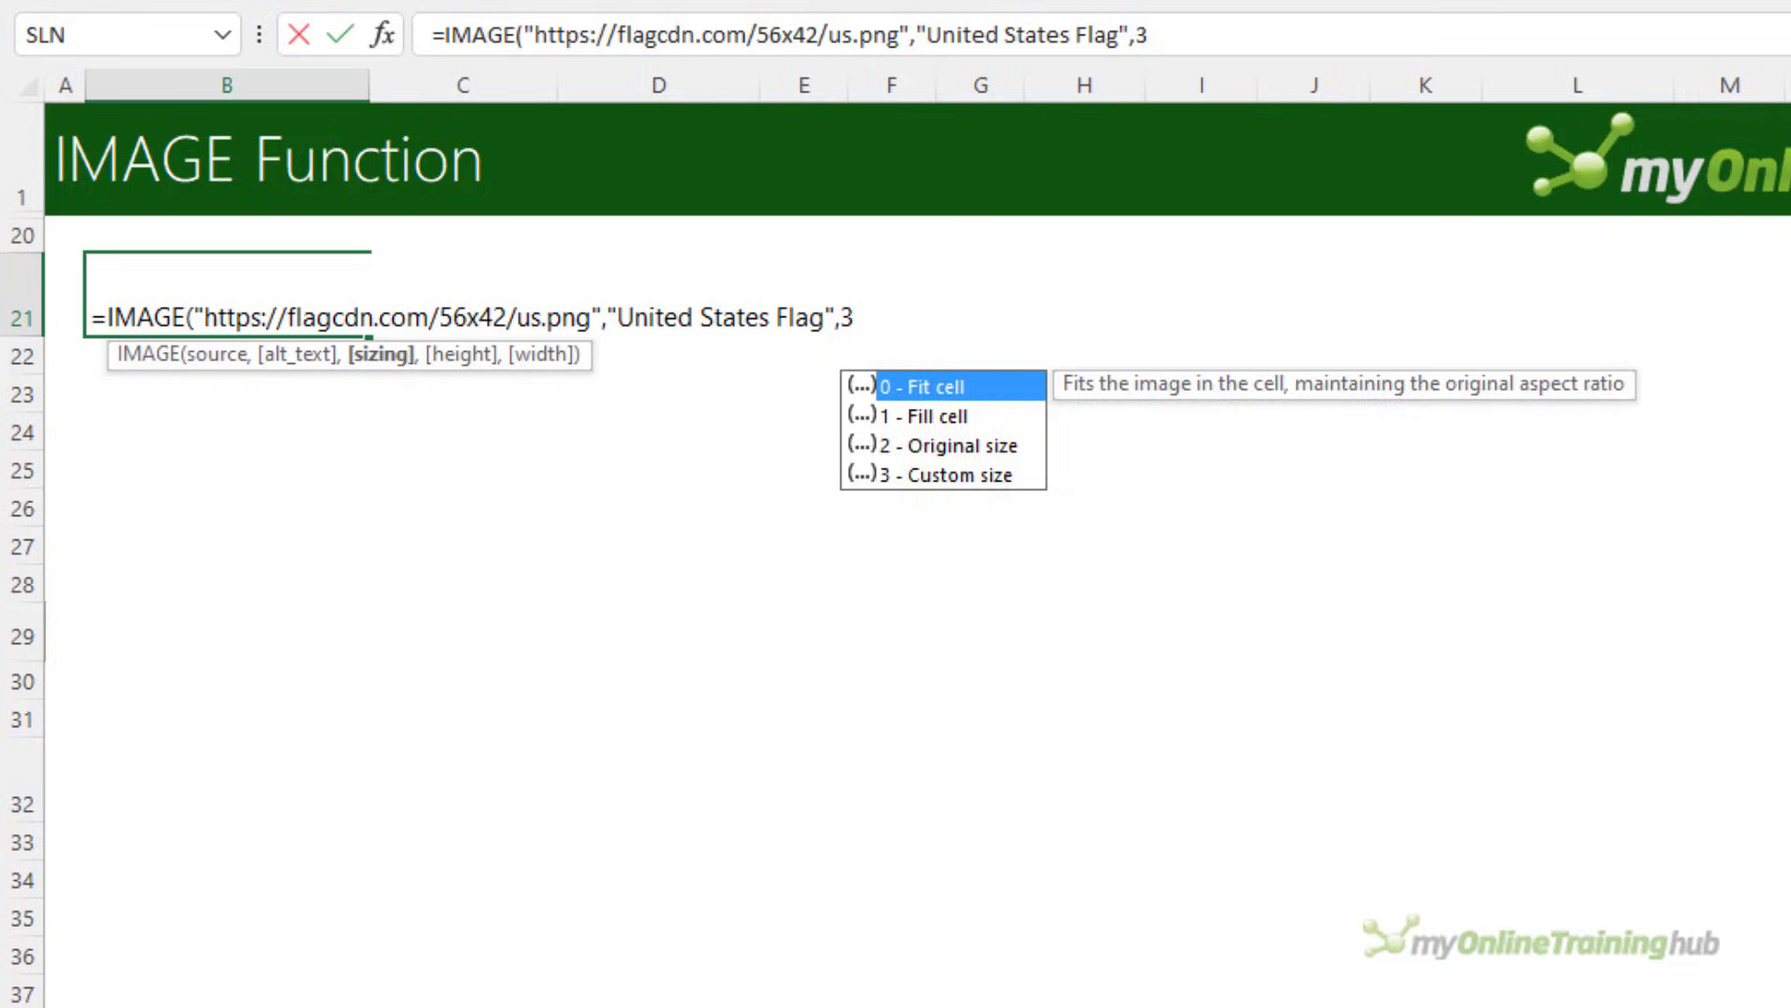
type(",")
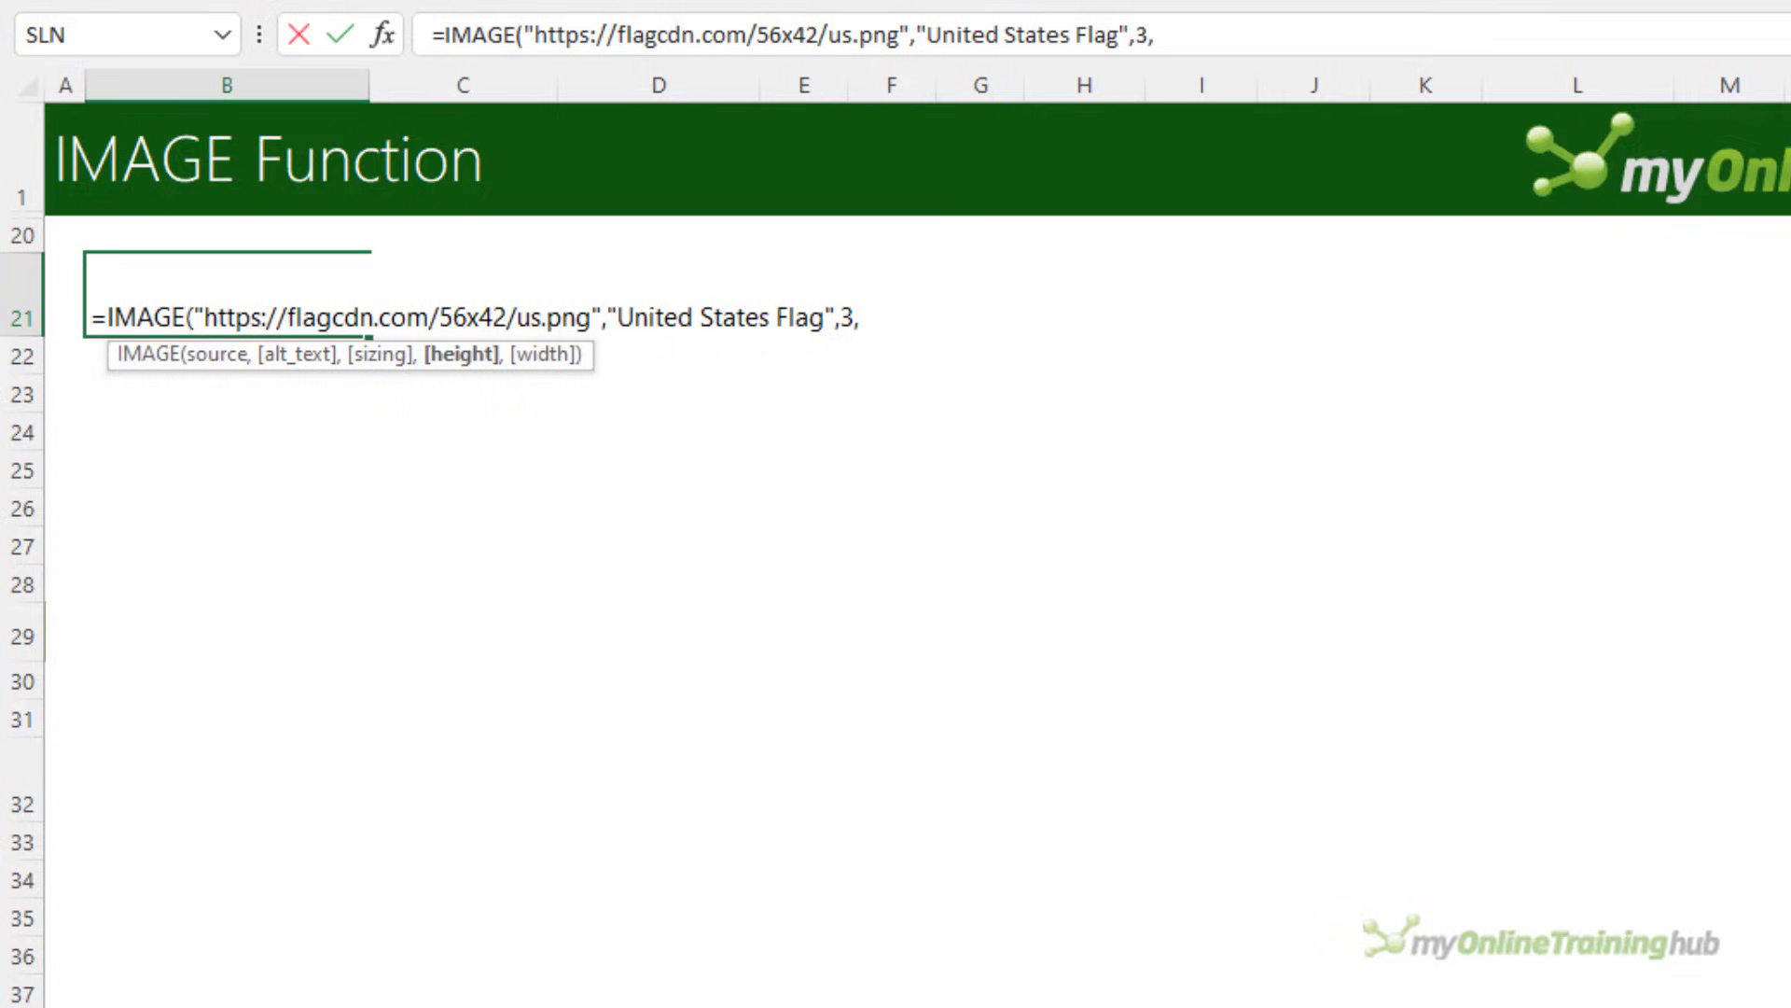
type("42")
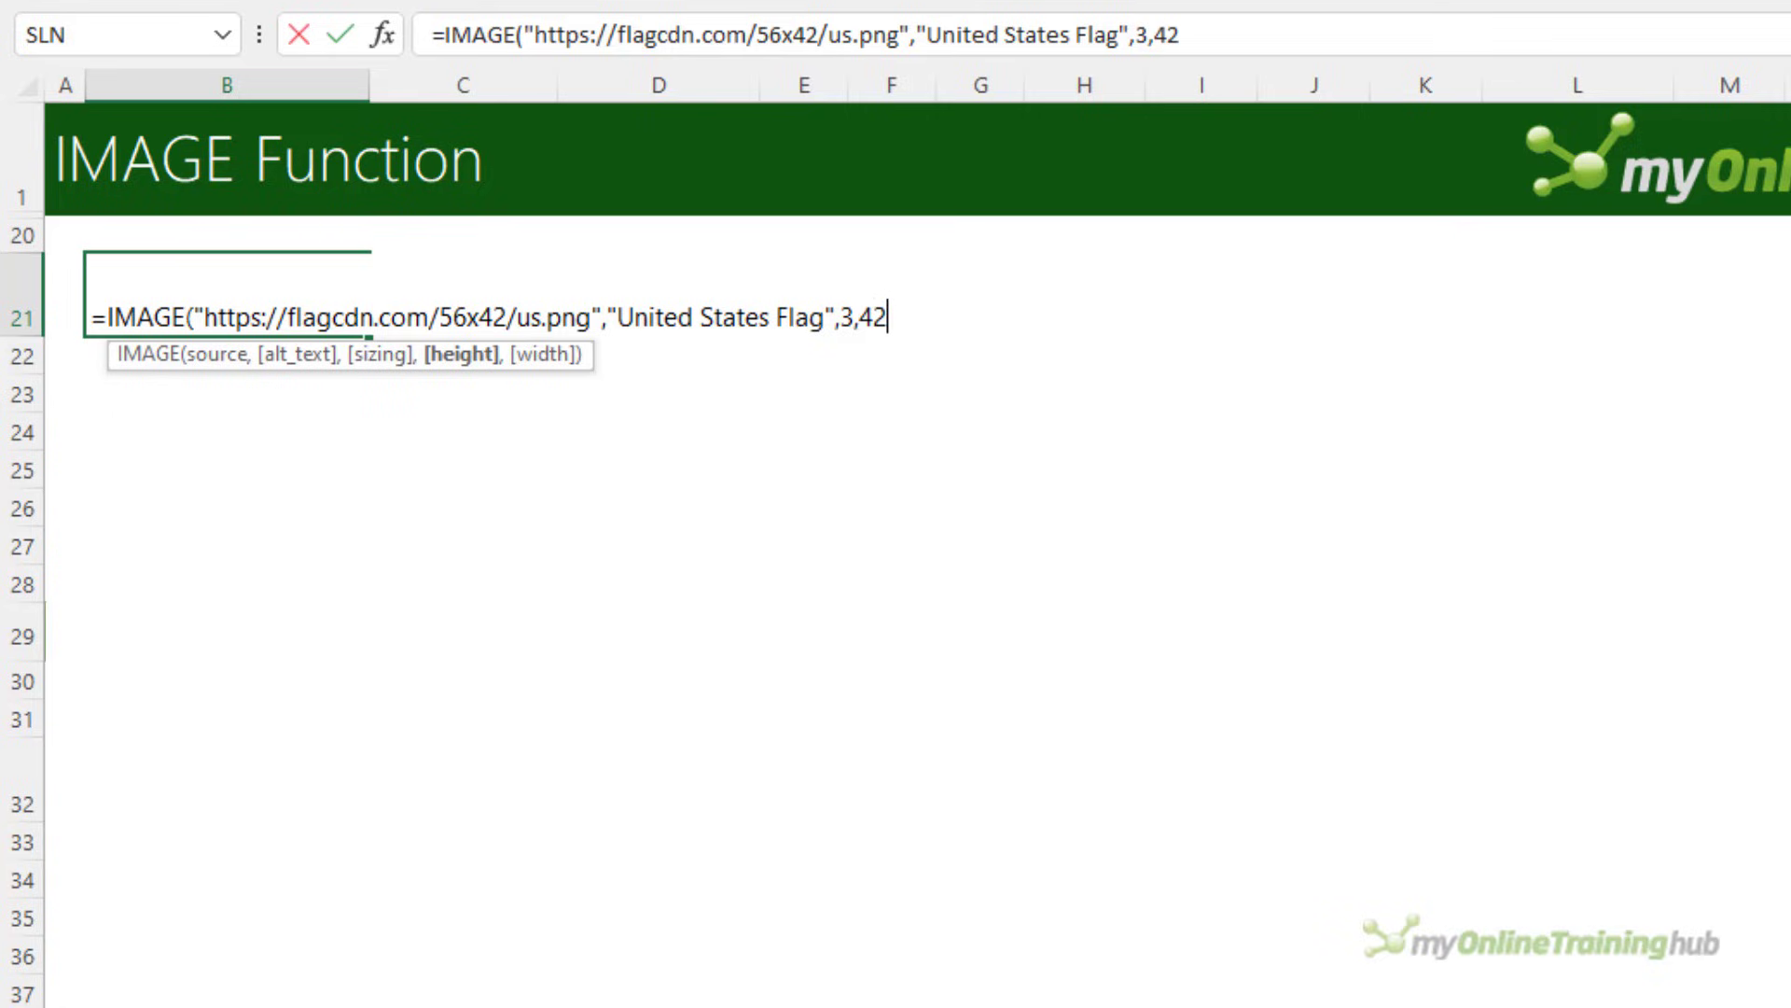
type(",56")
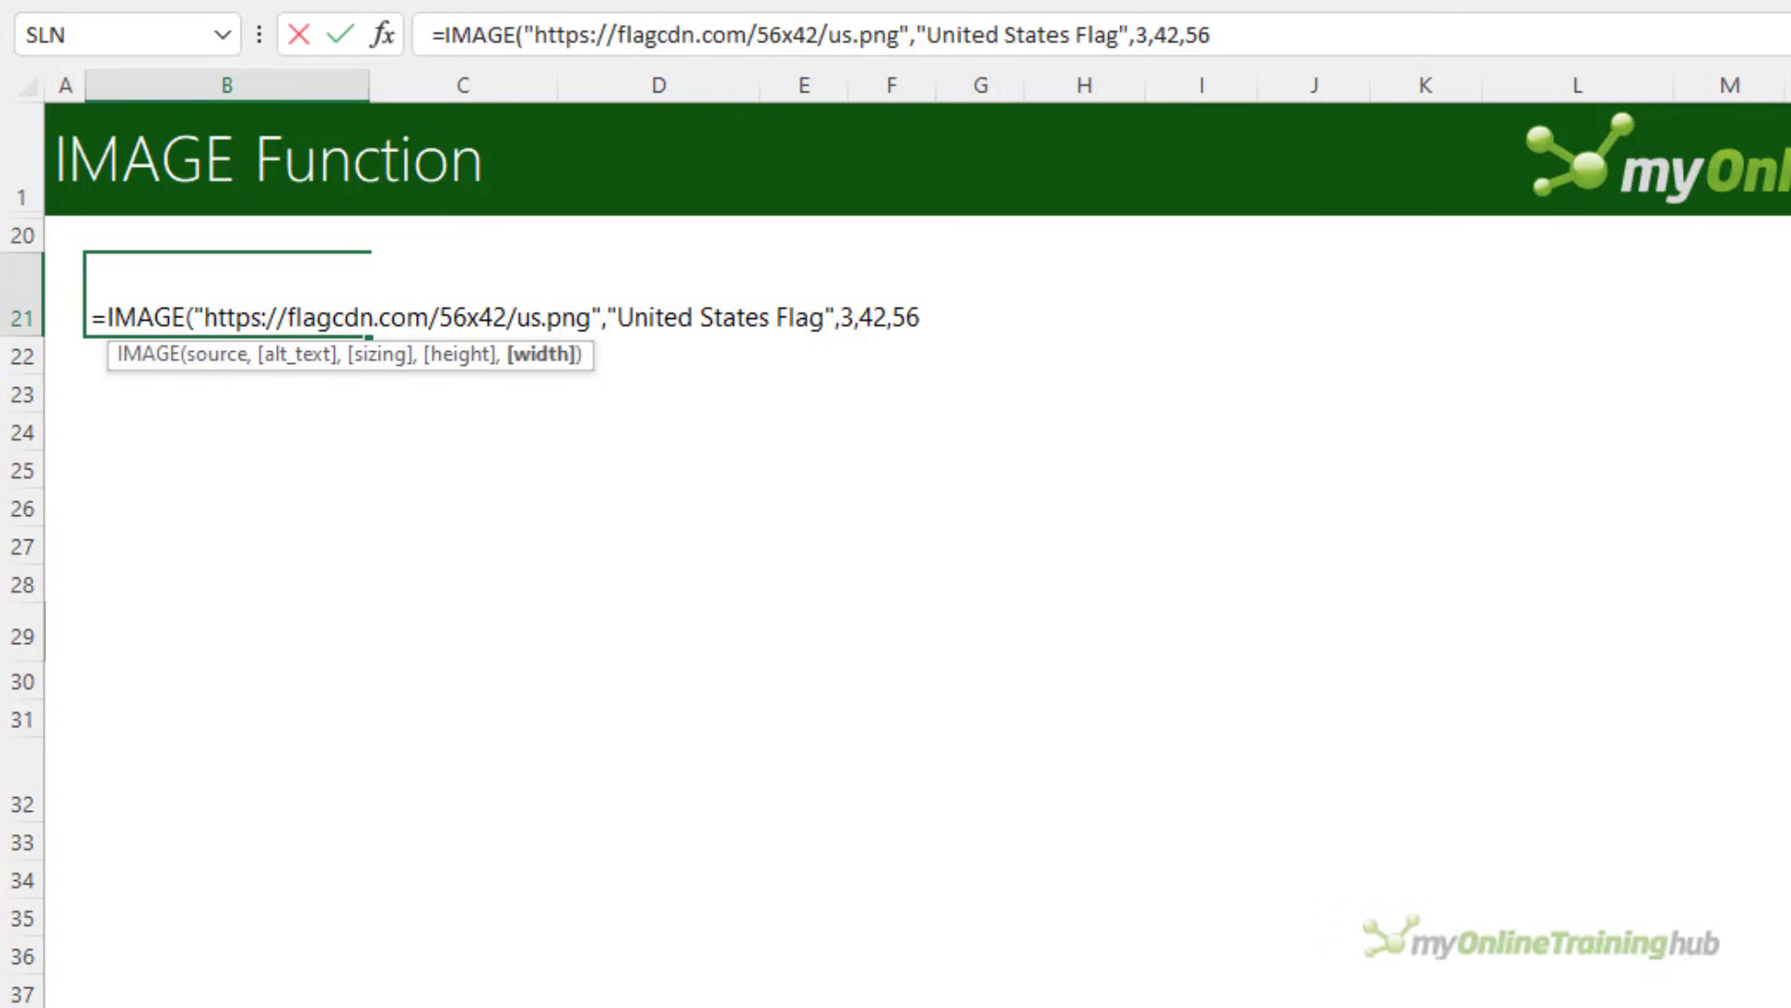
type(")")
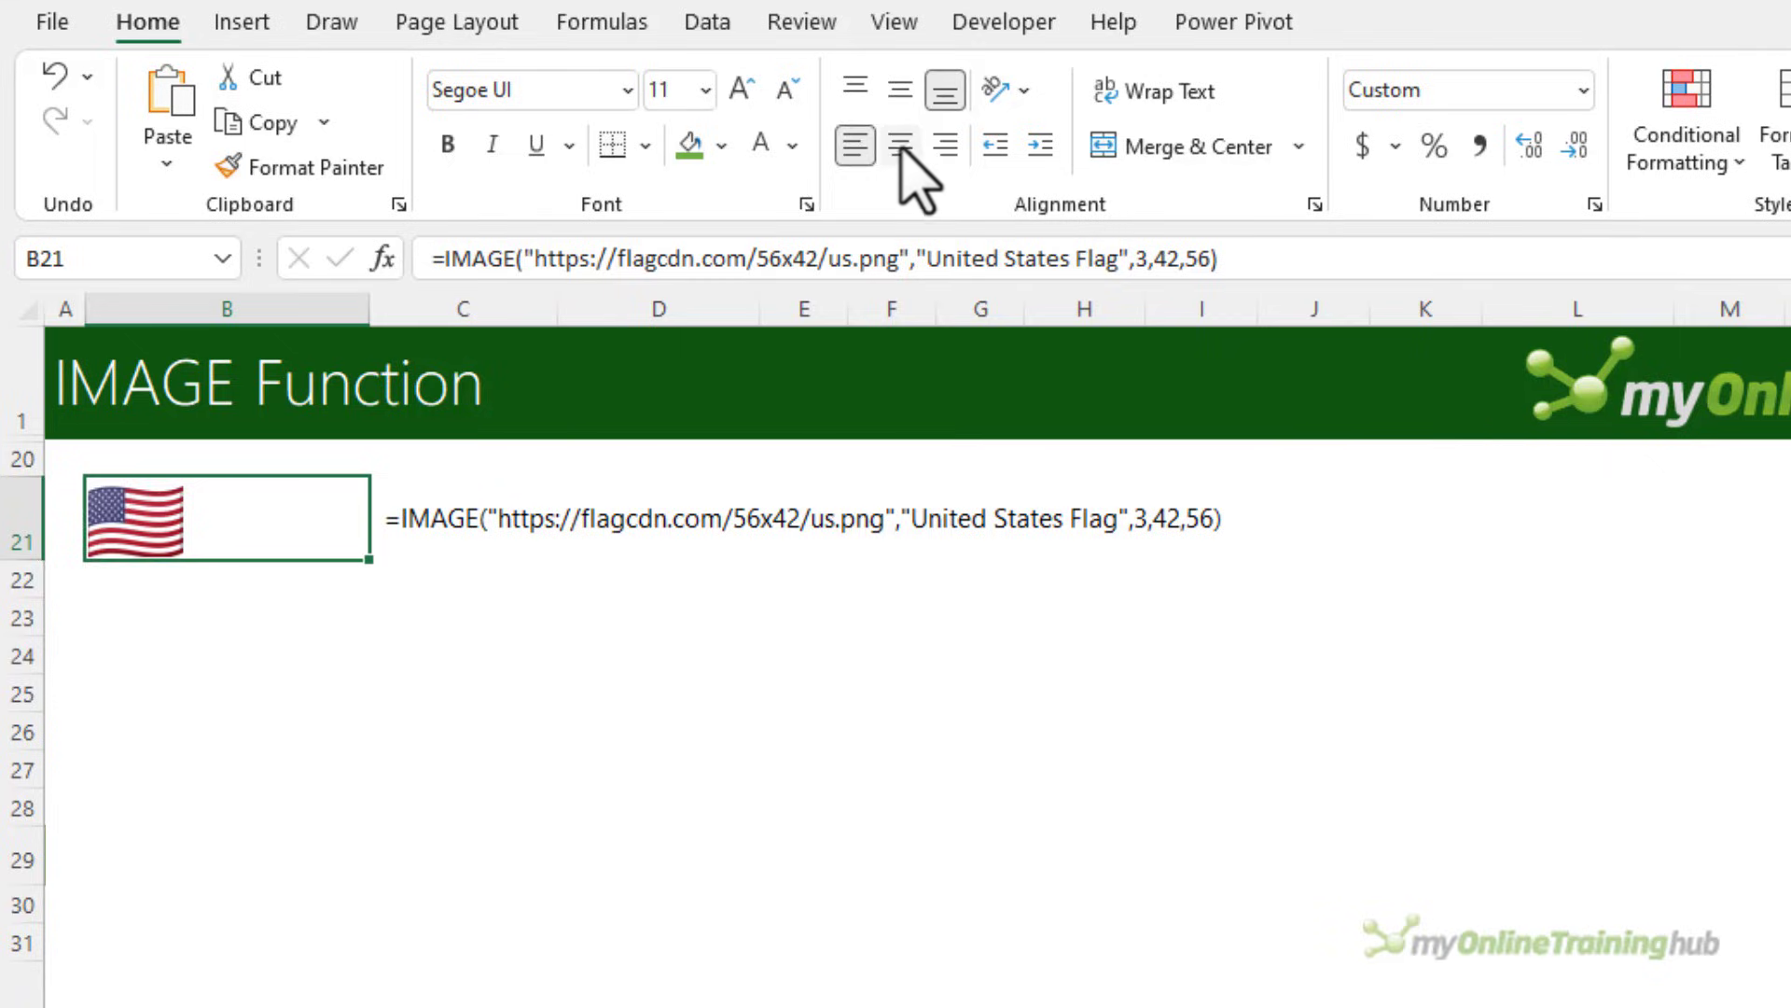
- Commit the formula and centre the US flag horizontally in B21
left_click(899, 89)
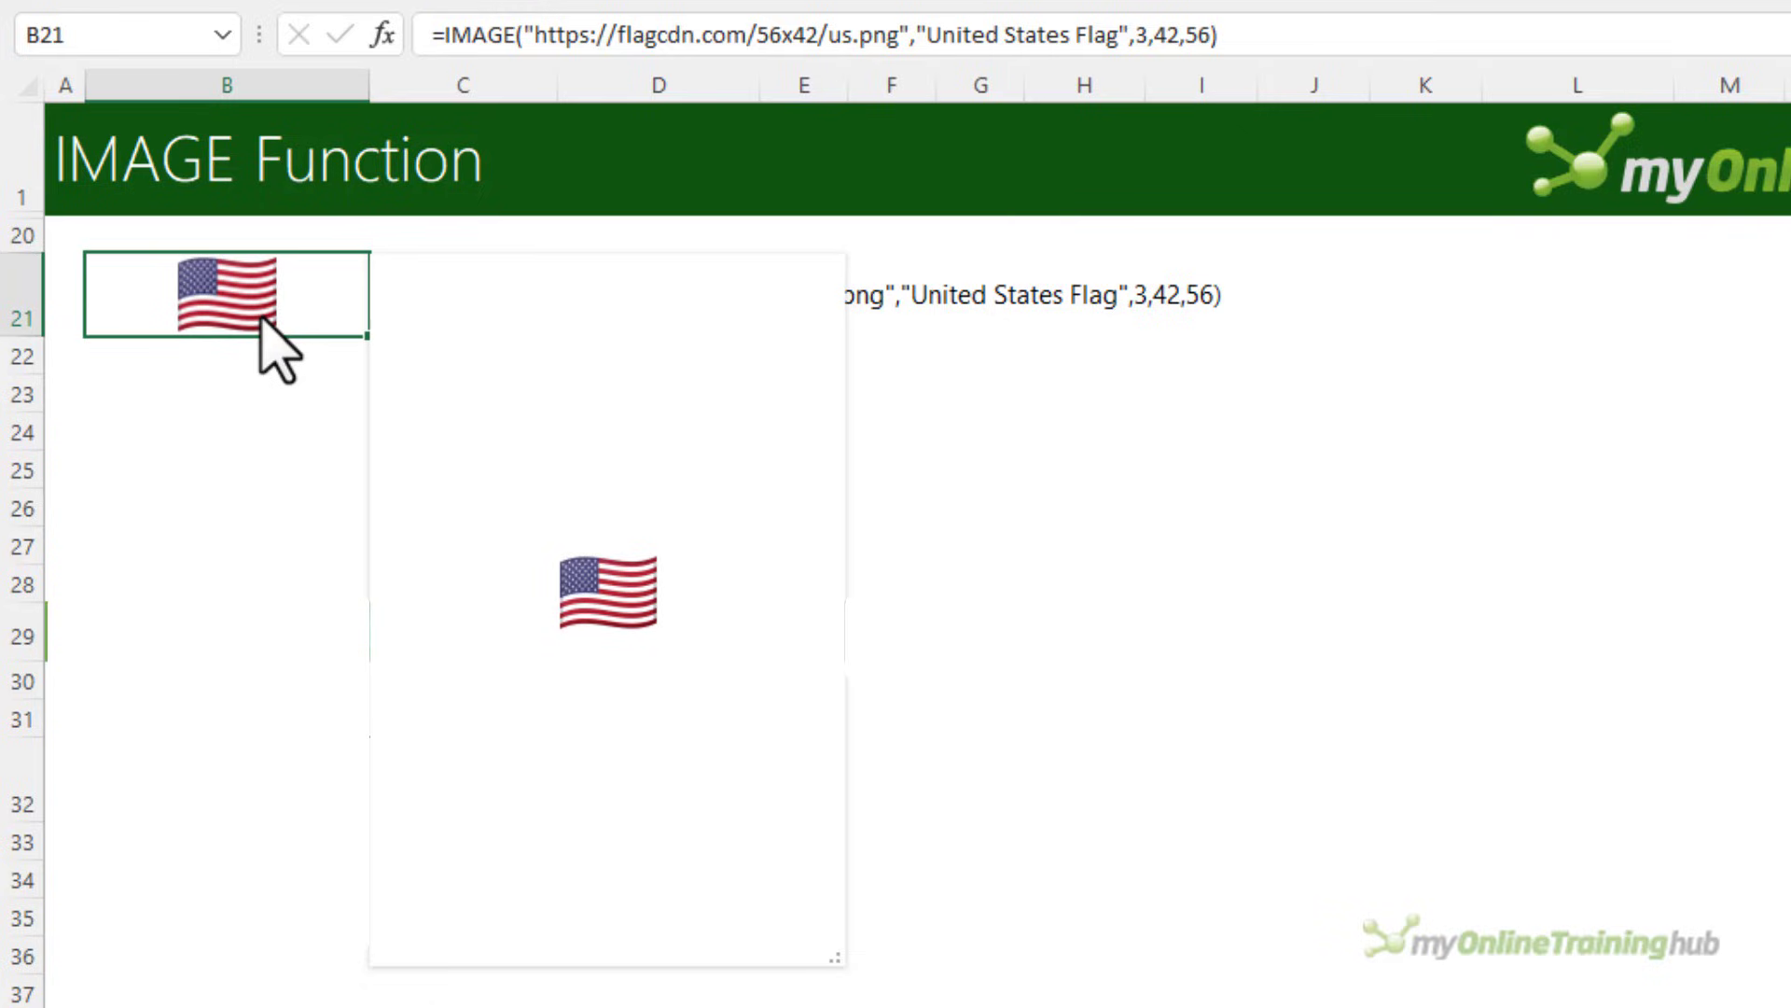
mouse_move(851, 976)
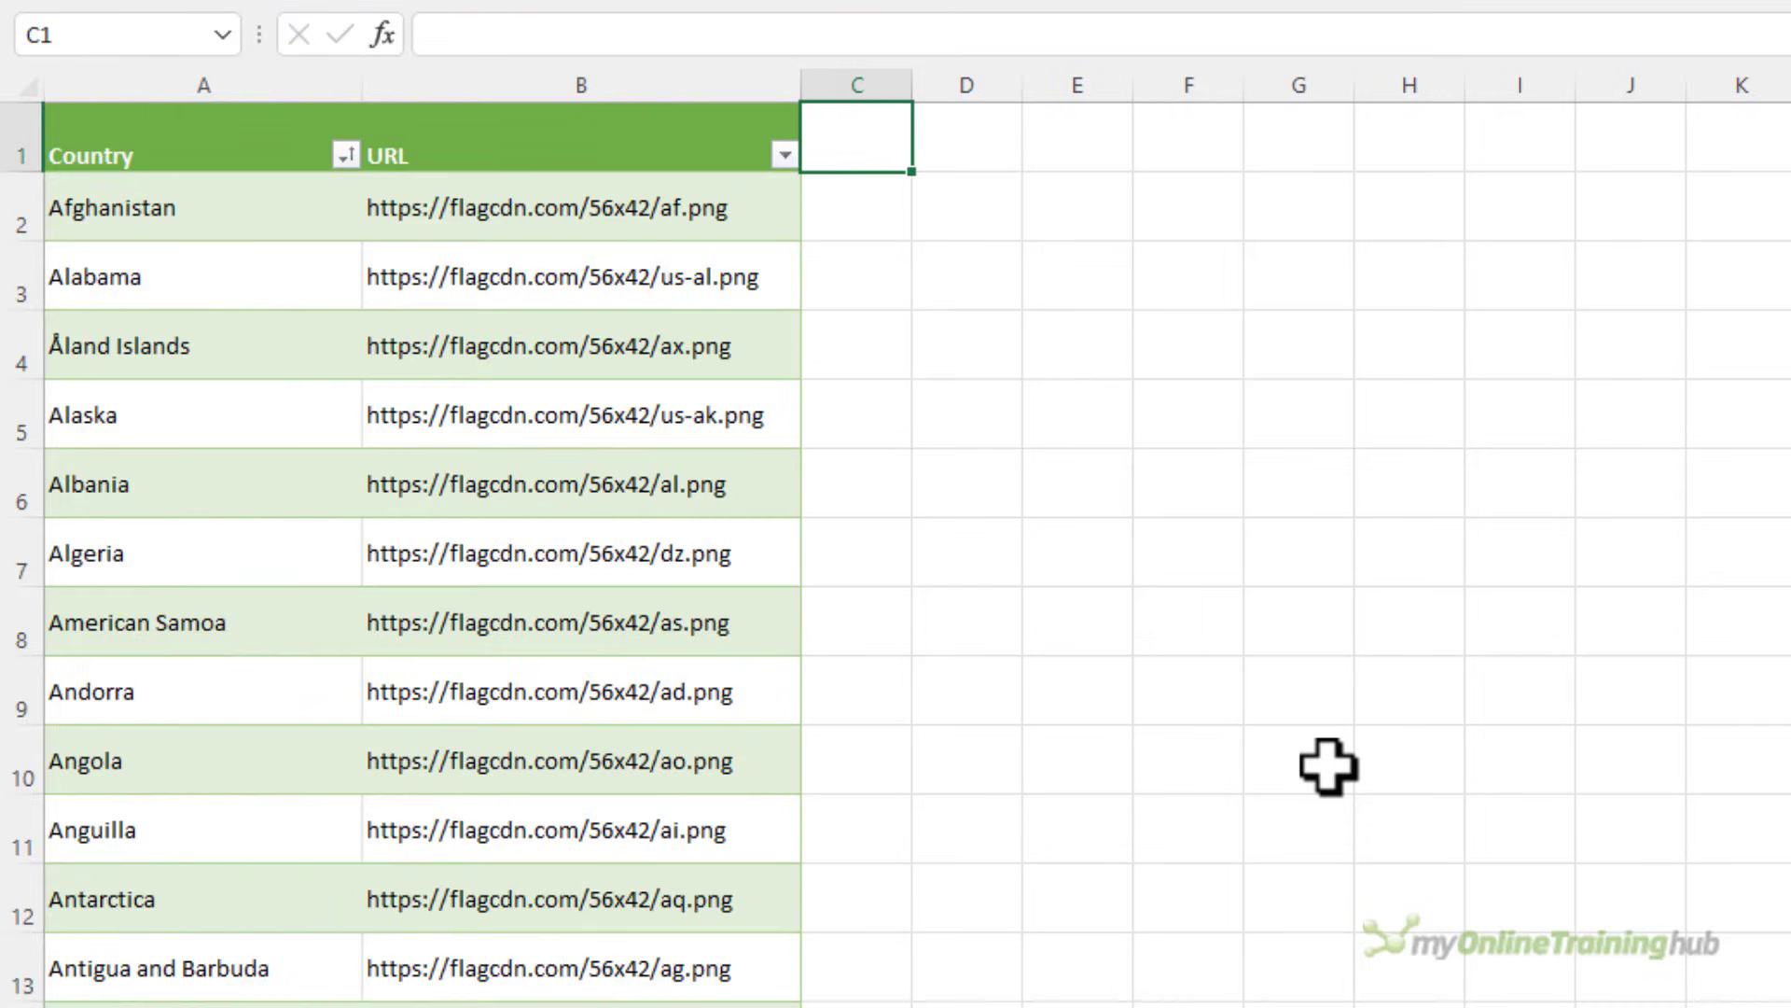
type("Flag")
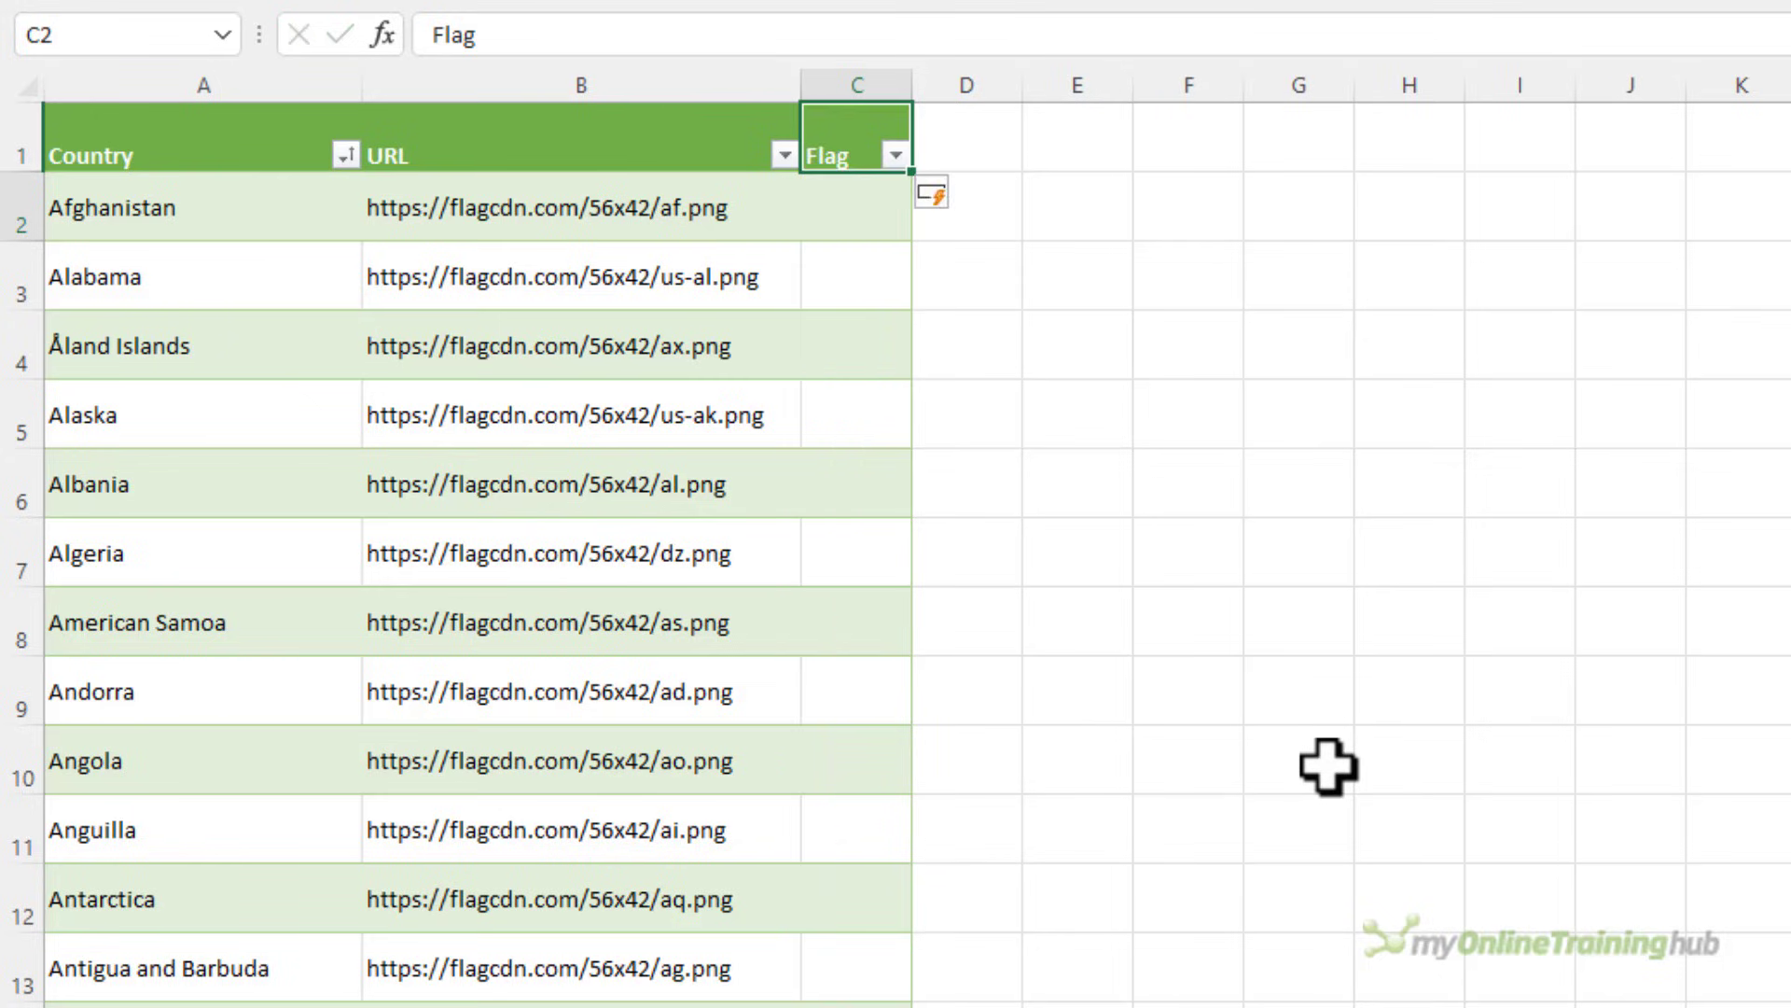
type("=imag")
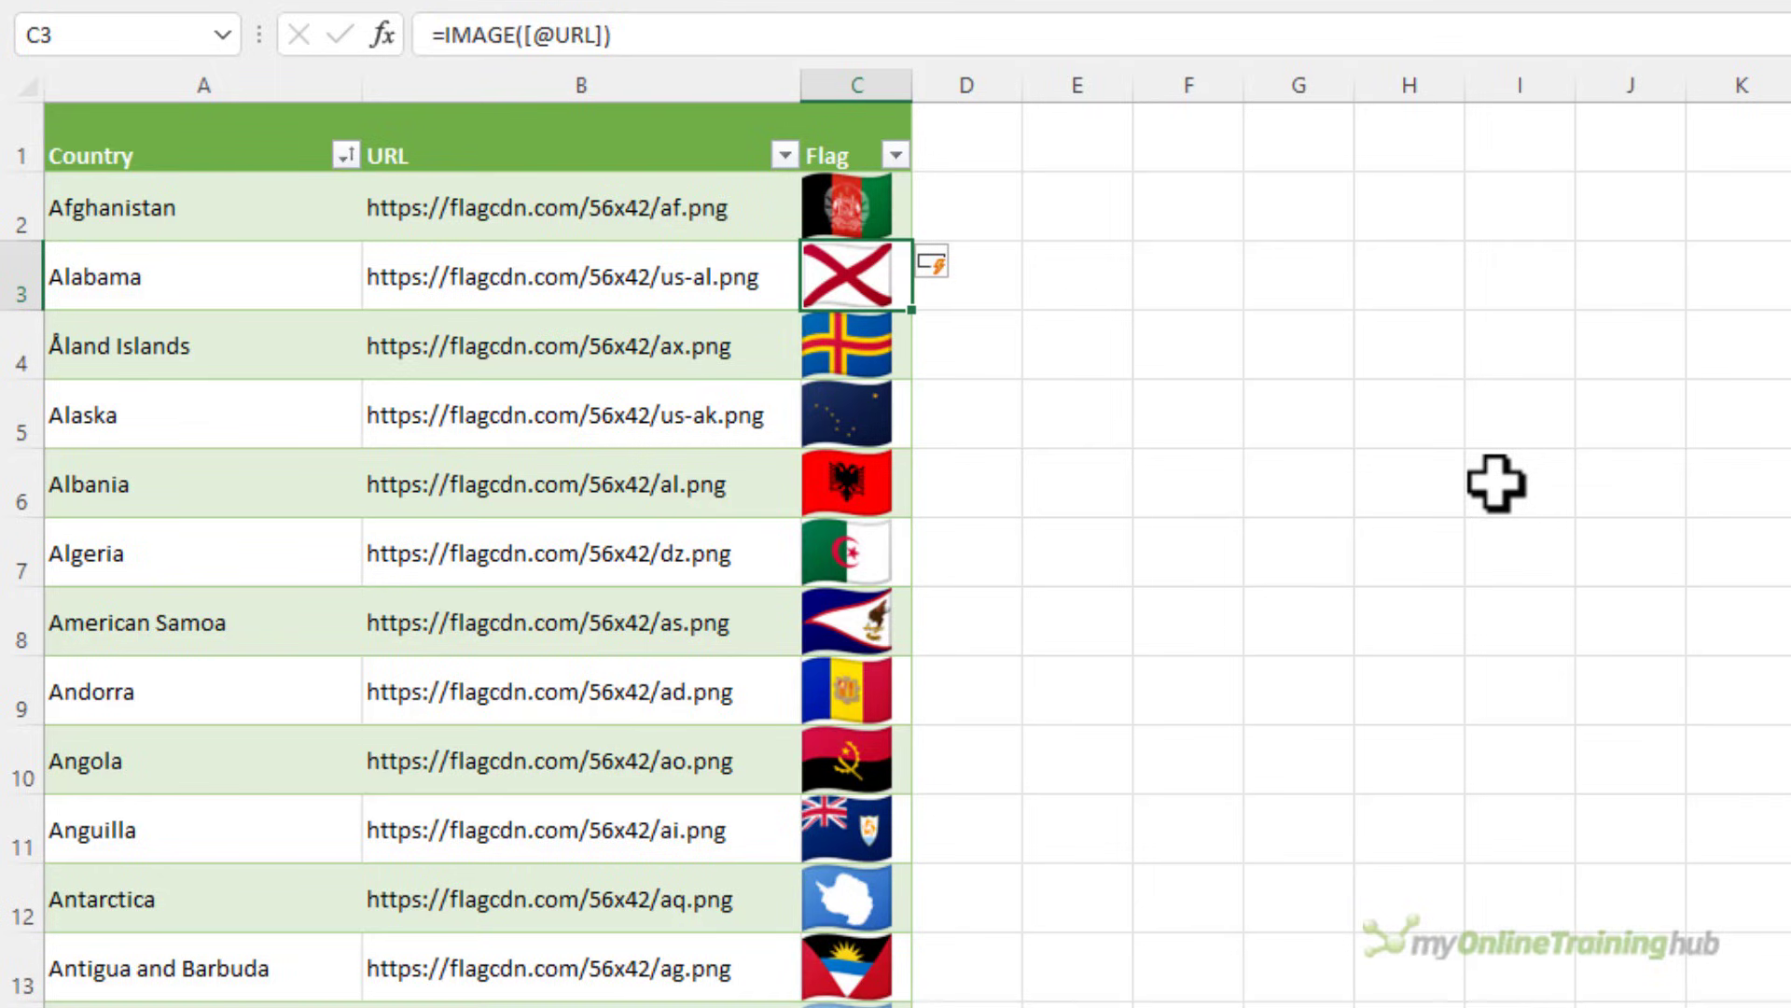
- Sort the country table A to Z by its Flag column
left_click(894, 155)
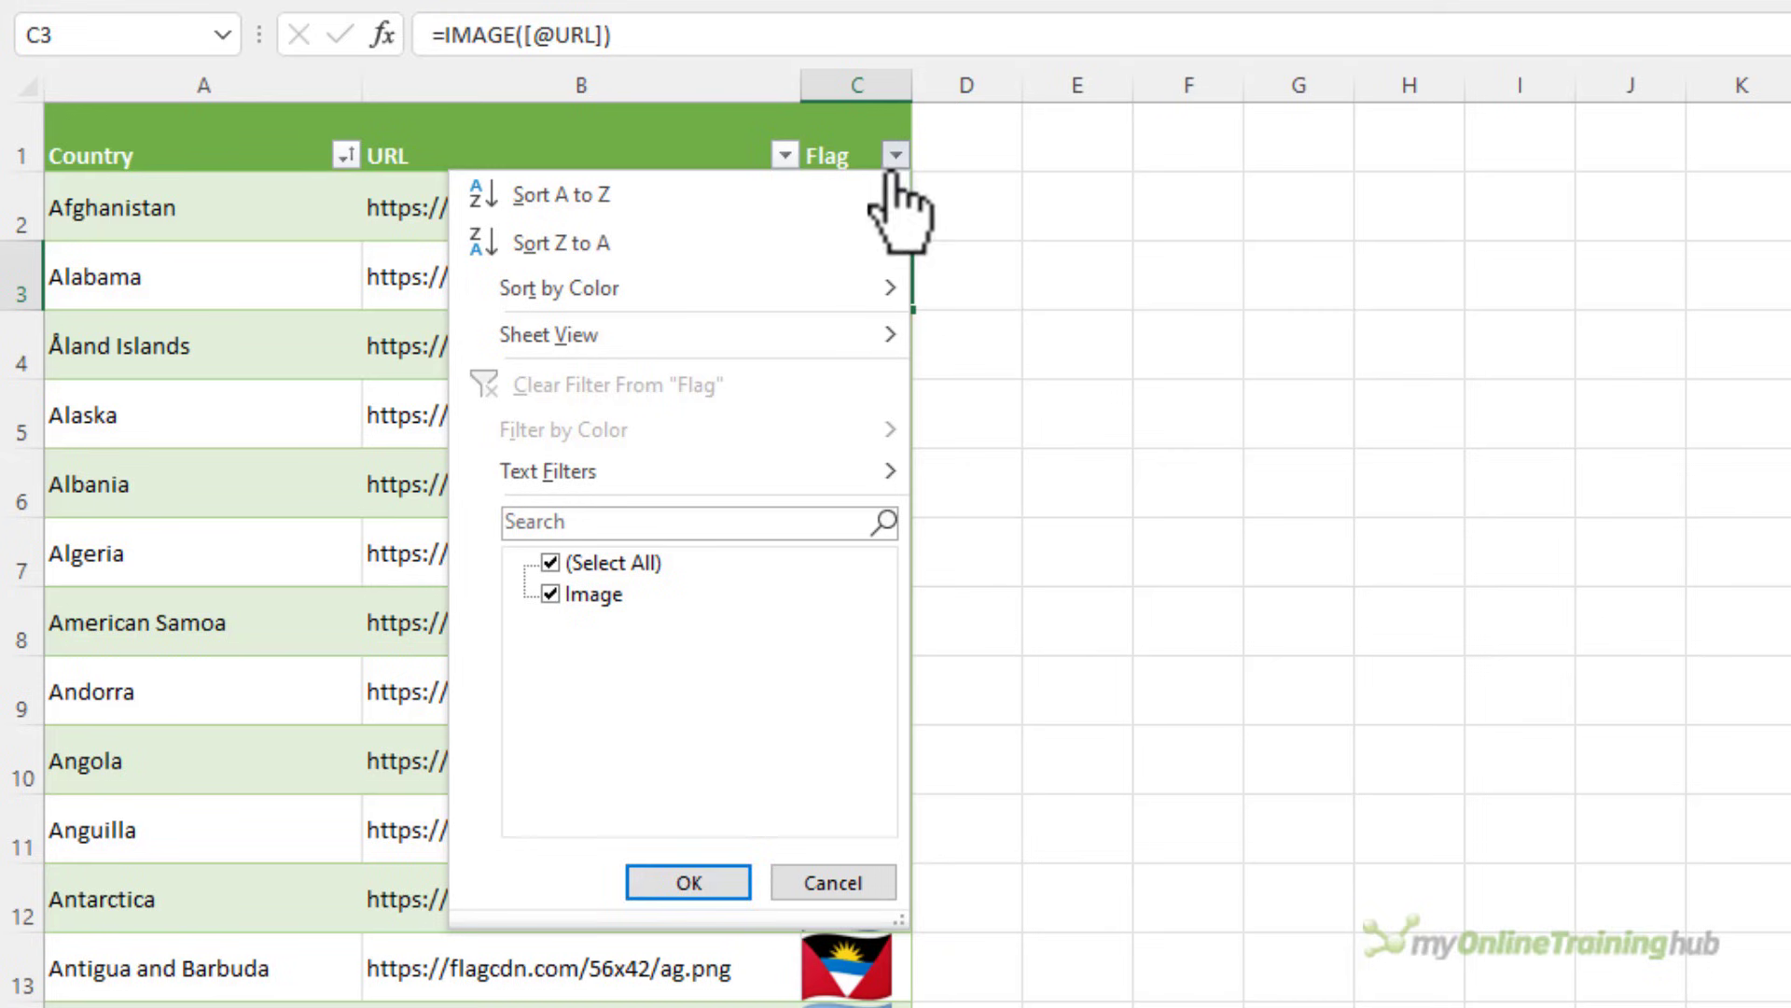
left_click(560, 194)
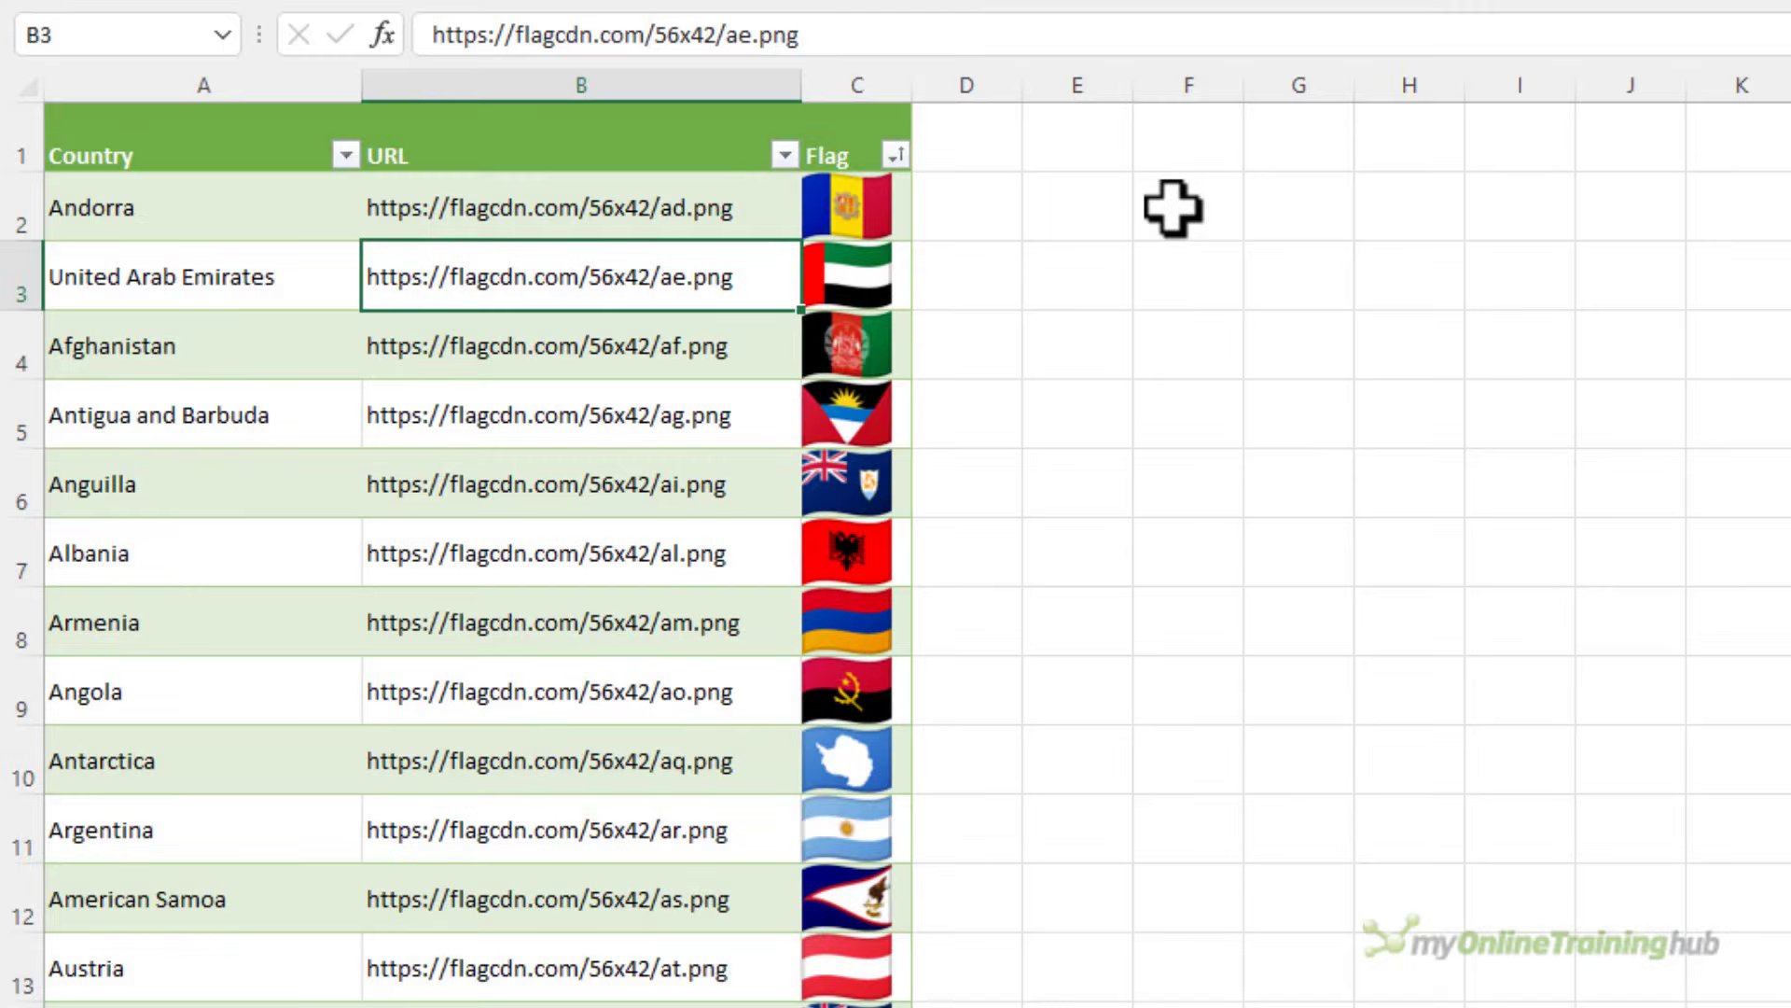
- Filter Country to Bangladesh, Bermuda and a few others, then shorten the rows for smaller flags
left_click(343, 155)
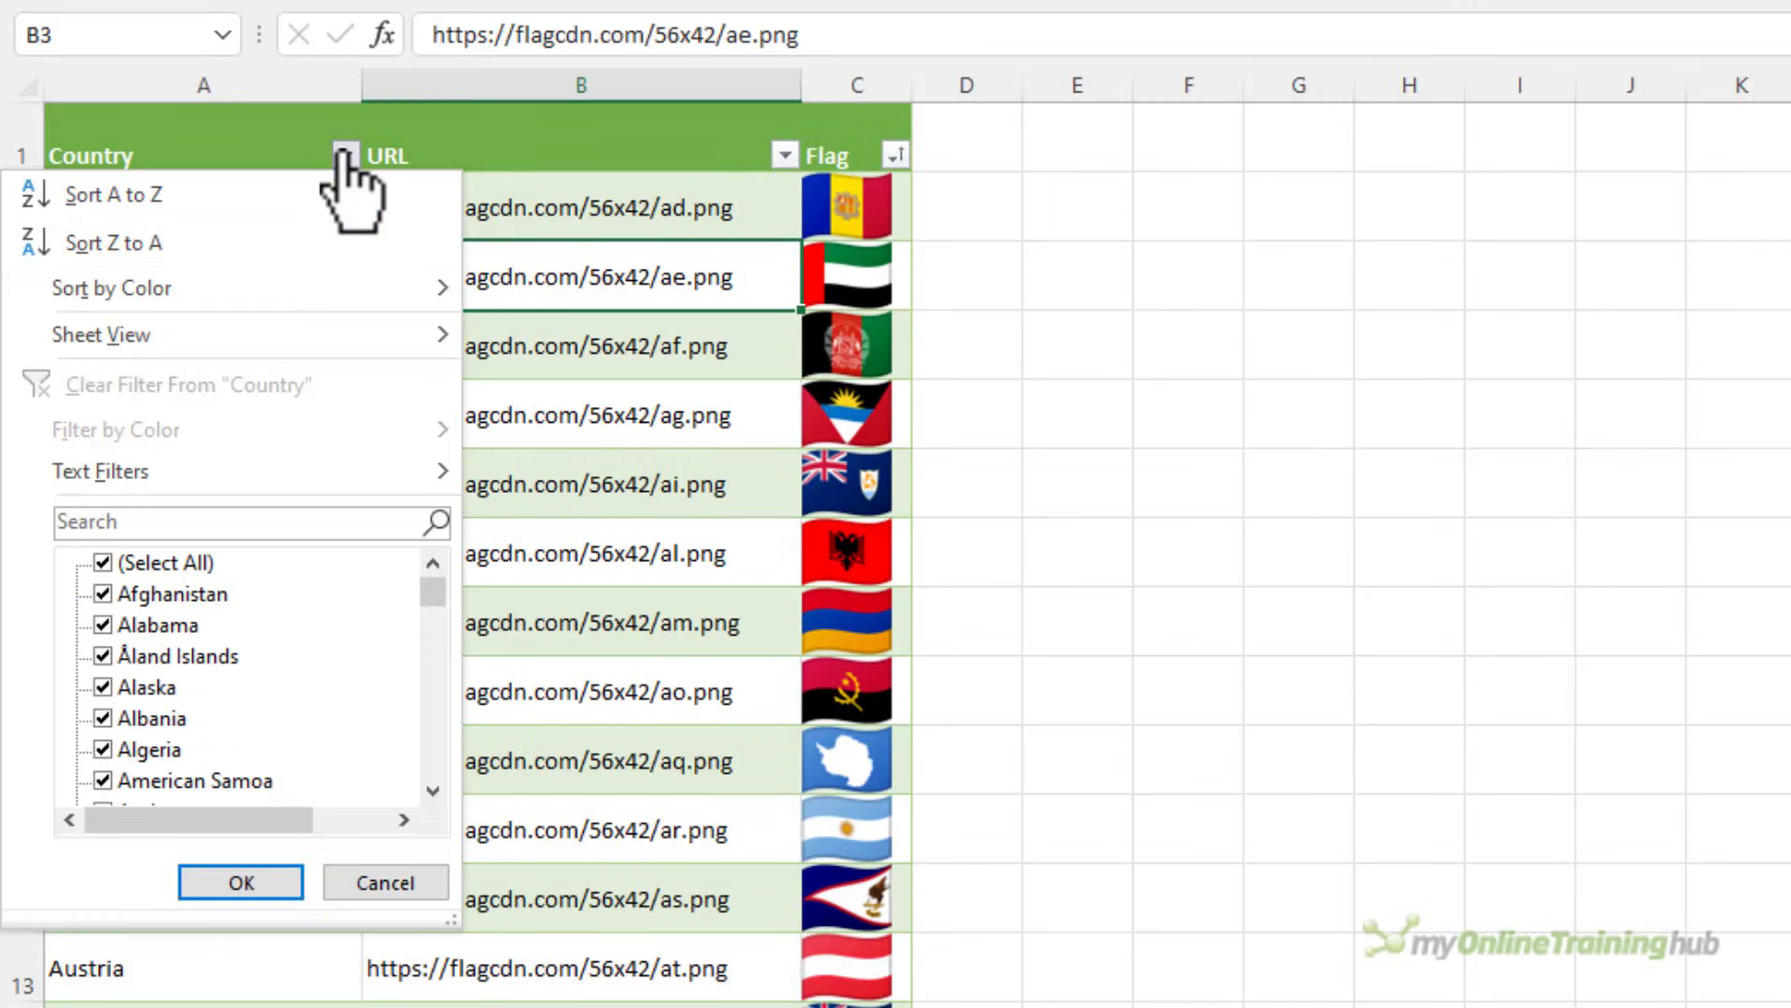
left_click(101, 562)
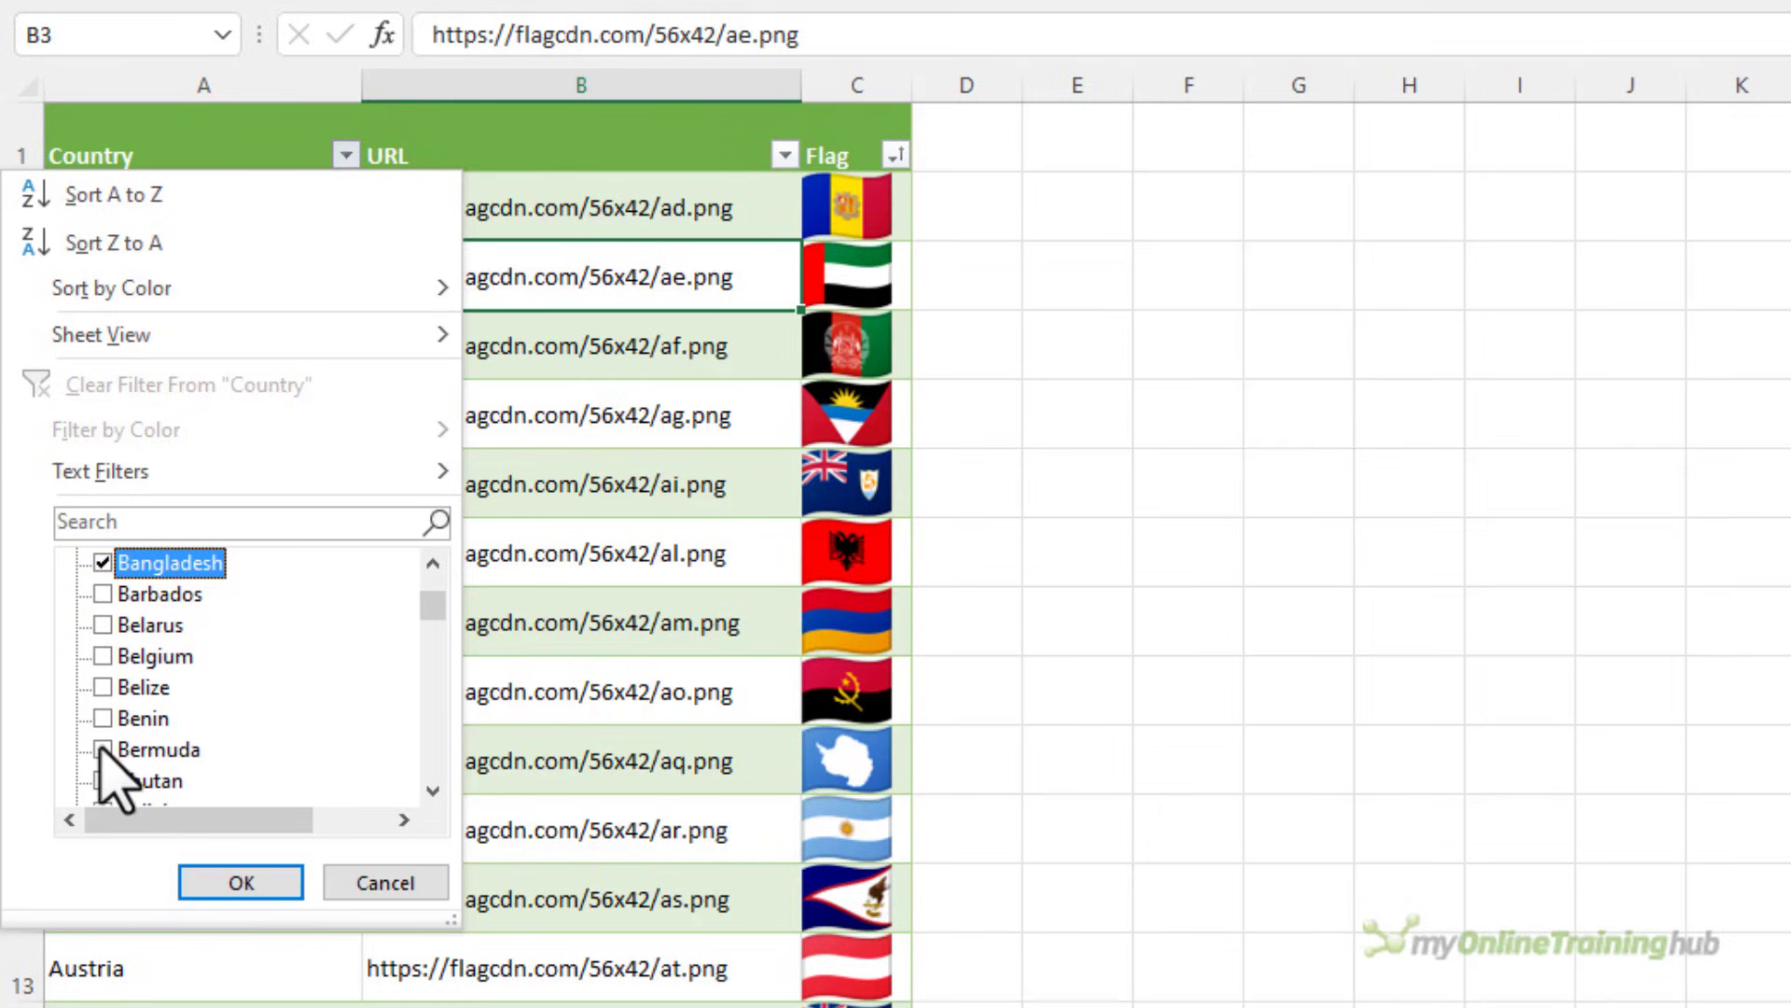
left_click(239, 883)
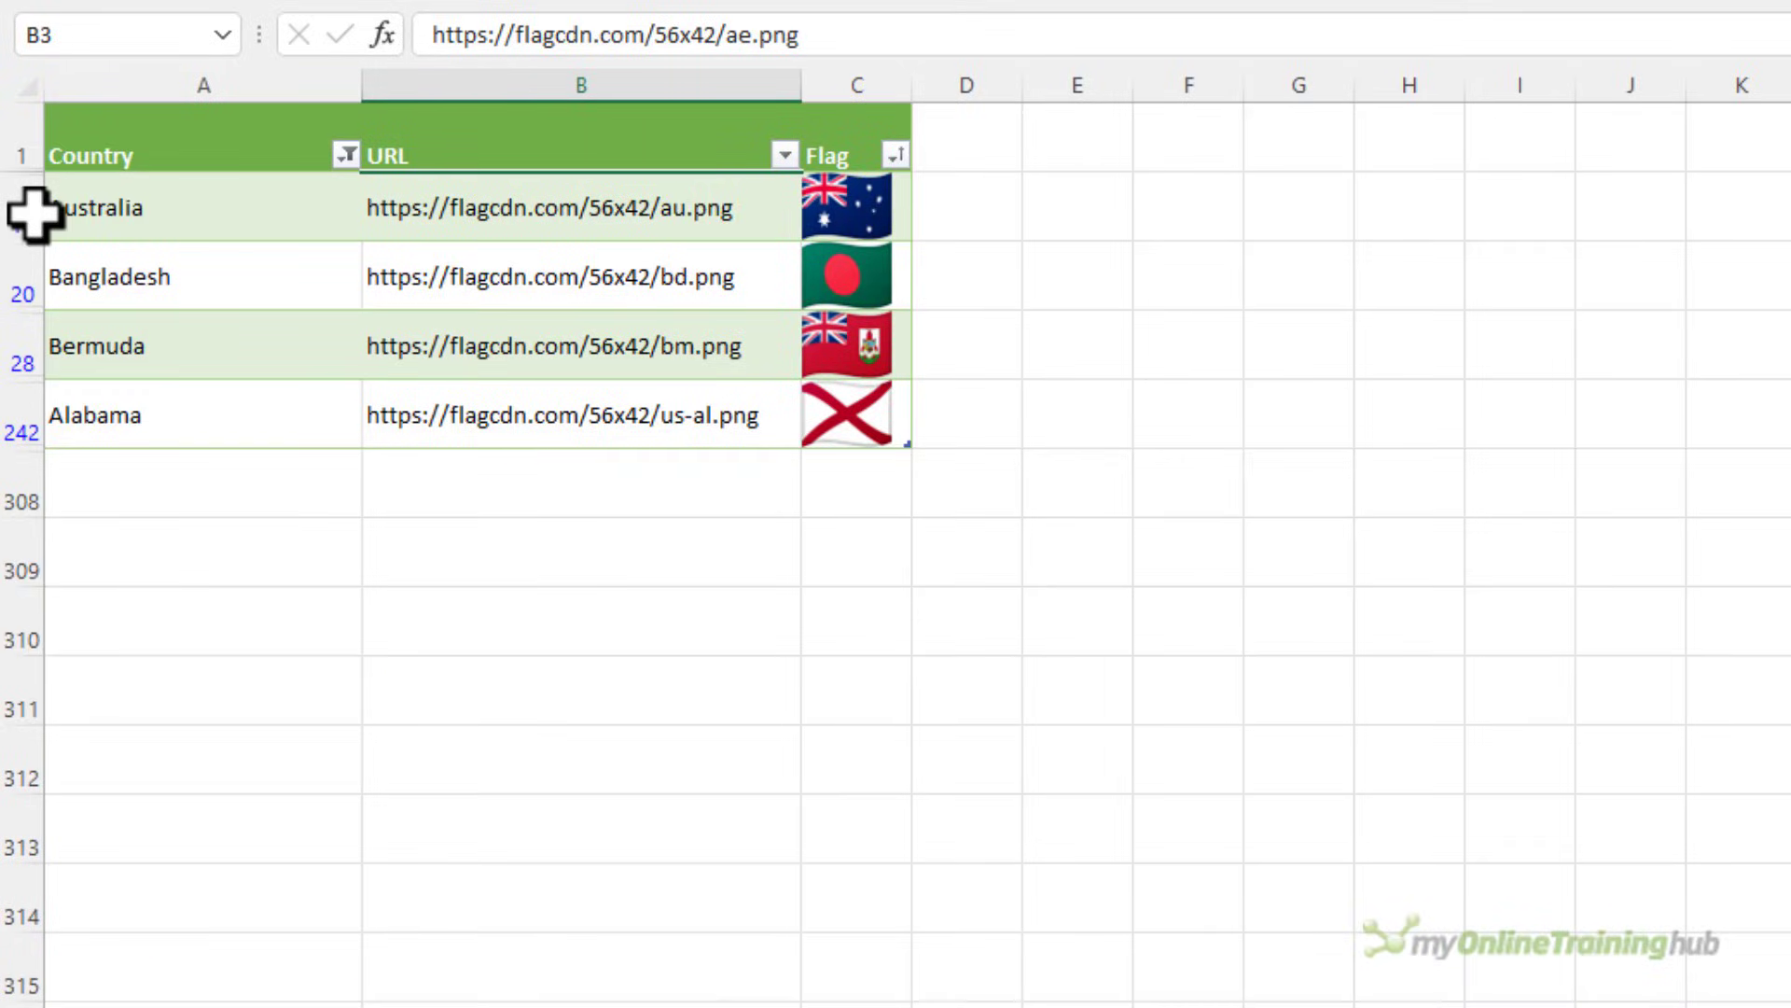
left_click(855, 207)
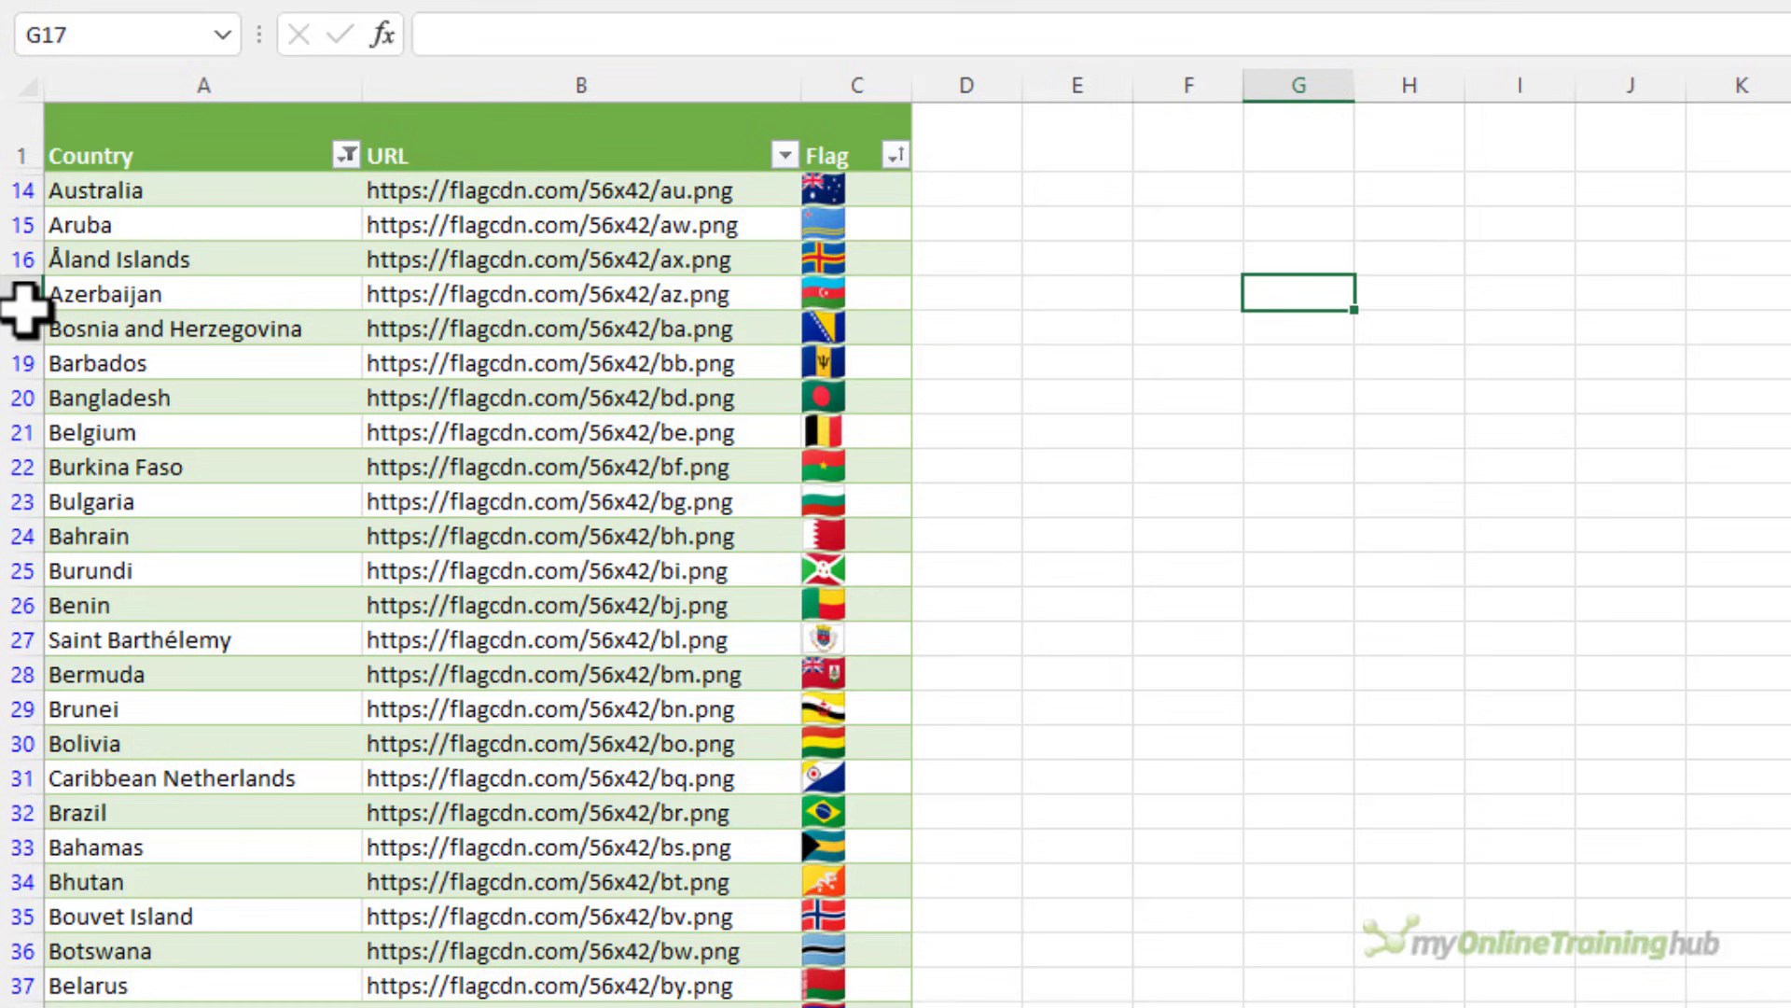
left_click(857, 293)
type("=")
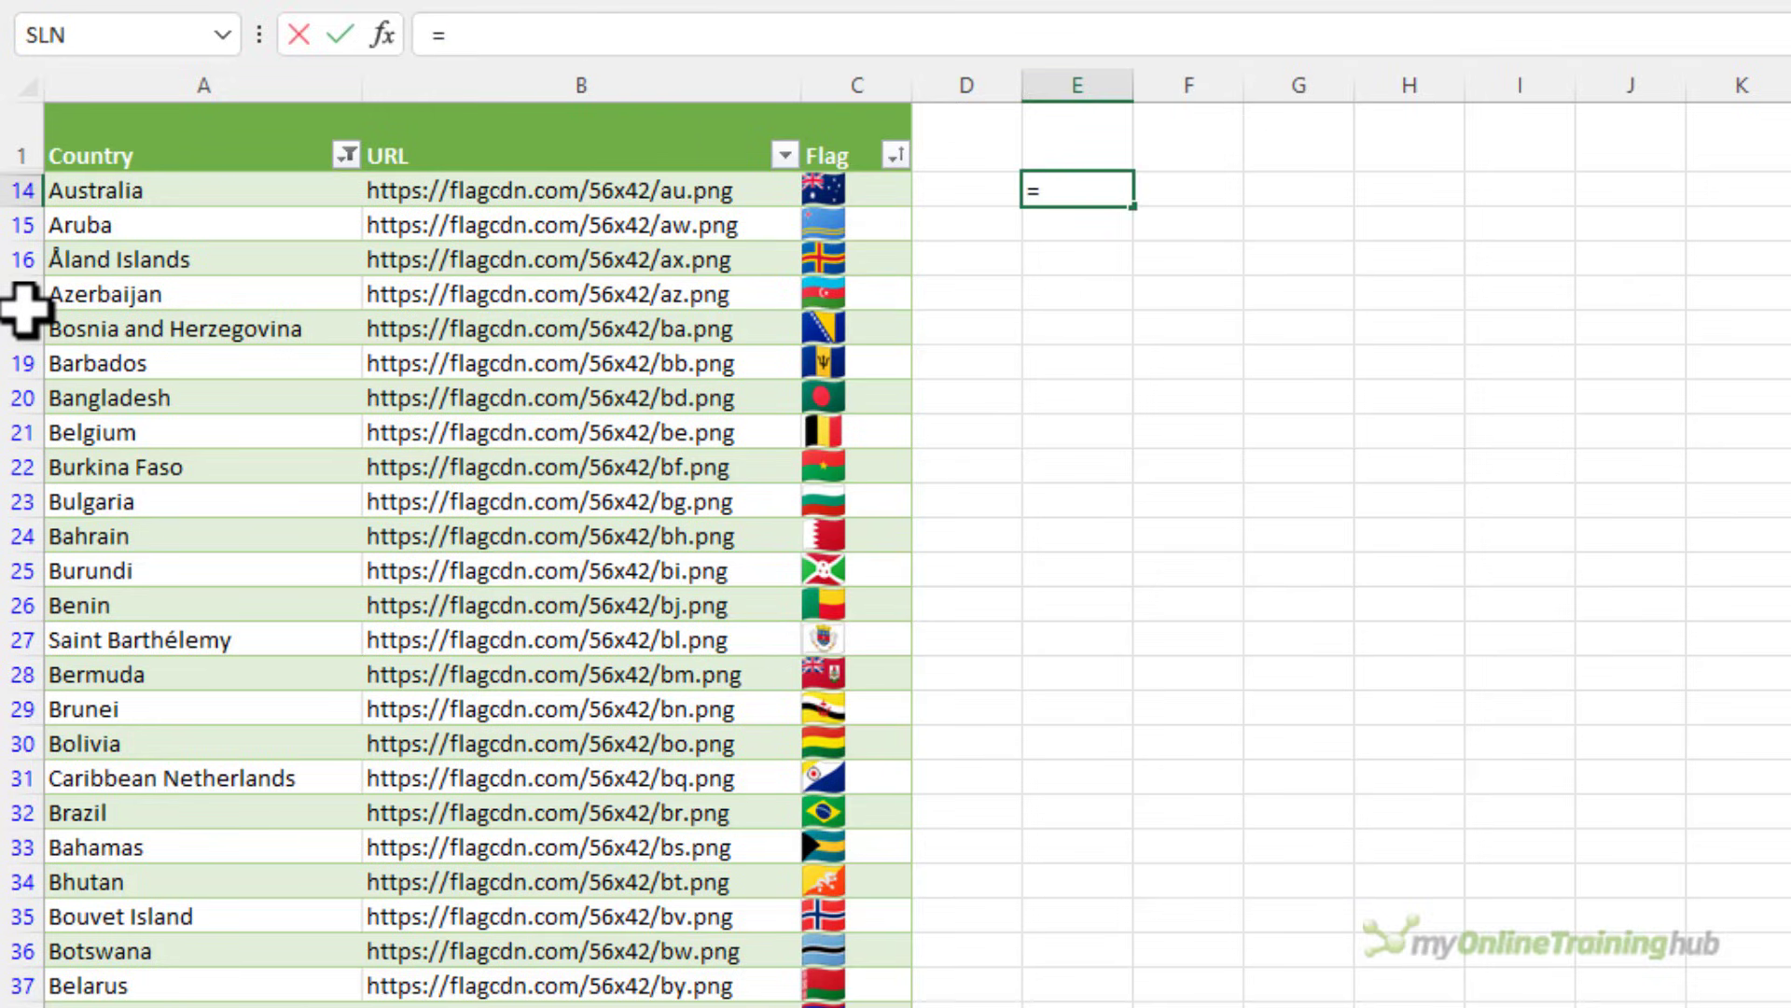
- Enter =SORTBY(FlagURLs[Flag],FlagURLs[Country],1) in E14 to list flags by country ascending
type("sor")
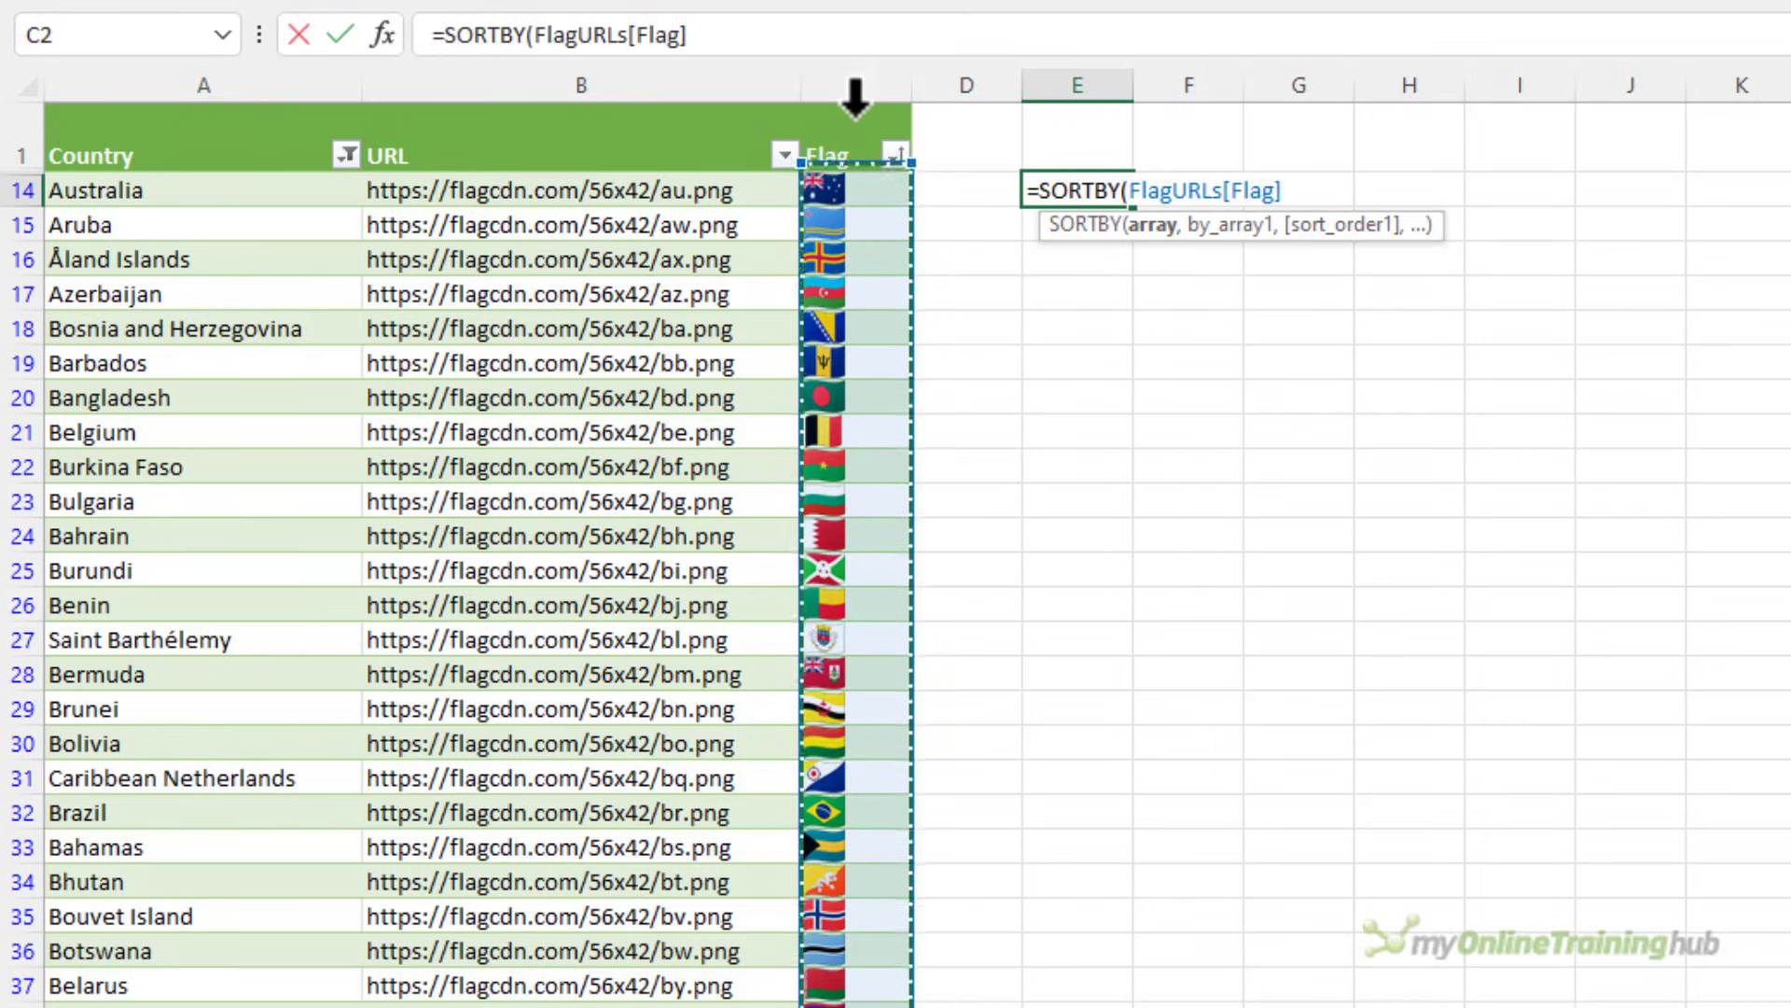
type(",")
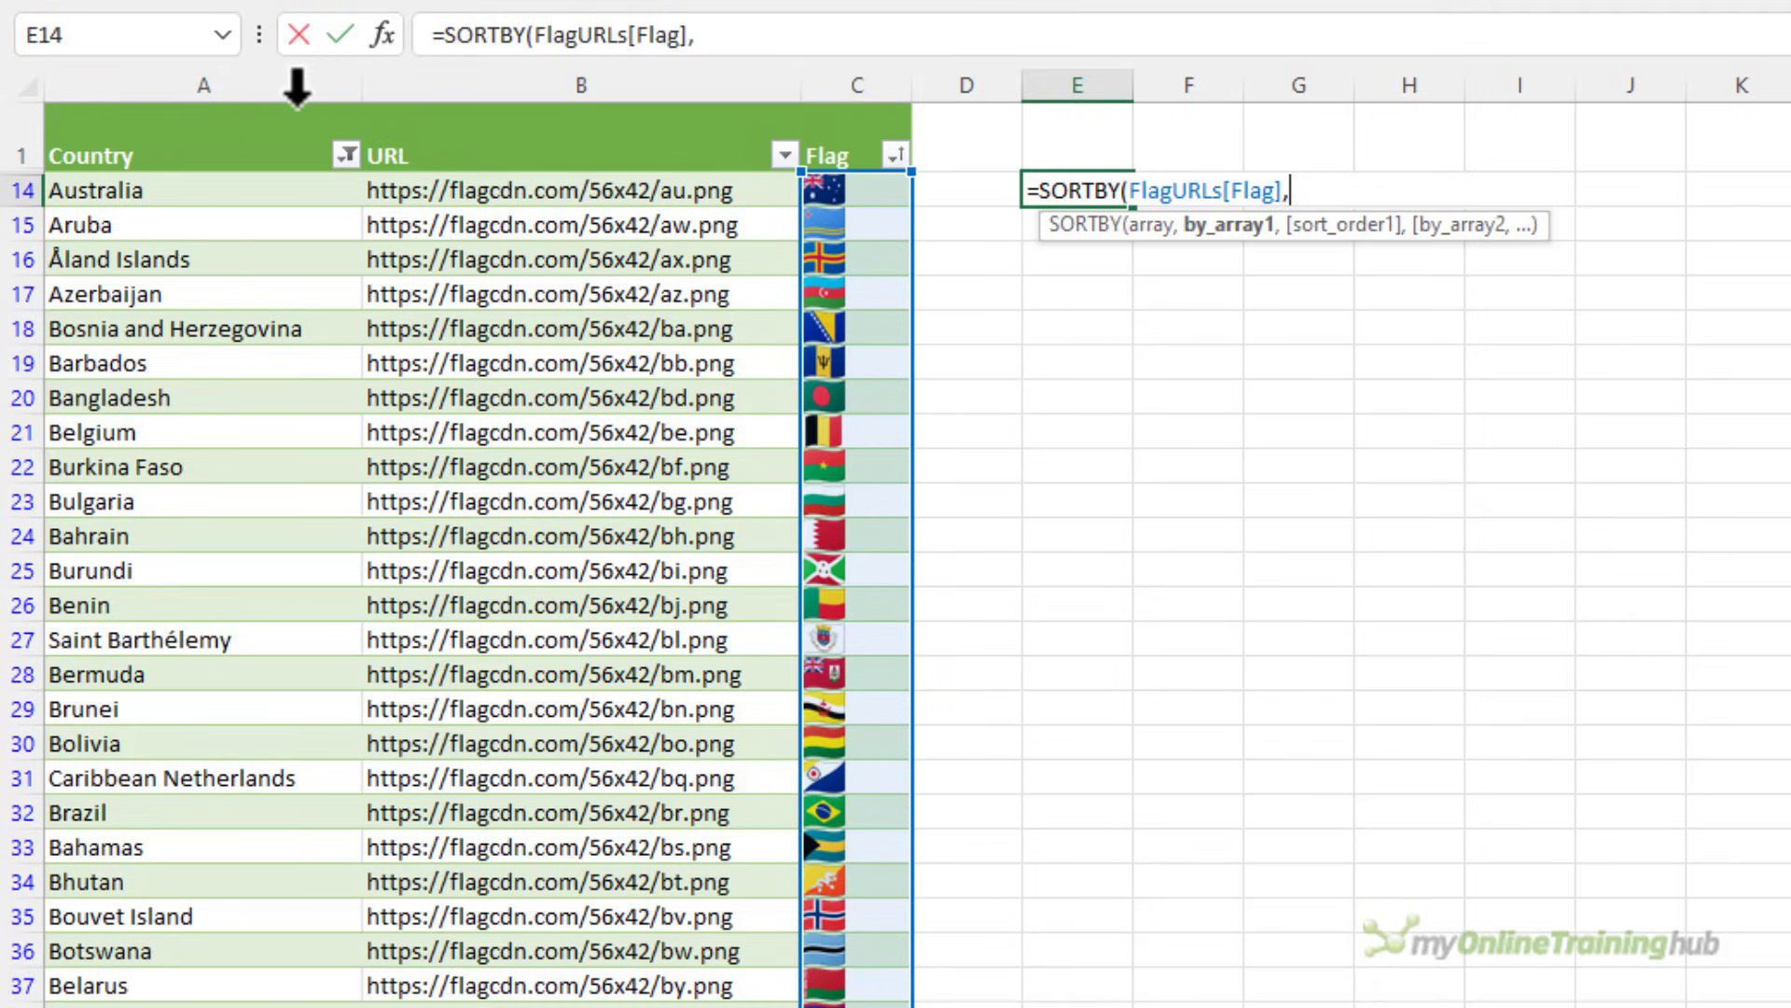
type("FlagURLs[Country],1")
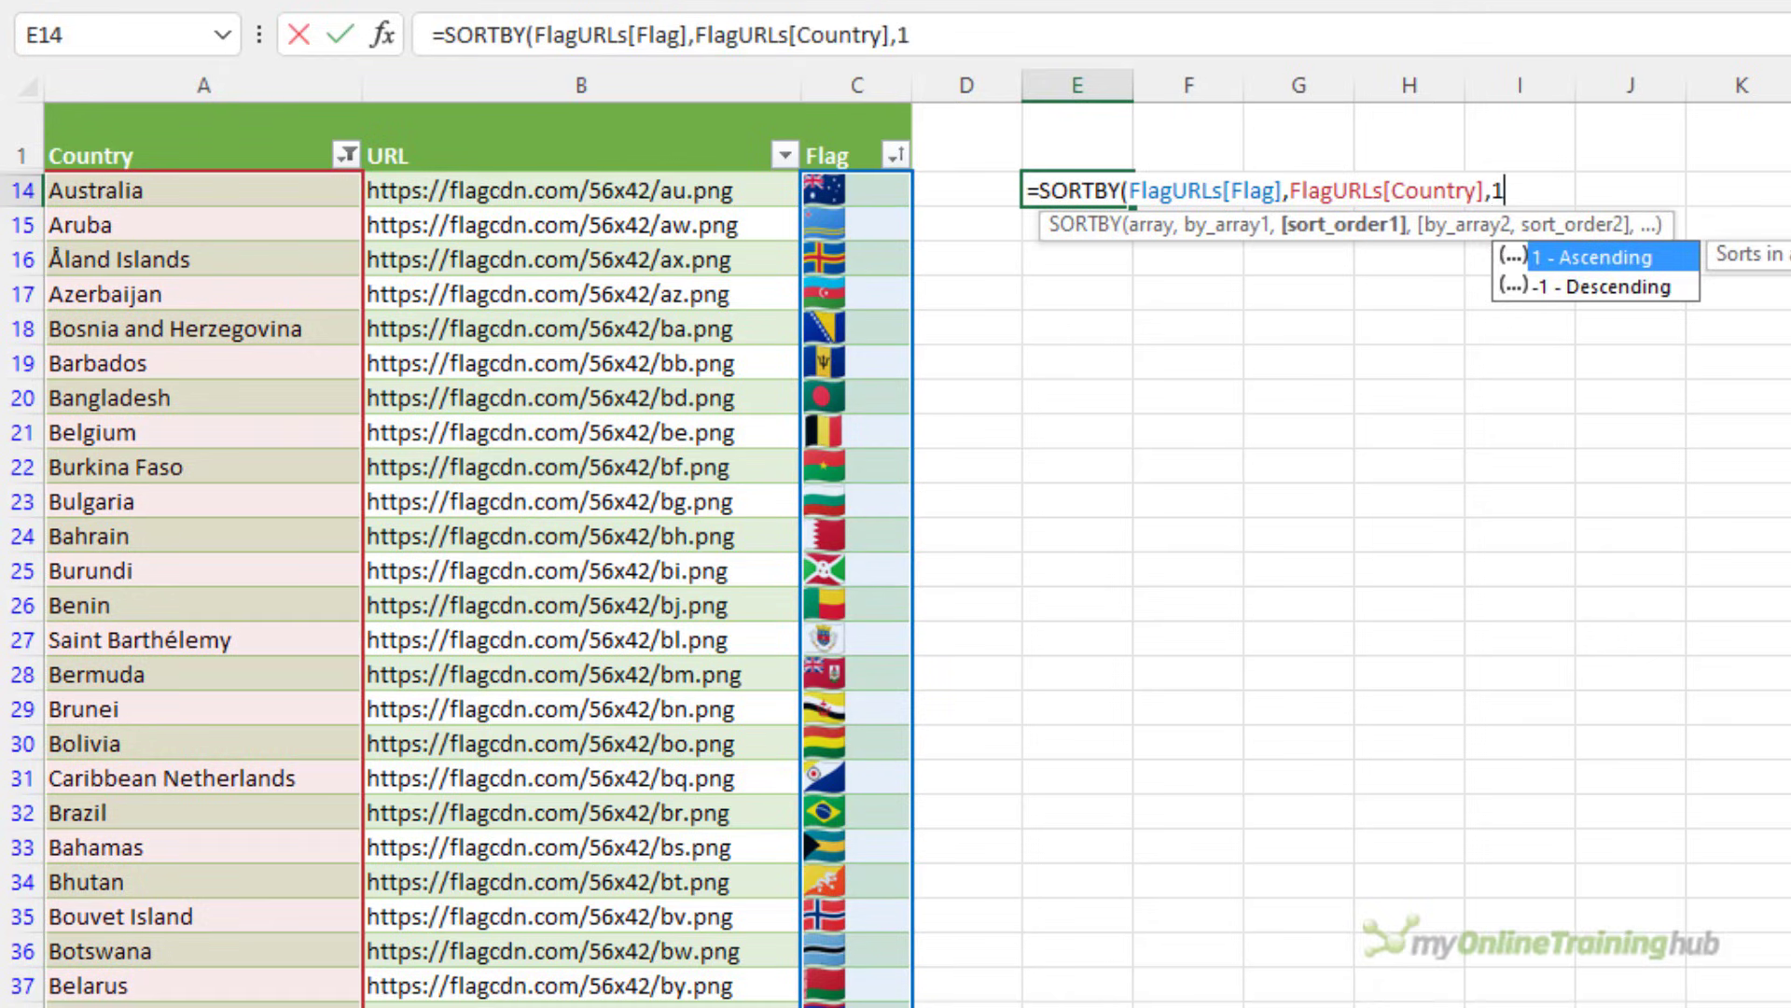
key("Enter")
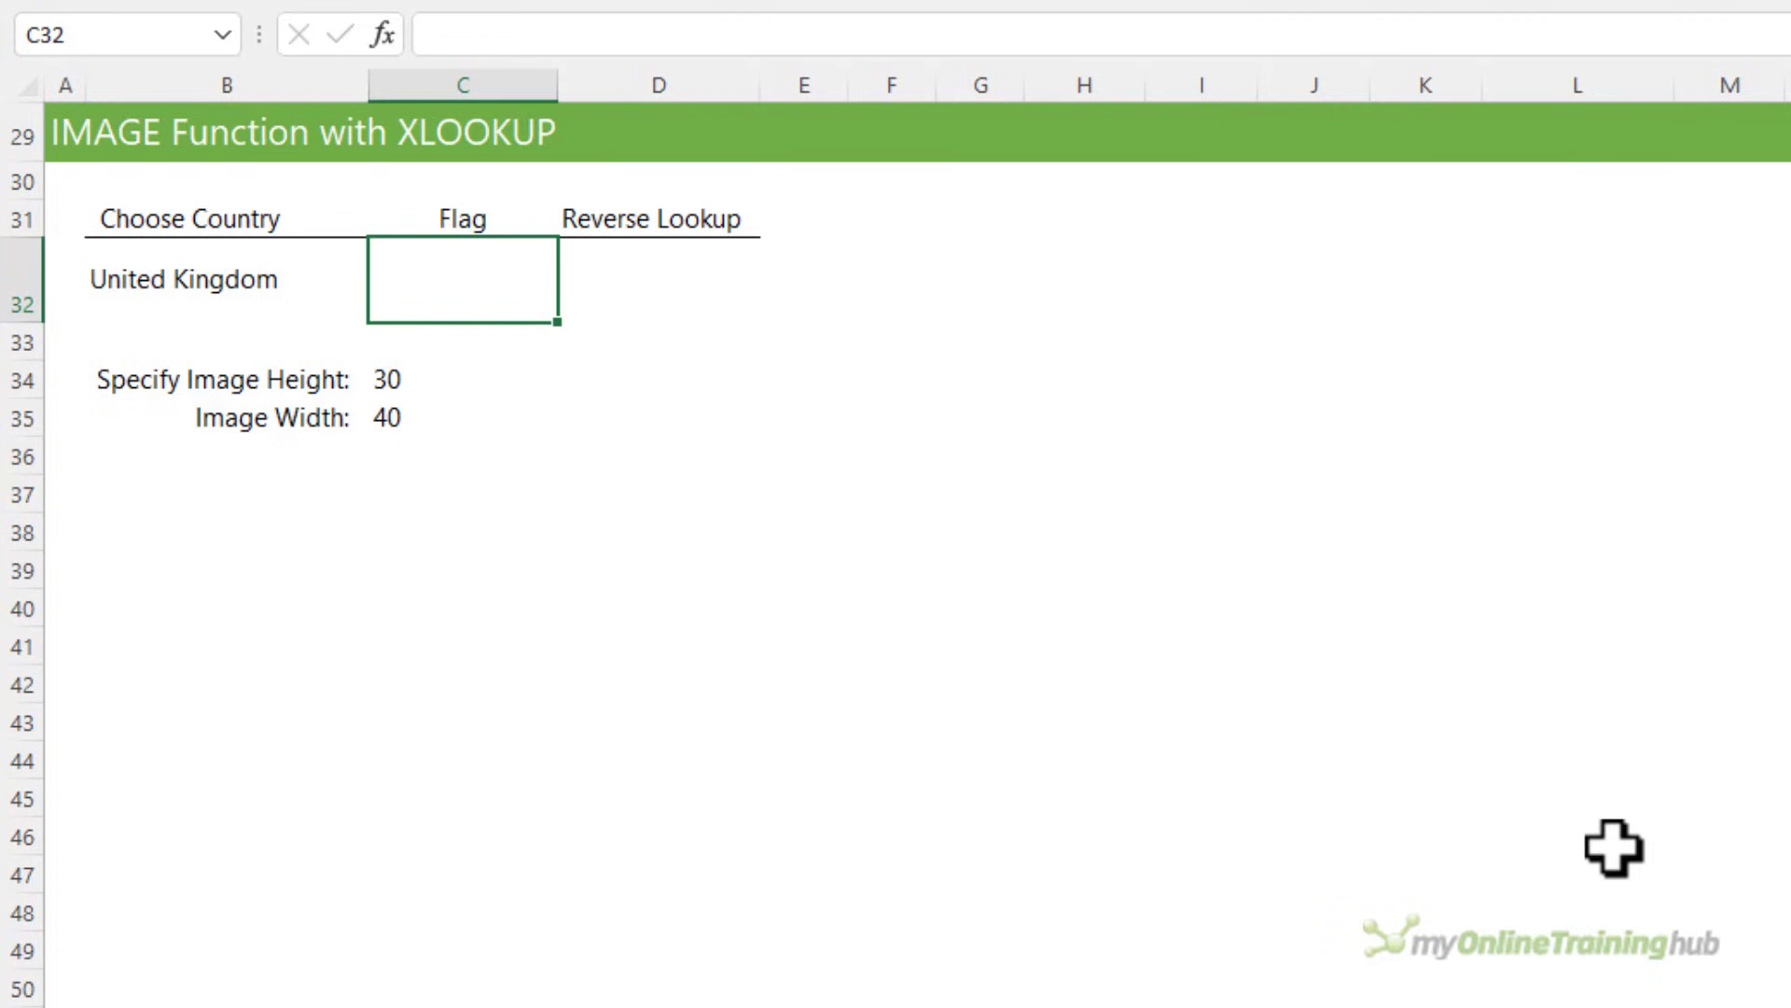
- Enter an IMAGE(XLOOKUP(B32,...)) formula in C32 showing the United Kingdom flag with the set height and width
type("=ima")
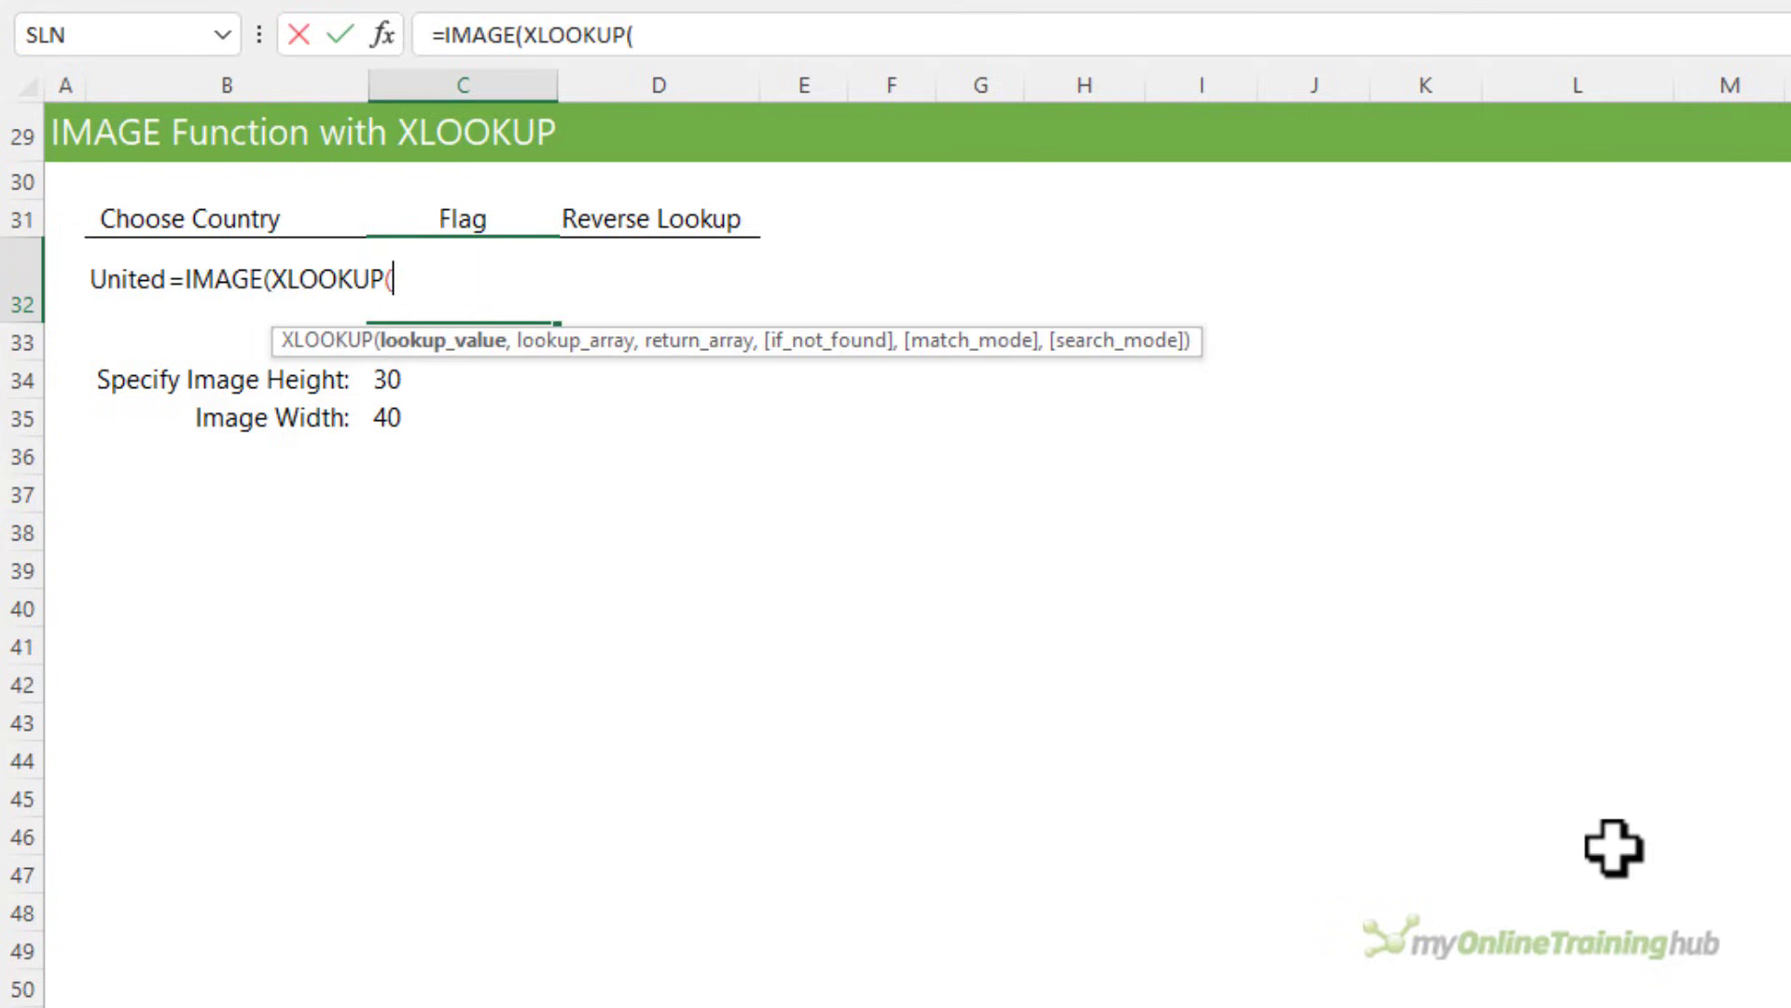
left_click(130, 278)
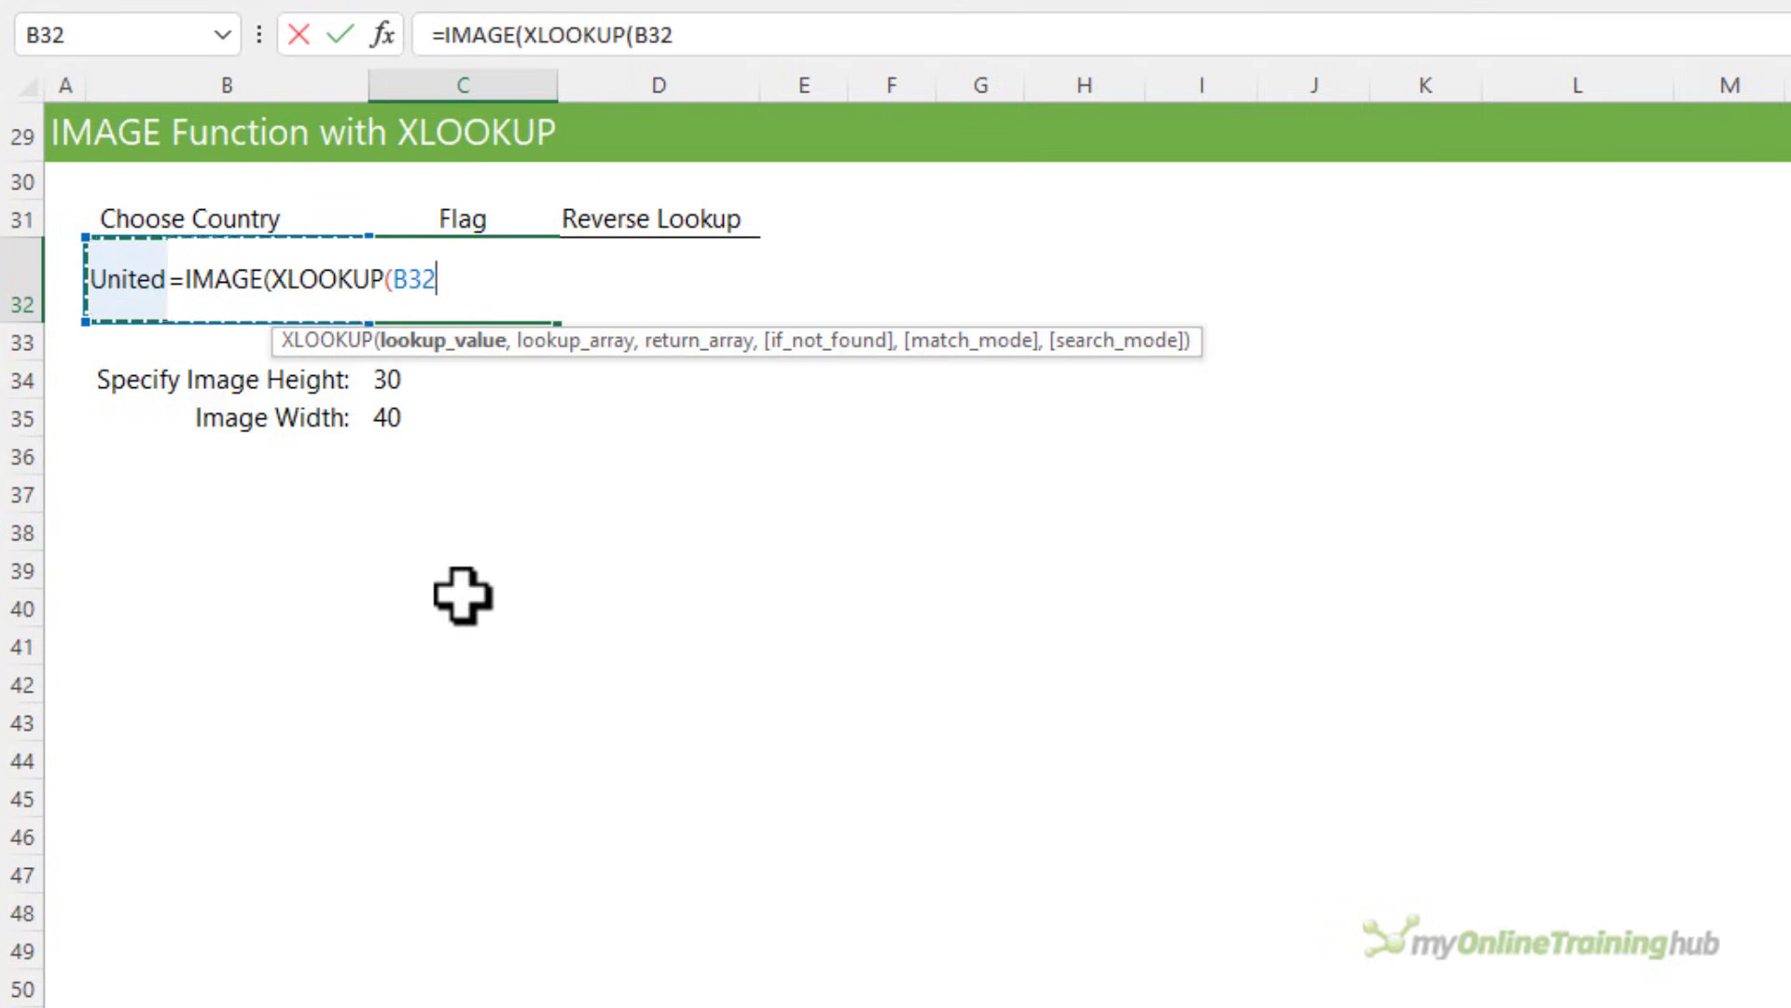
type(",")
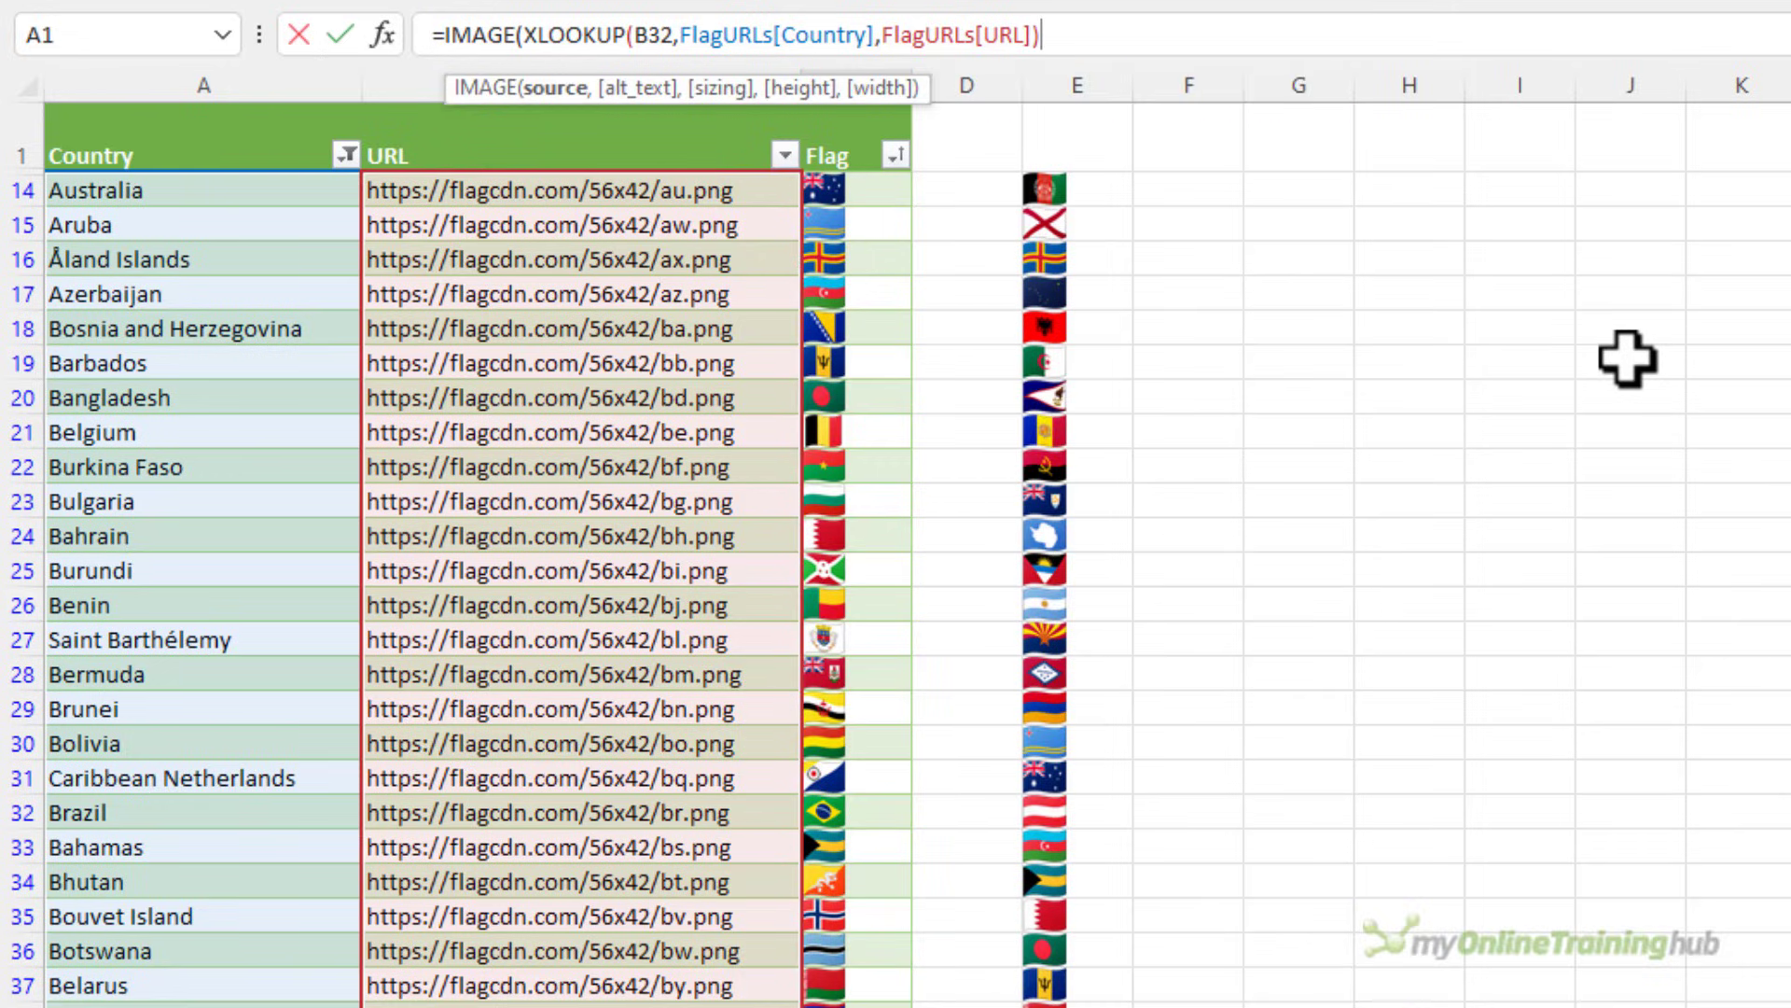
type(",")
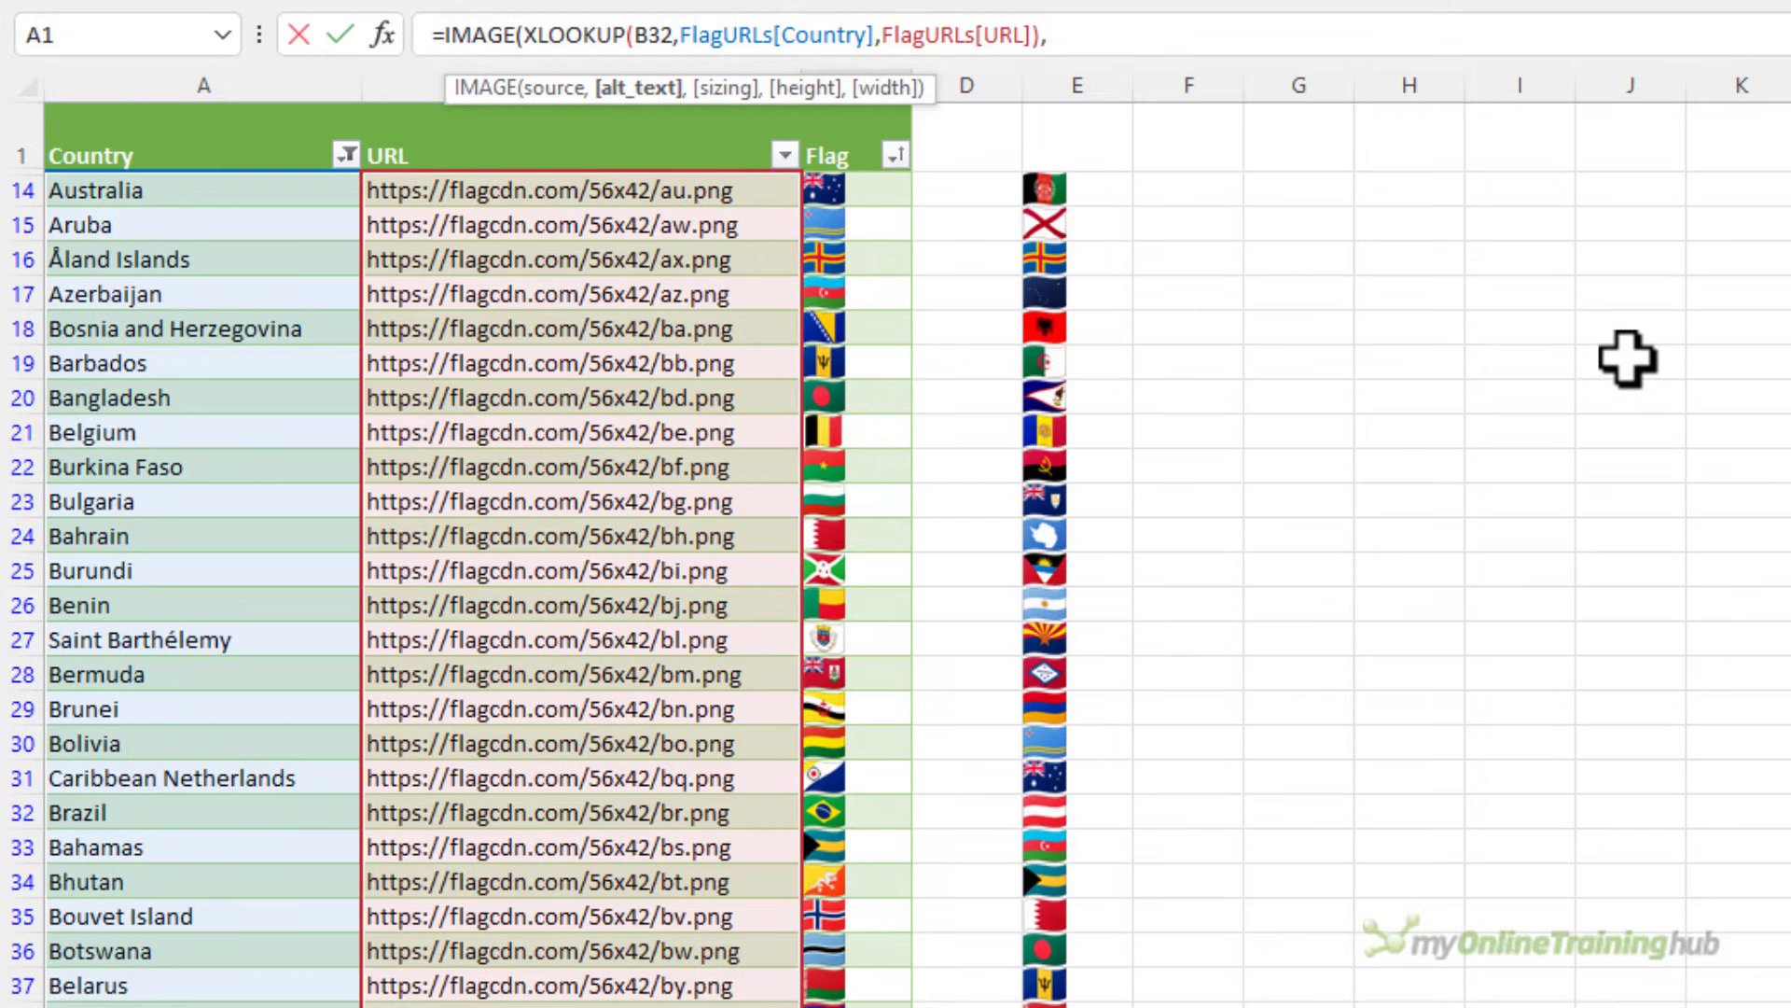
type(",")
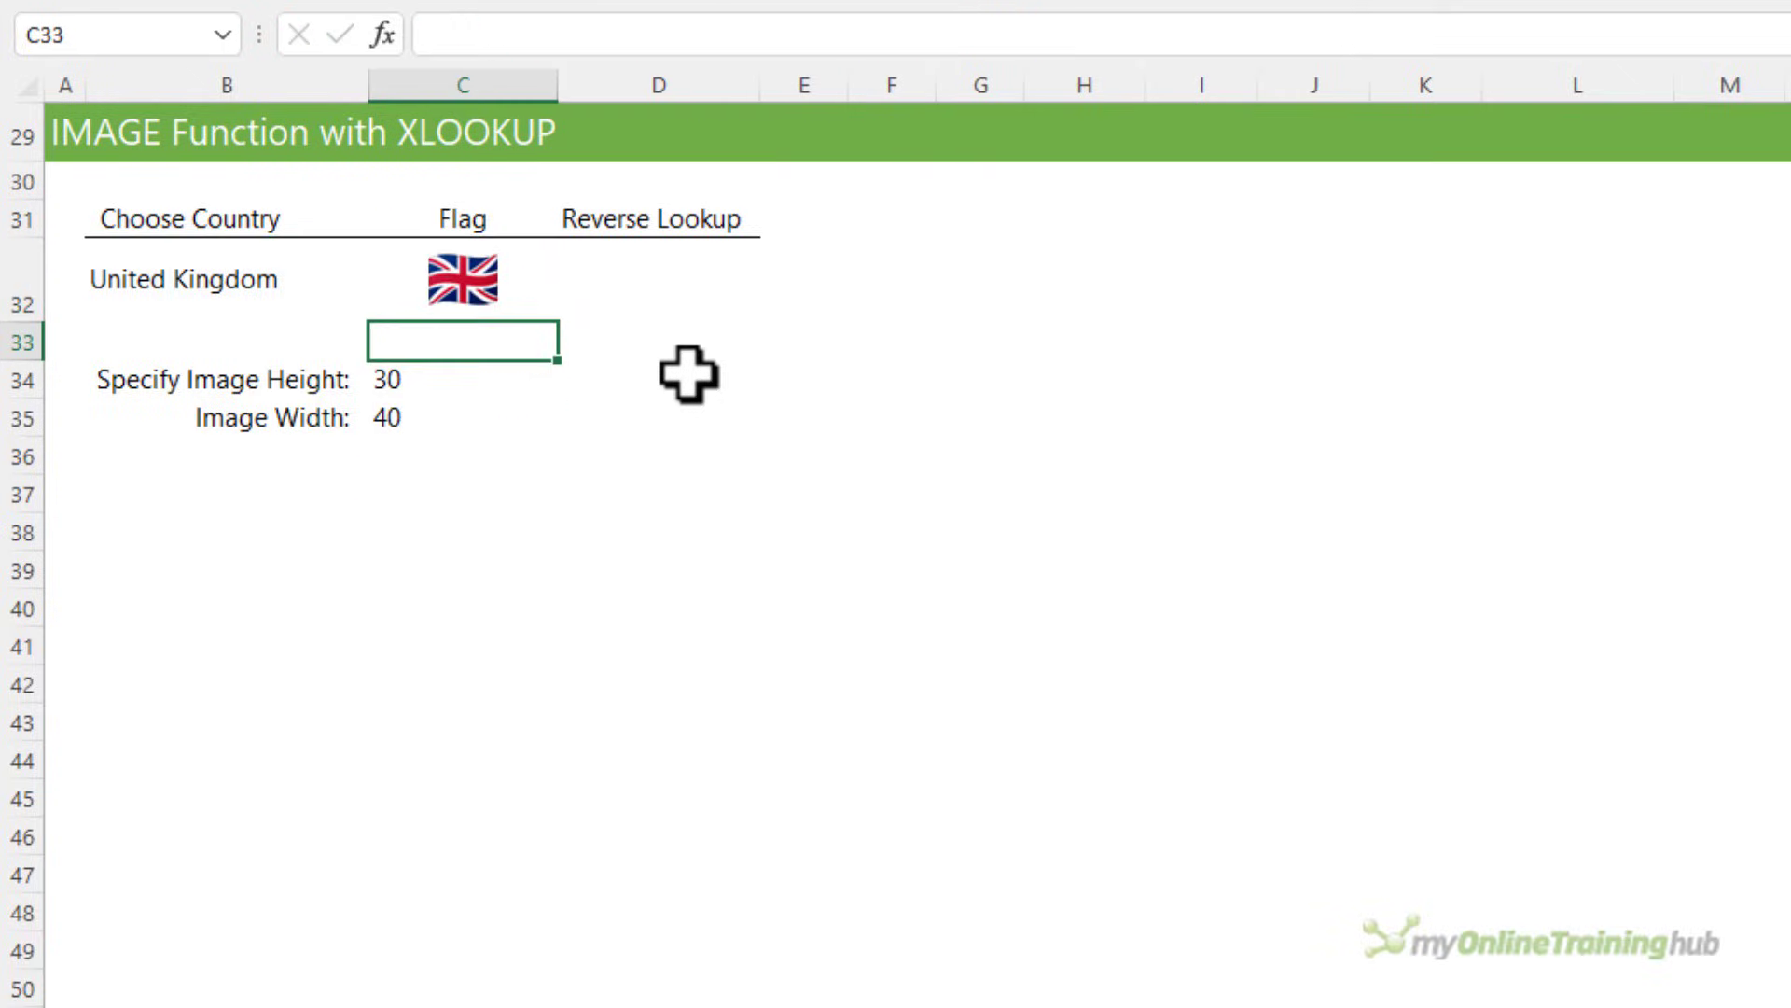
left_click(461, 379)
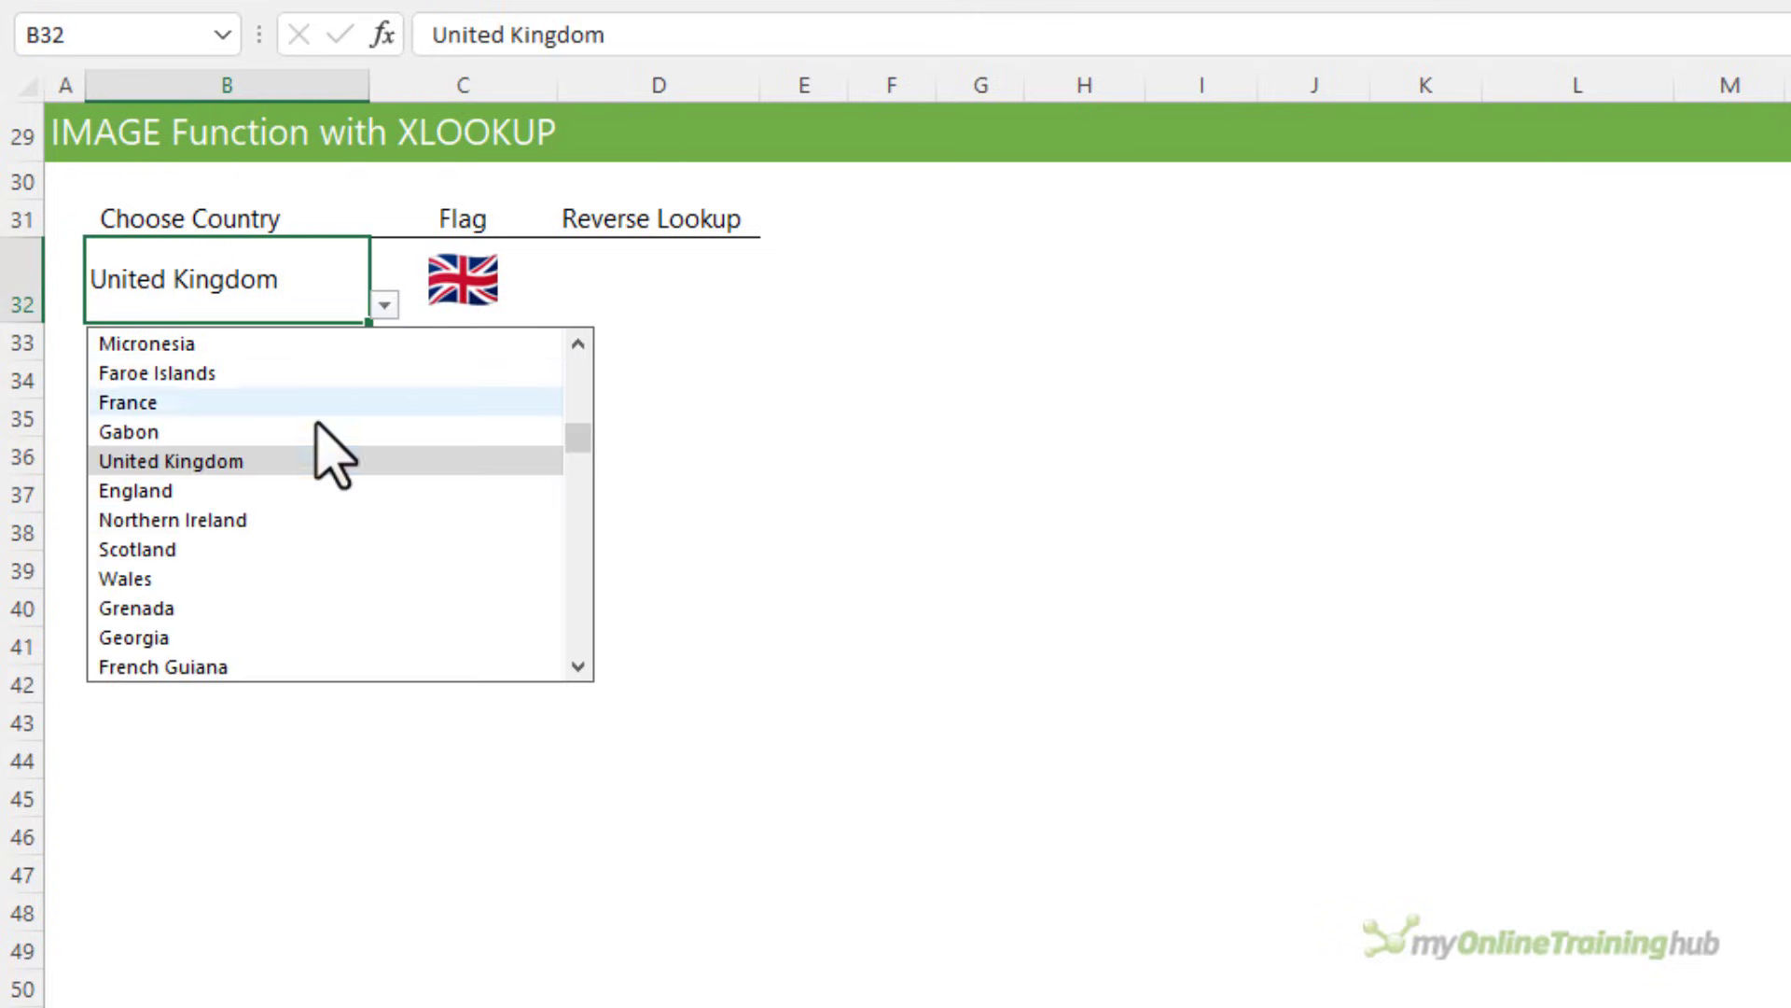
mouse_move(325, 431)
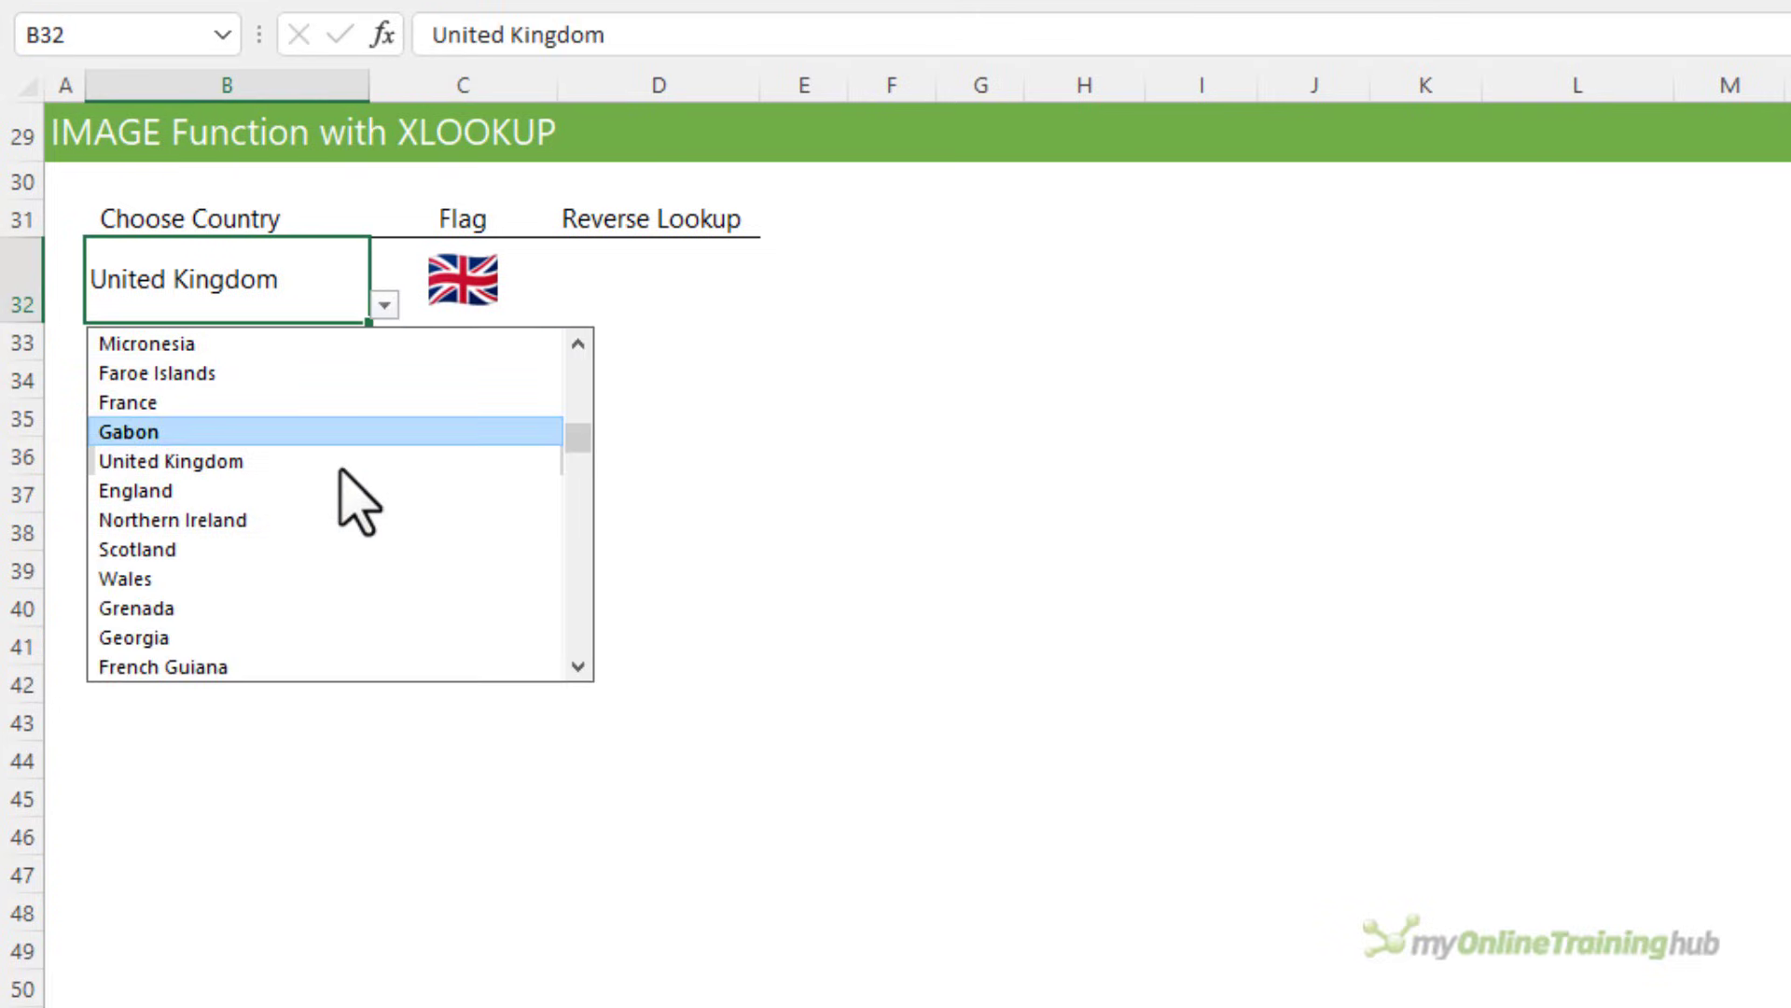
- Choose France in B32 and set the image height to 21 for a smaller French flag
left_click(129, 401)
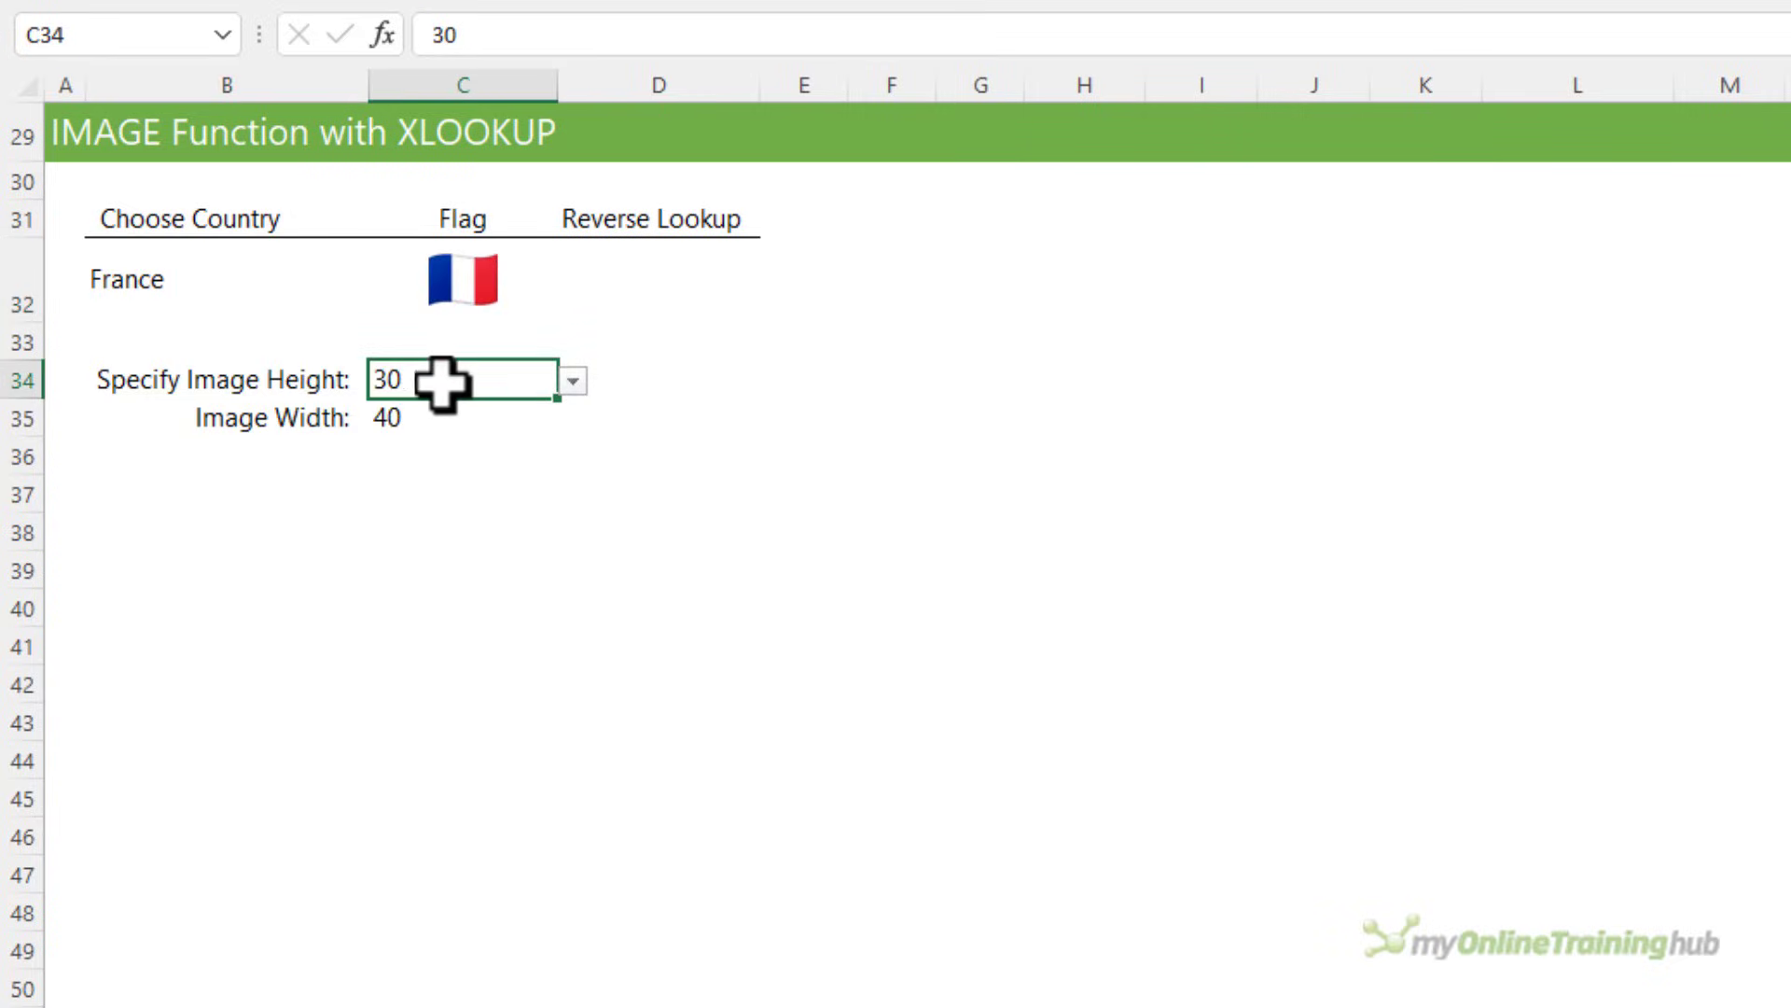
left_click(571, 379)
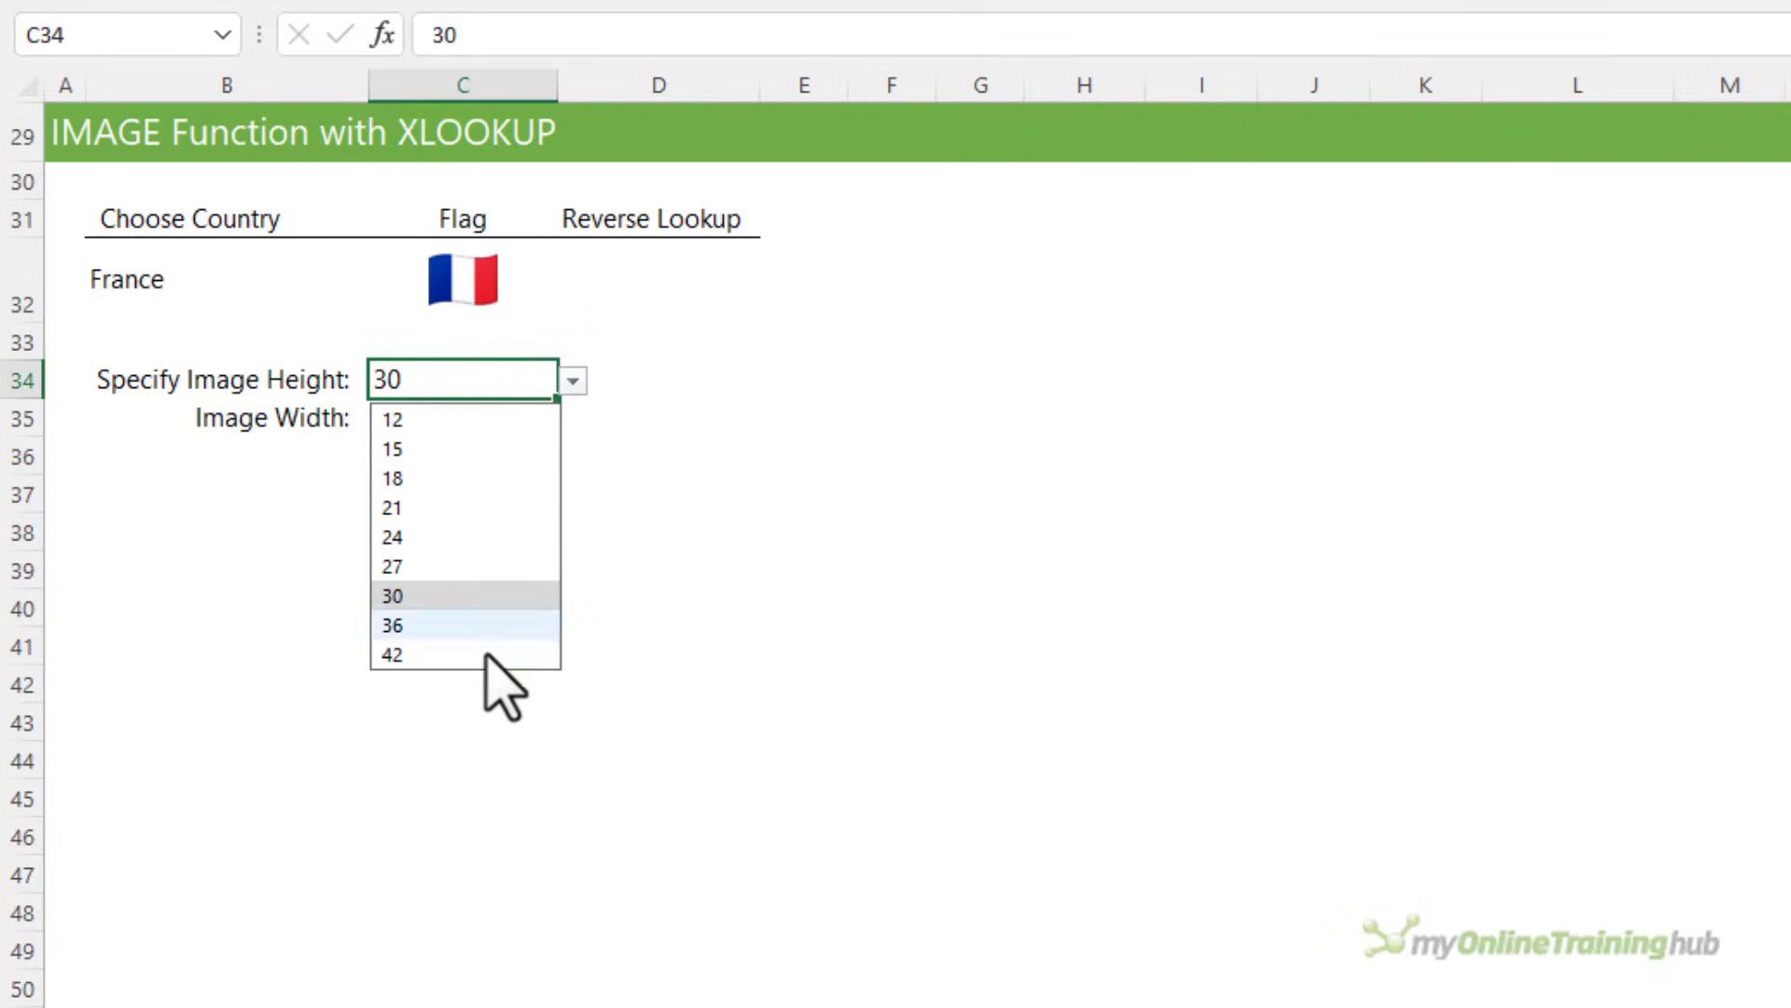
left_click(392, 655)
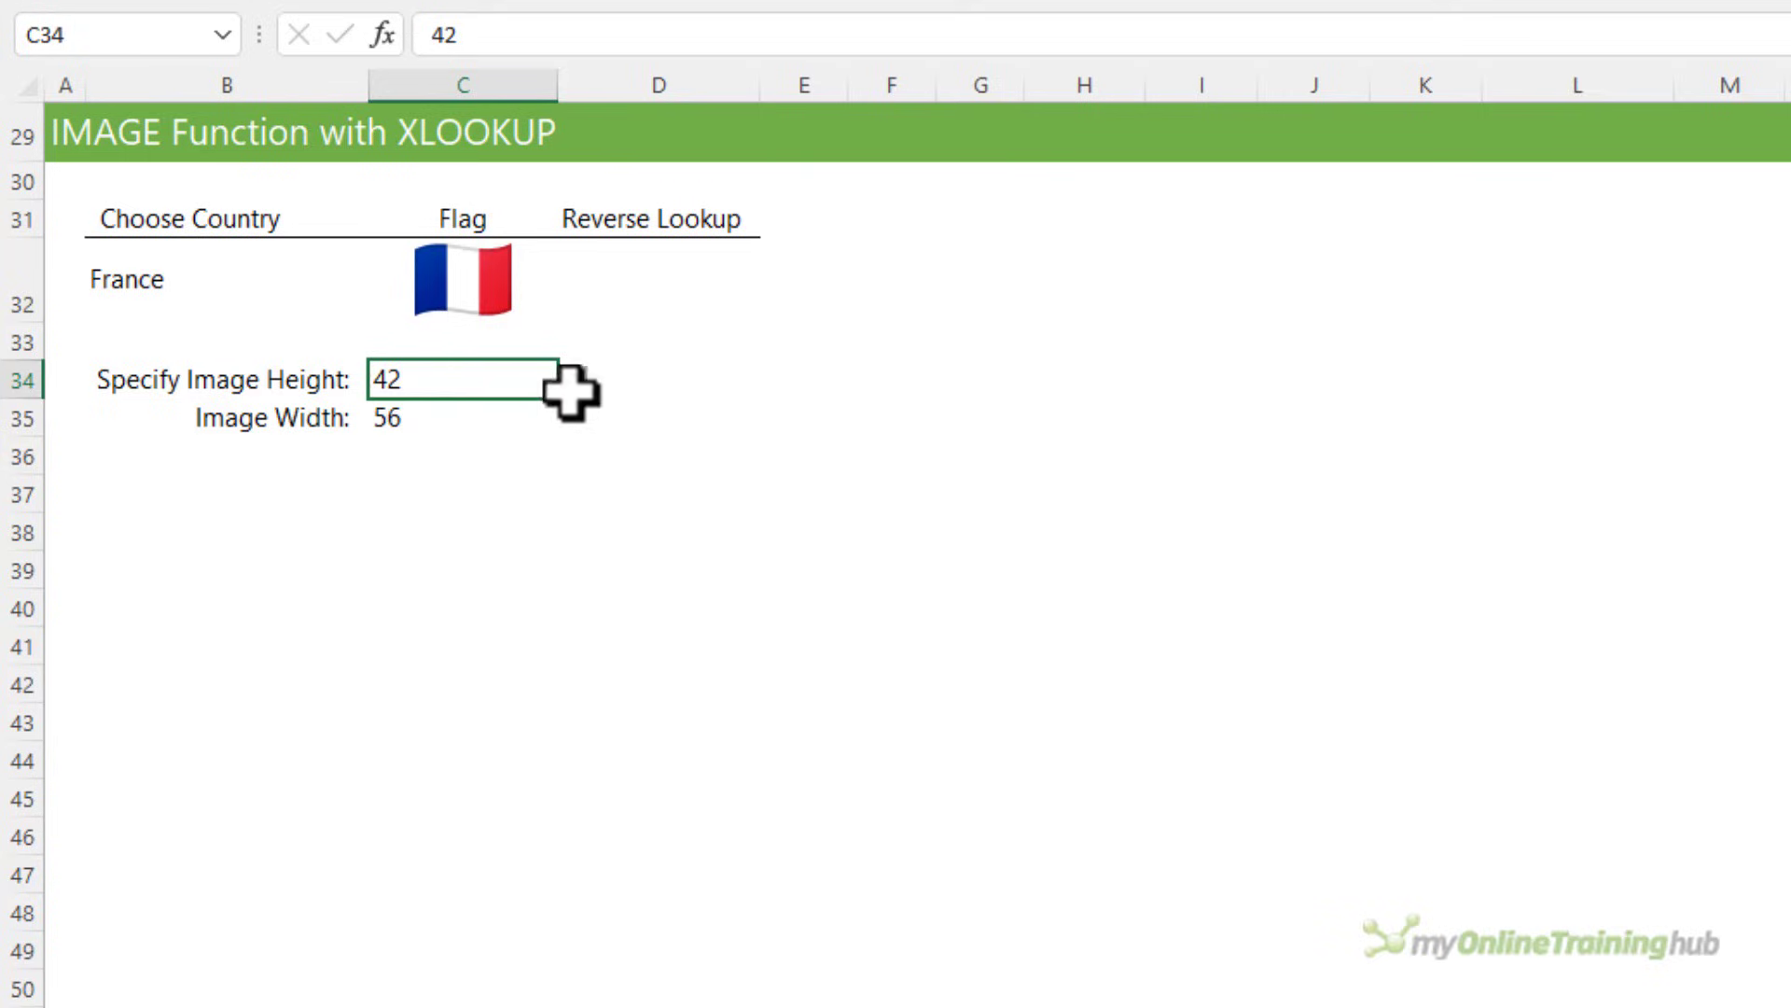
type("21")
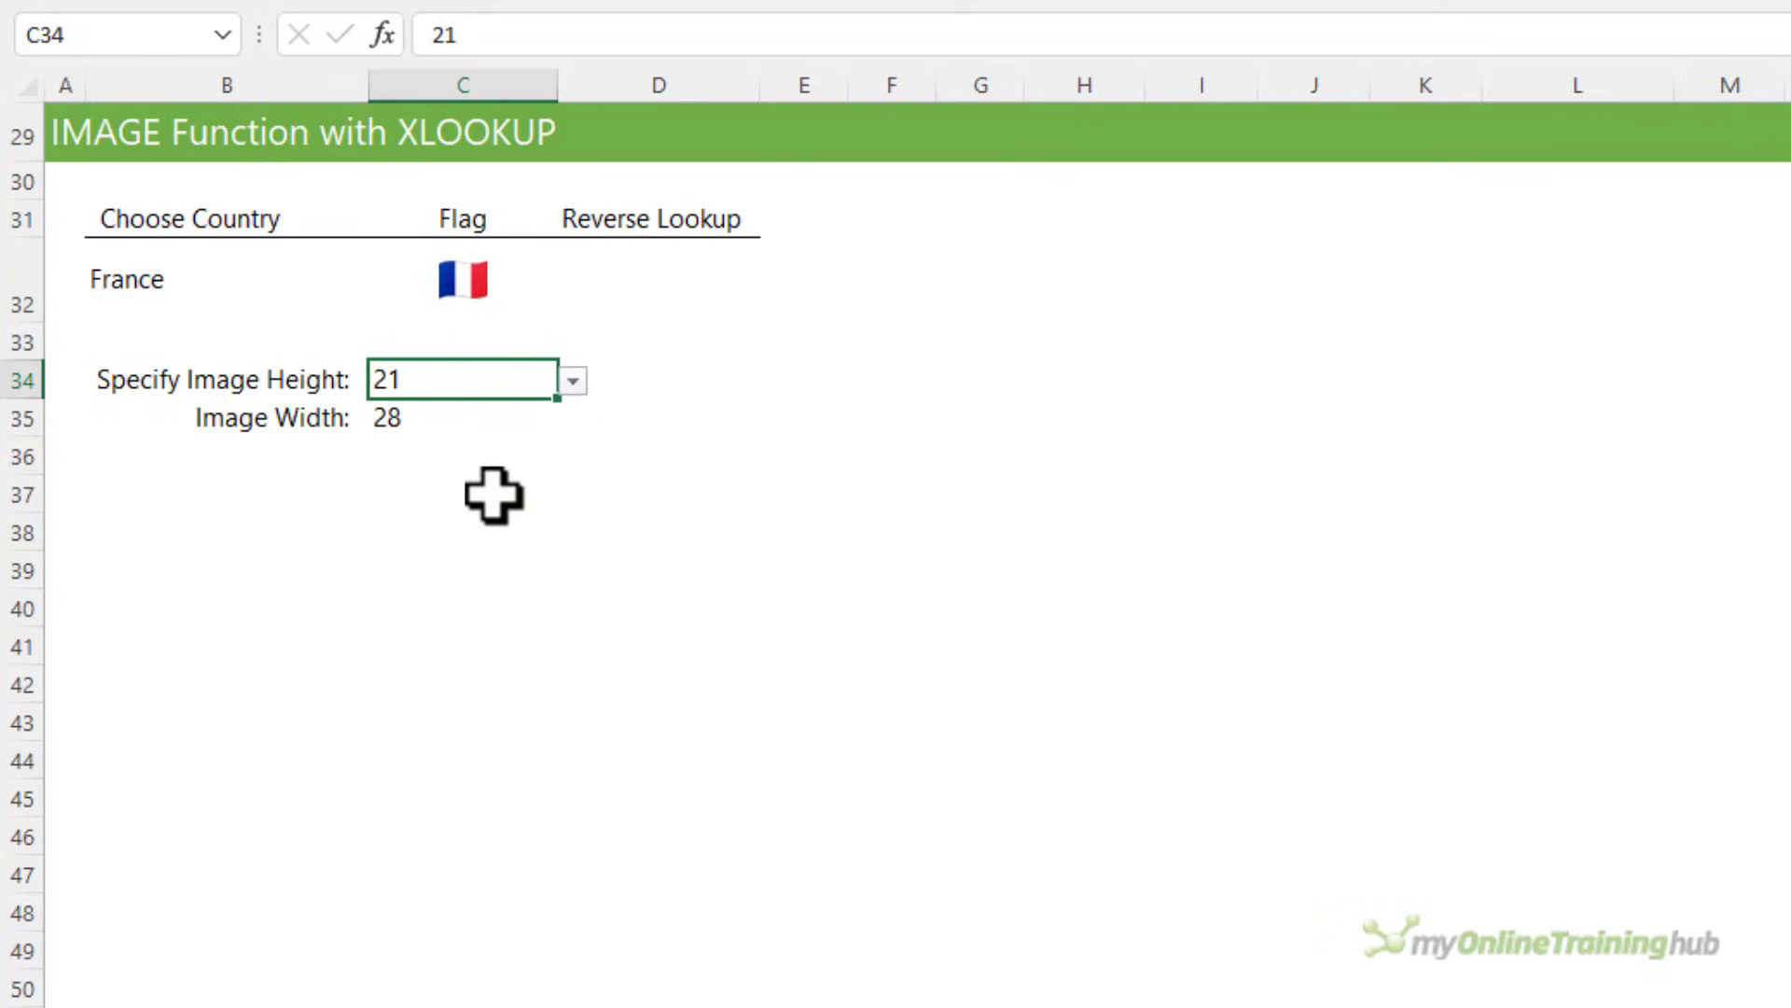
left_click(652, 280)
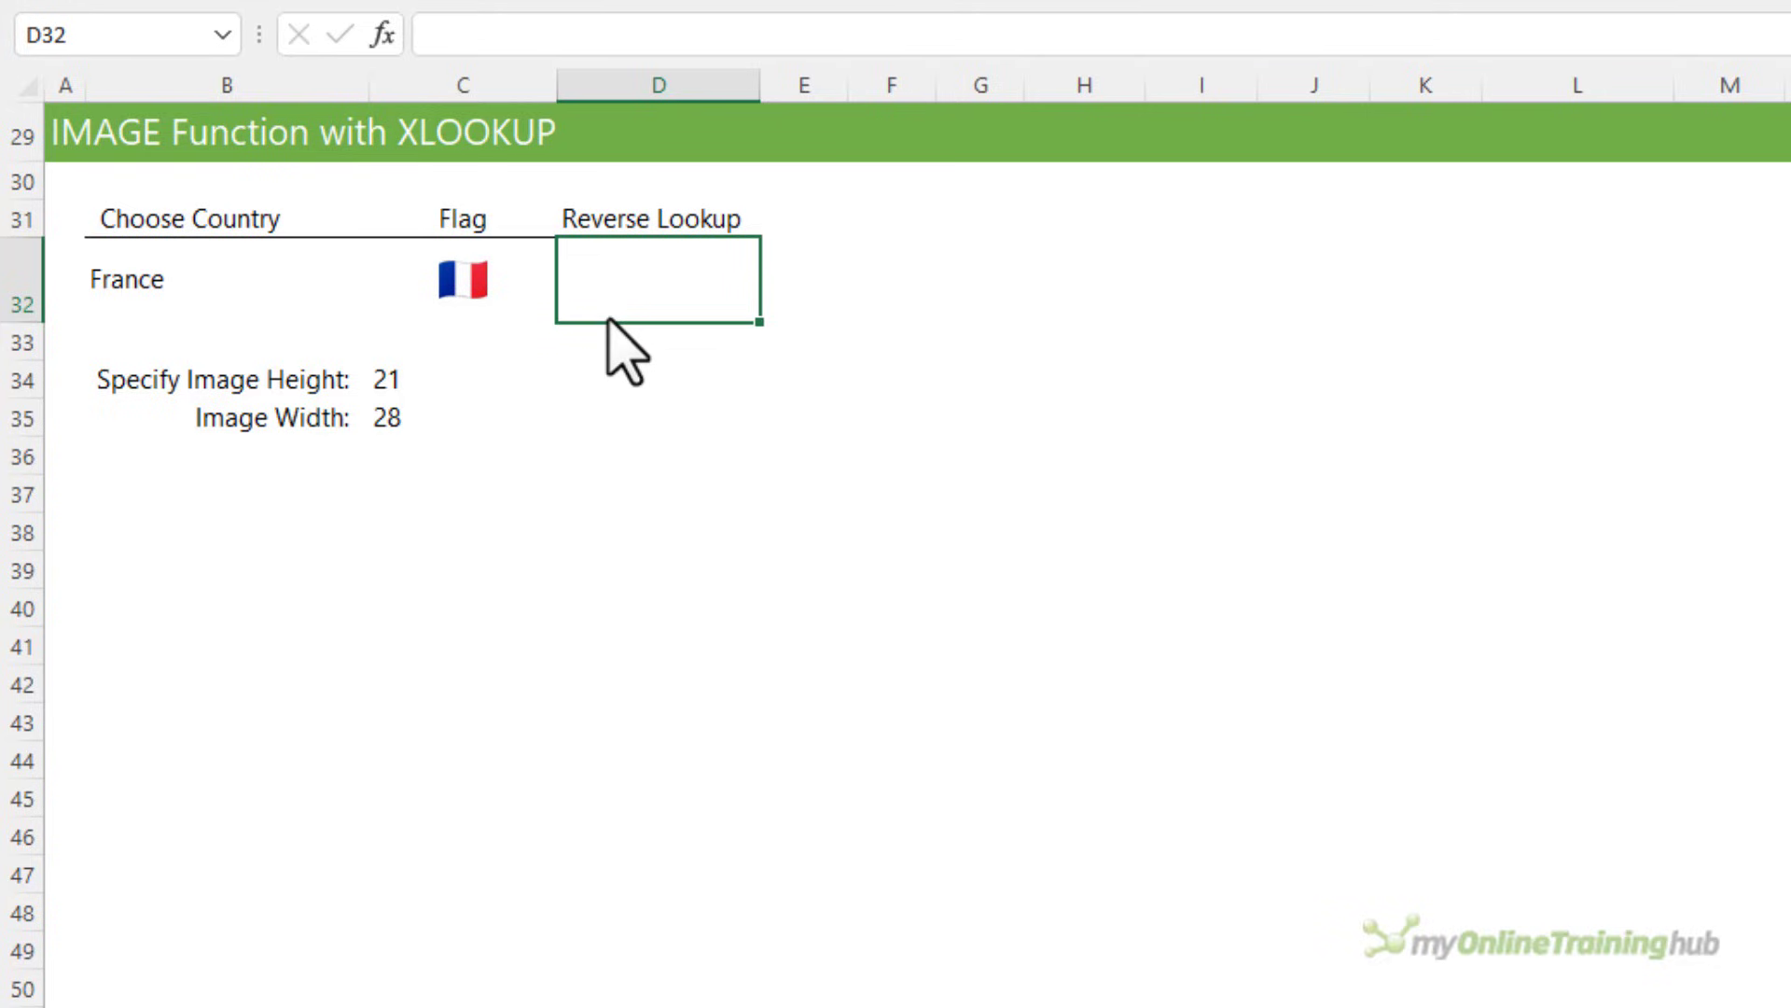
- Start a reverse-lookup =XLOOKUP( formula in D32, then move to a blank worksheet
type("=XLOOKUP(")
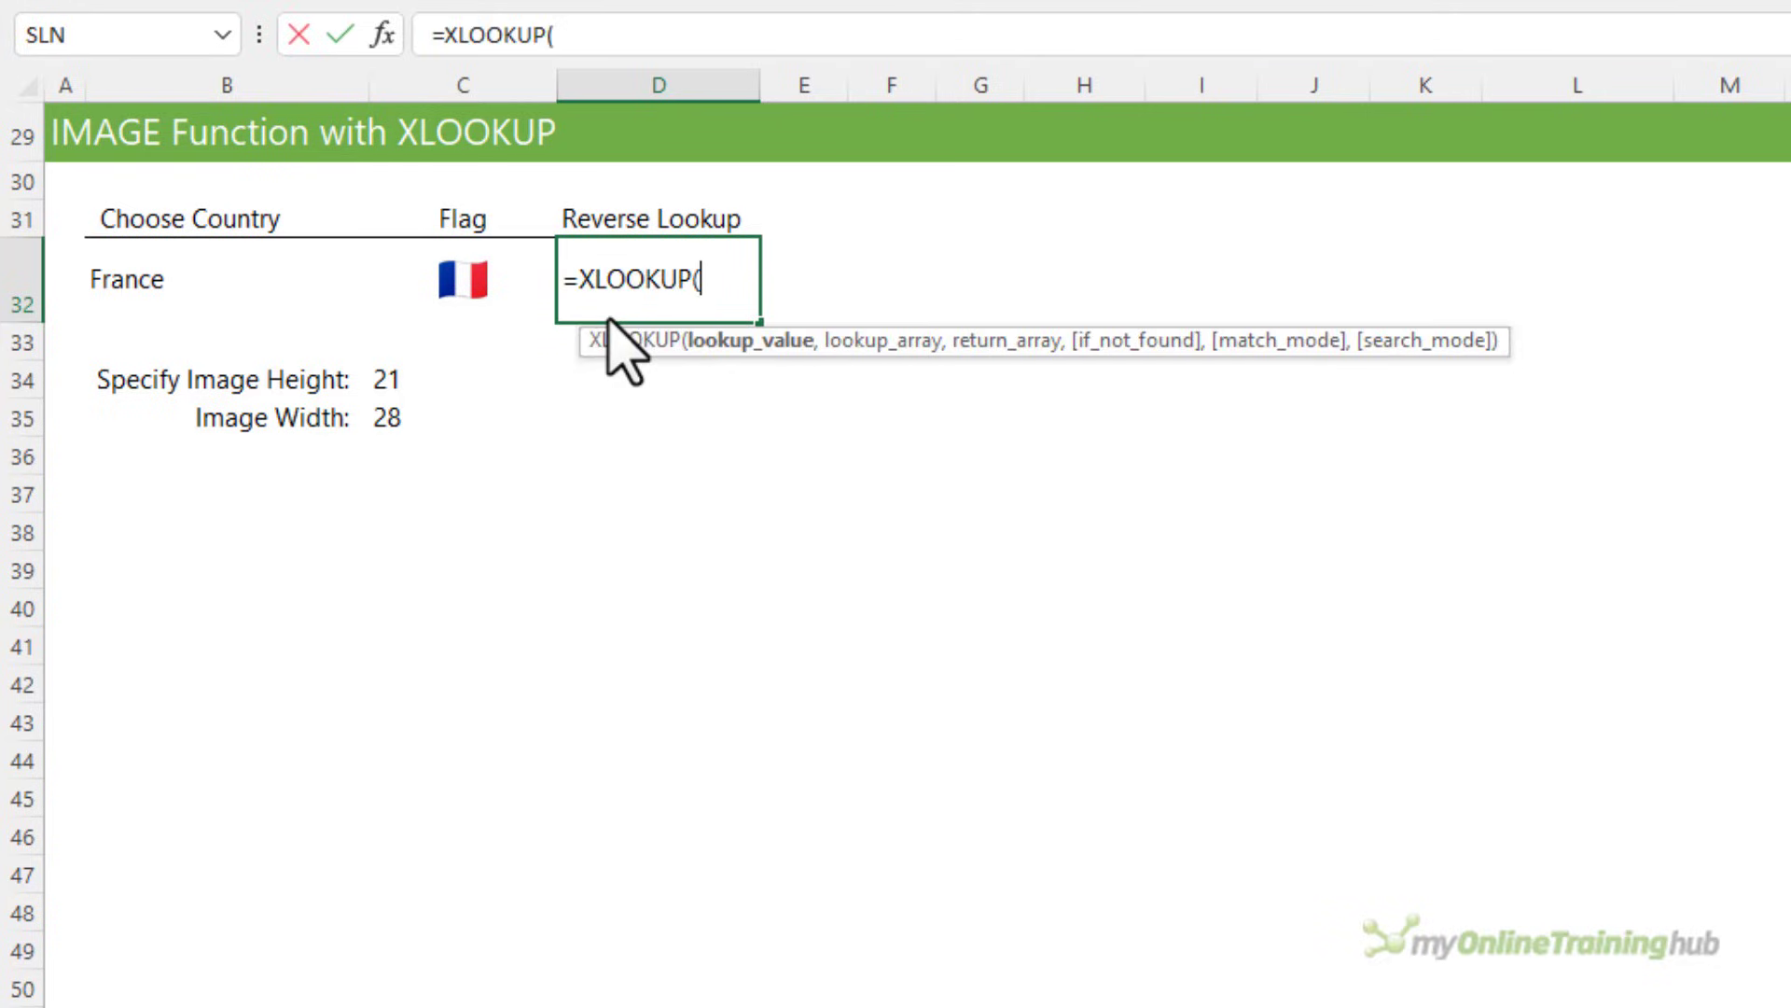
left_click(461, 278)
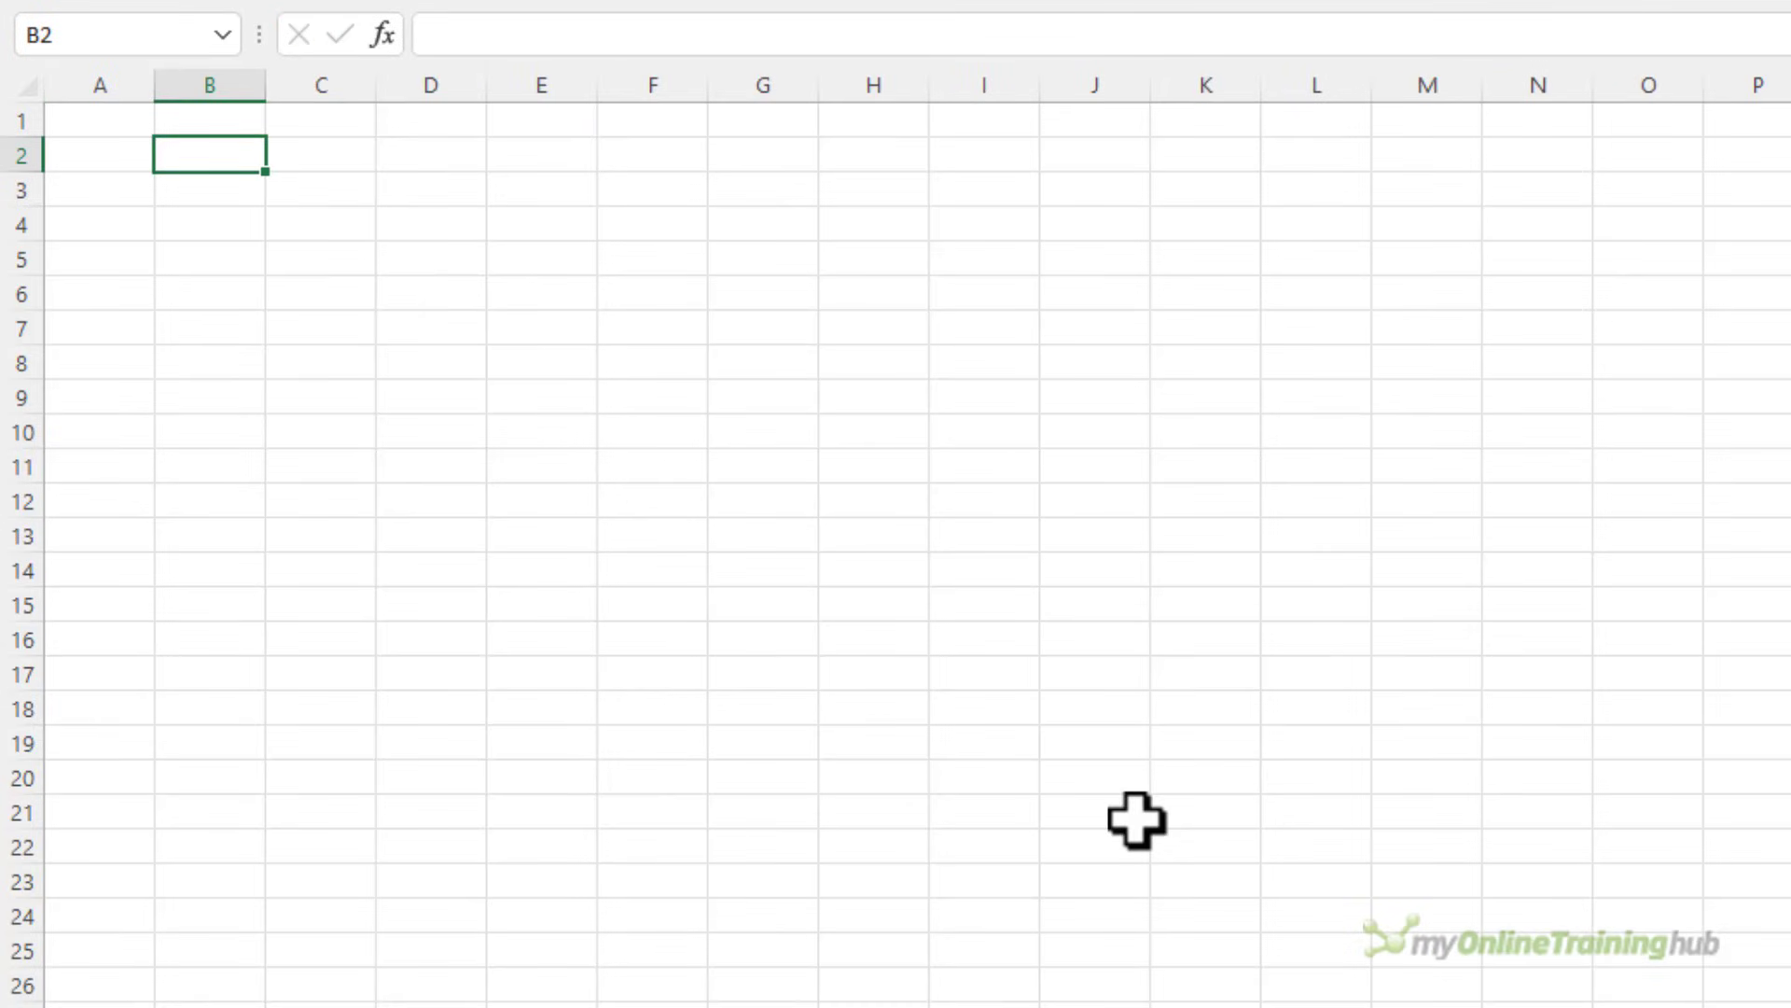
type("=im")
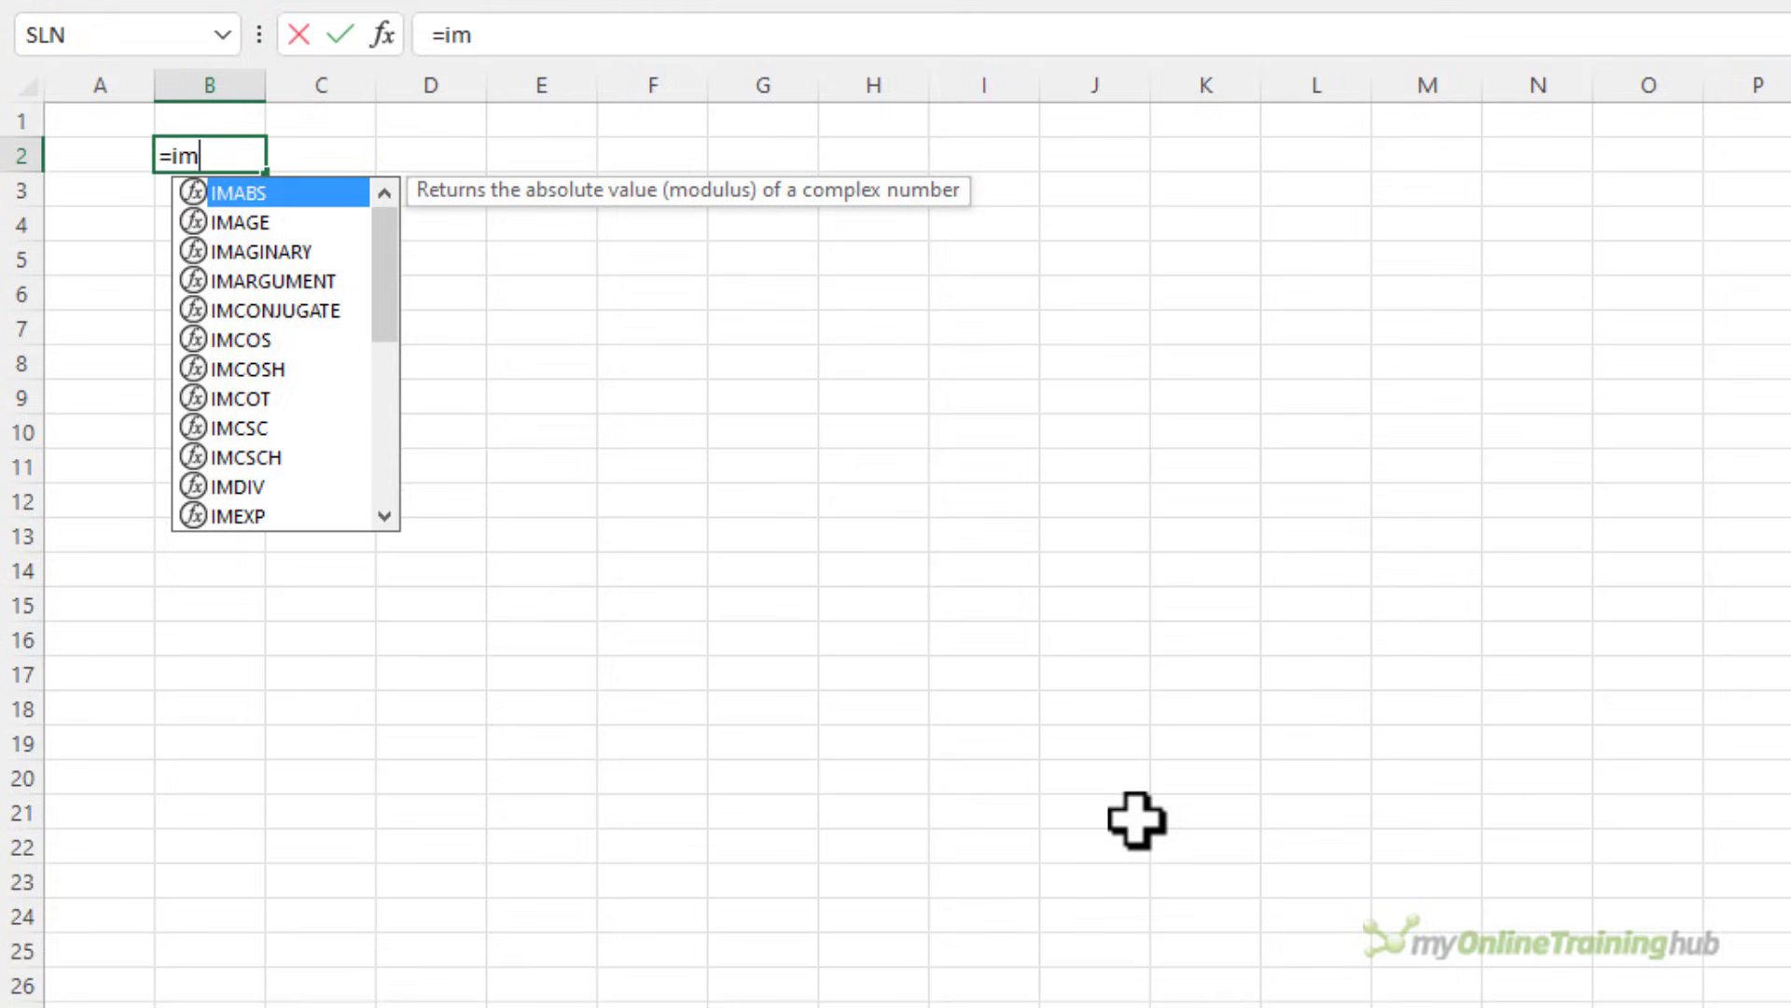
type("IMAGE(\"https://d13ot9o61jdzpp.cloudfront.net/images/personal_finance_db_animation.gif")
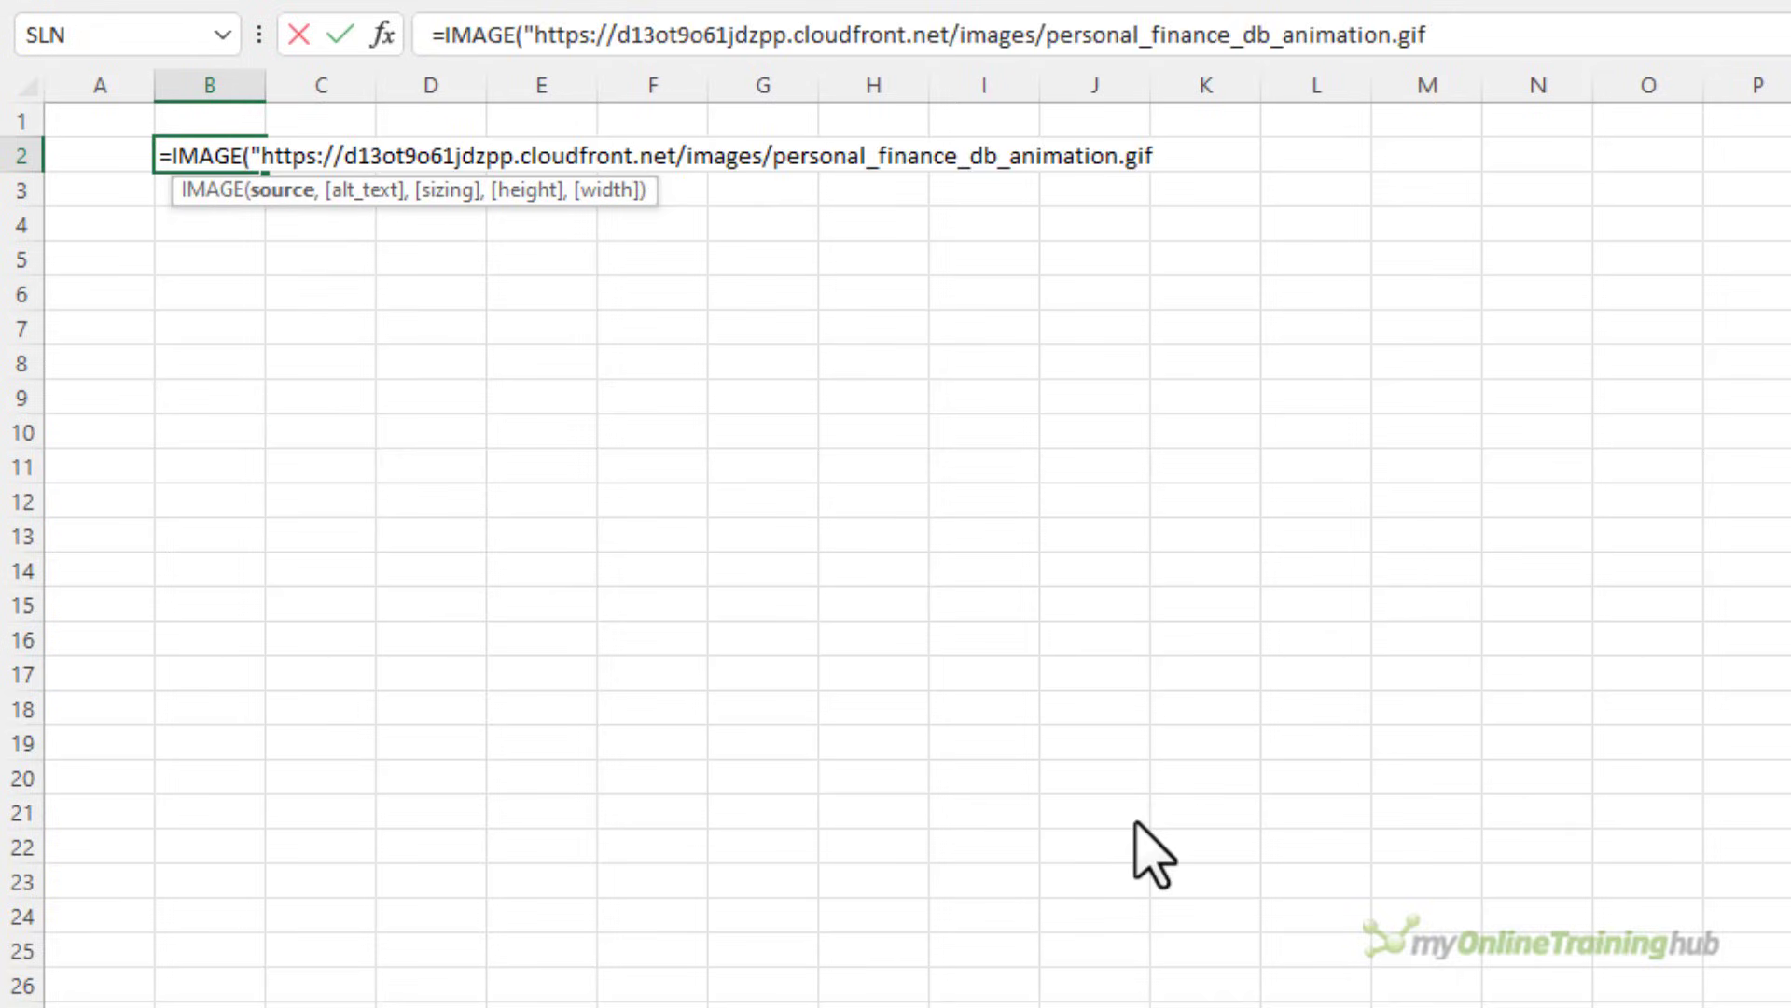